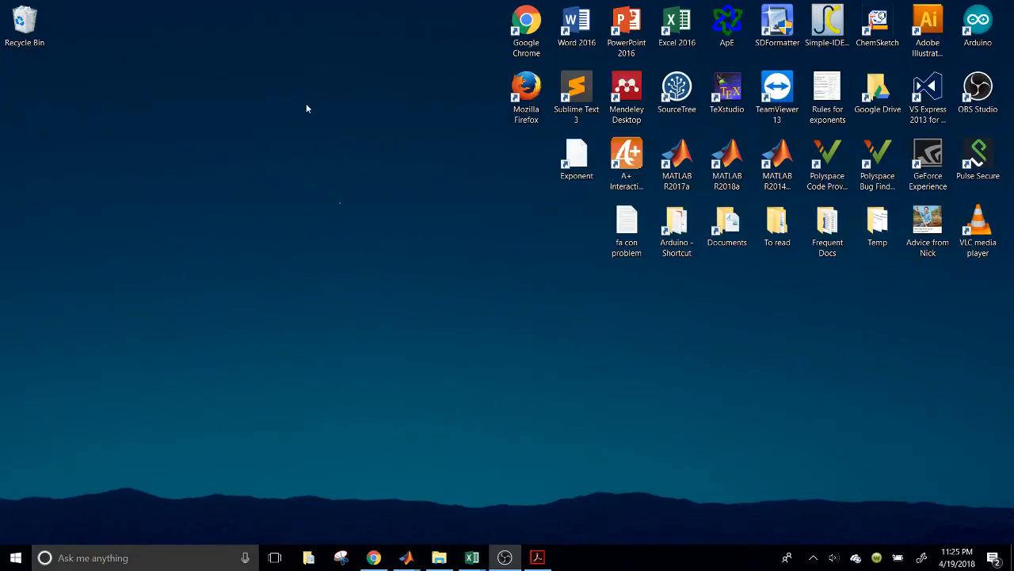
{"action": "mouse_move", "coordinate": [377, 260]}
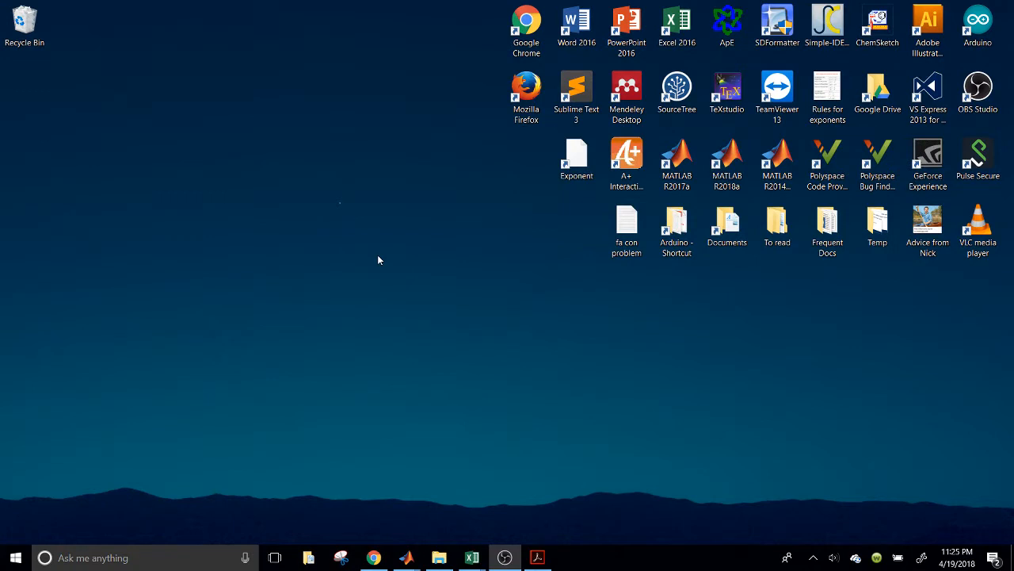
{"action": "mouse_move", "coordinate": [497, 475]}
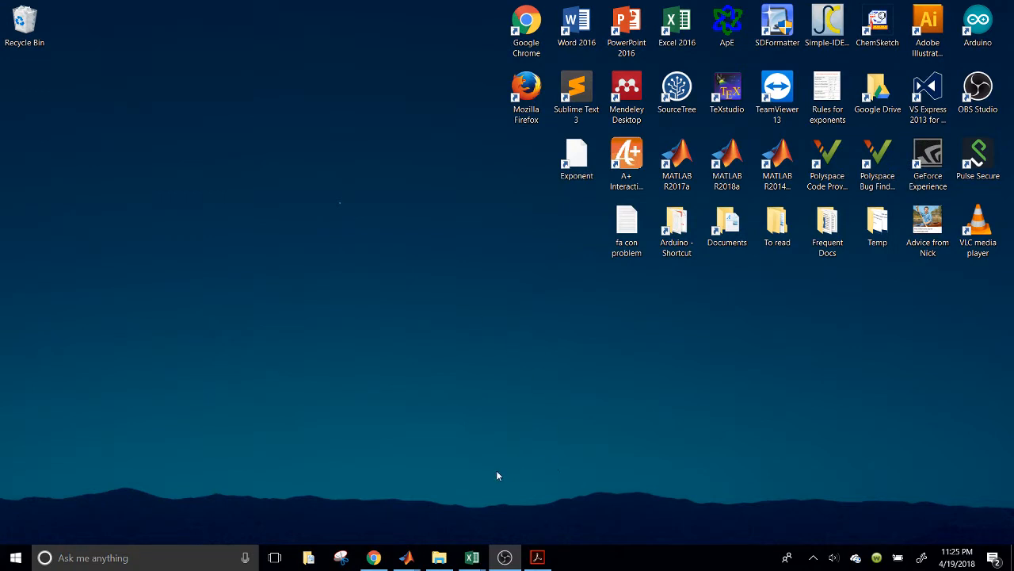
{"action": "mouse_move", "coordinate": [478, 513]}
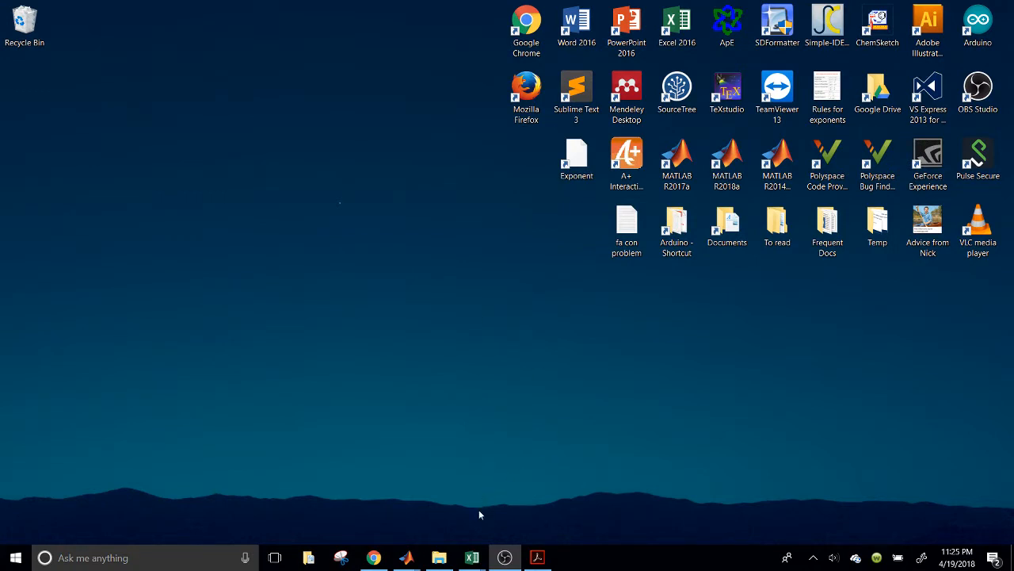
{"action": "mouse_move", "coordinate": [472, 558]}
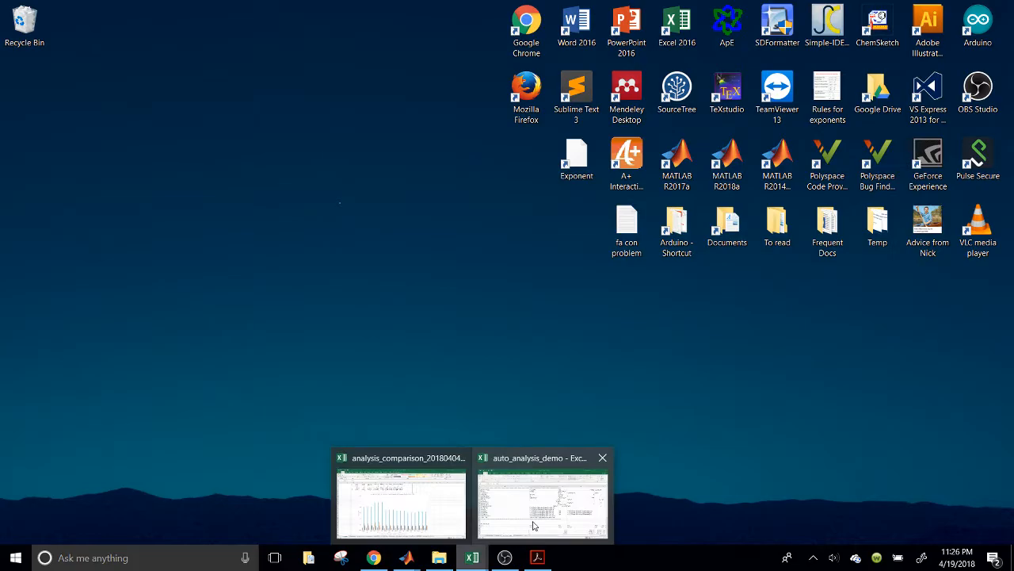
Bring up the Auto analysis sheet of auto_analysis_demo and look over the empty area below the peak tables.
{"action": "left_click", "coordinate": [542, 504]}
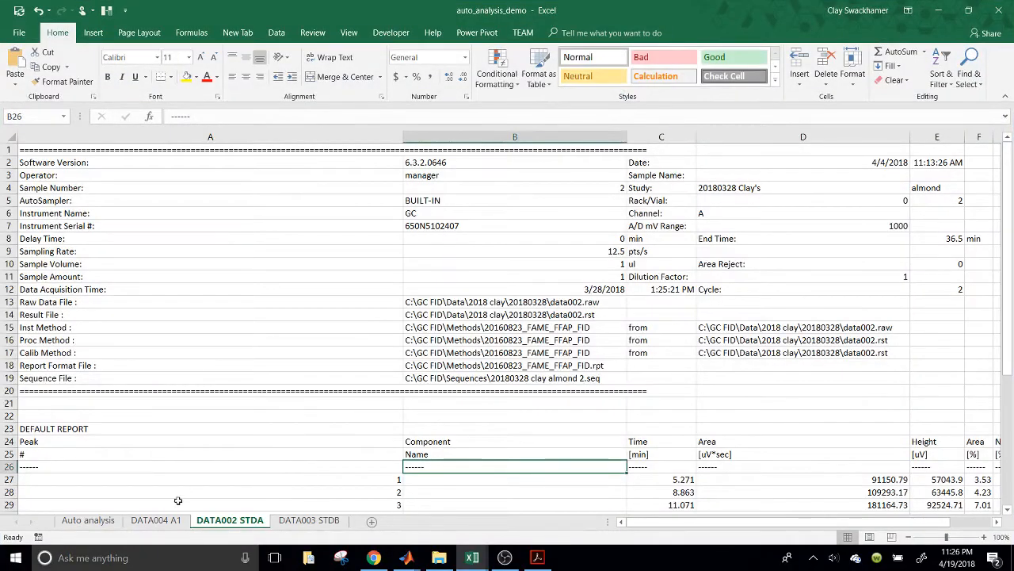
{"action": "left_click", "coordinate": [87, 520]}
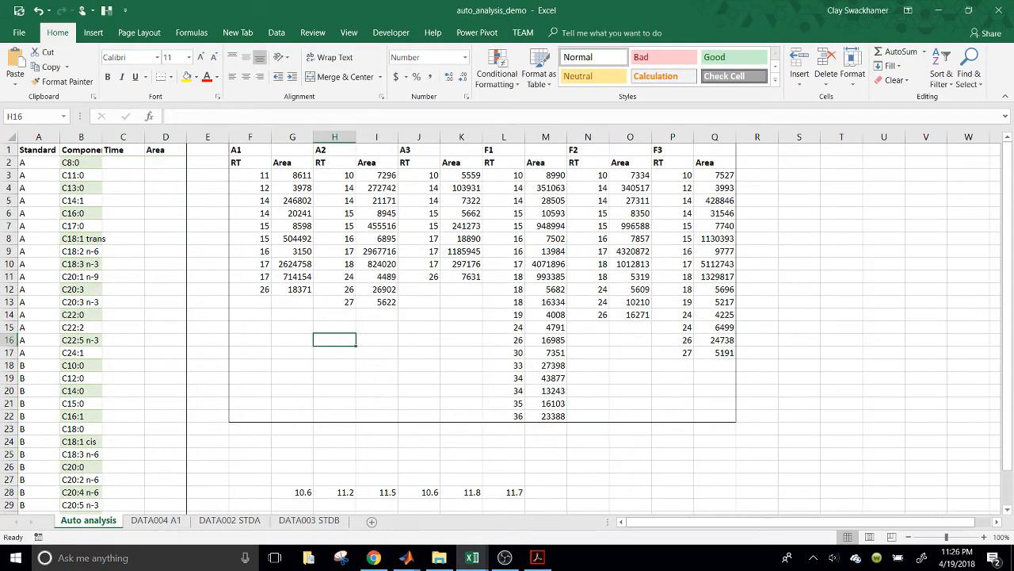
{"action": "left_click", "coordinate": [461, 390]}
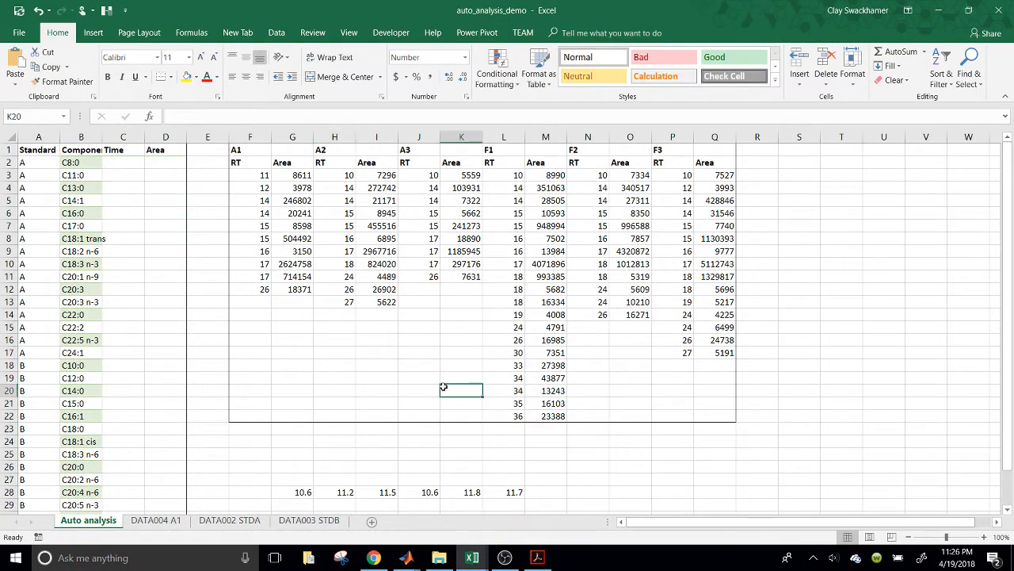
{"action": "left_click", "coordinate": [419, 377]}
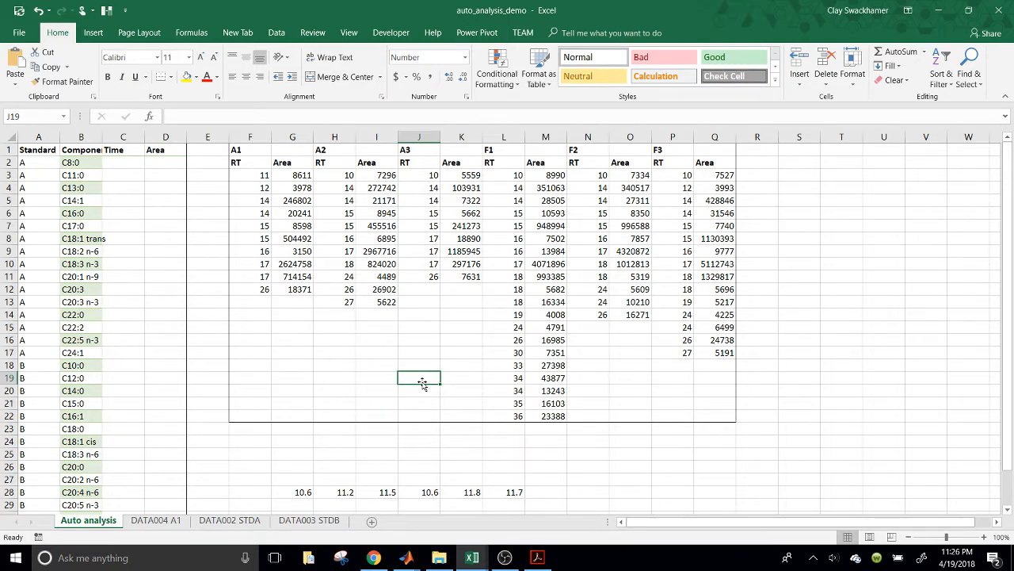
{"action": "left_click", "coordinate": [291, 339]}
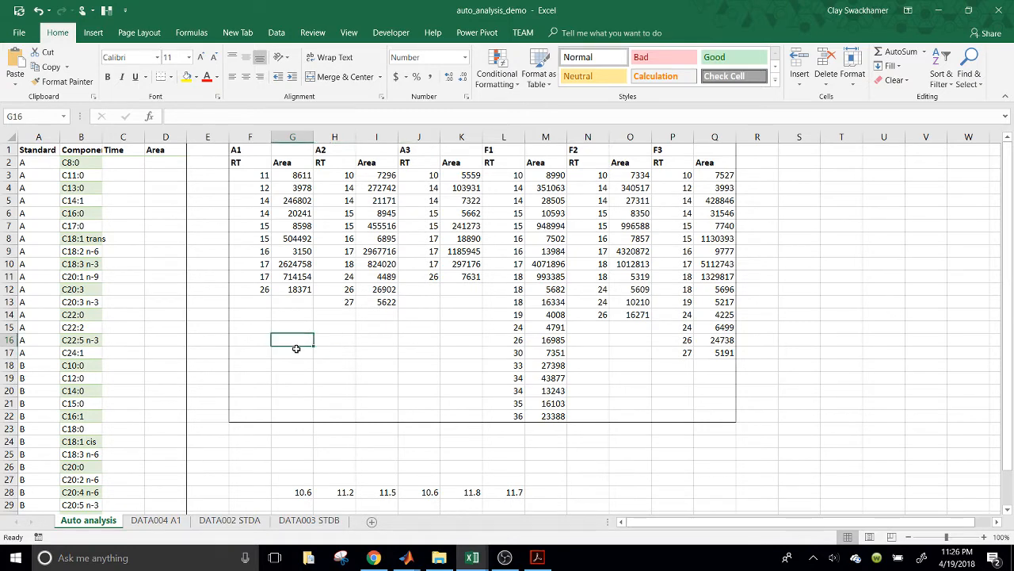
{"action": "mouse_move", "coordinate": [330, 348]}
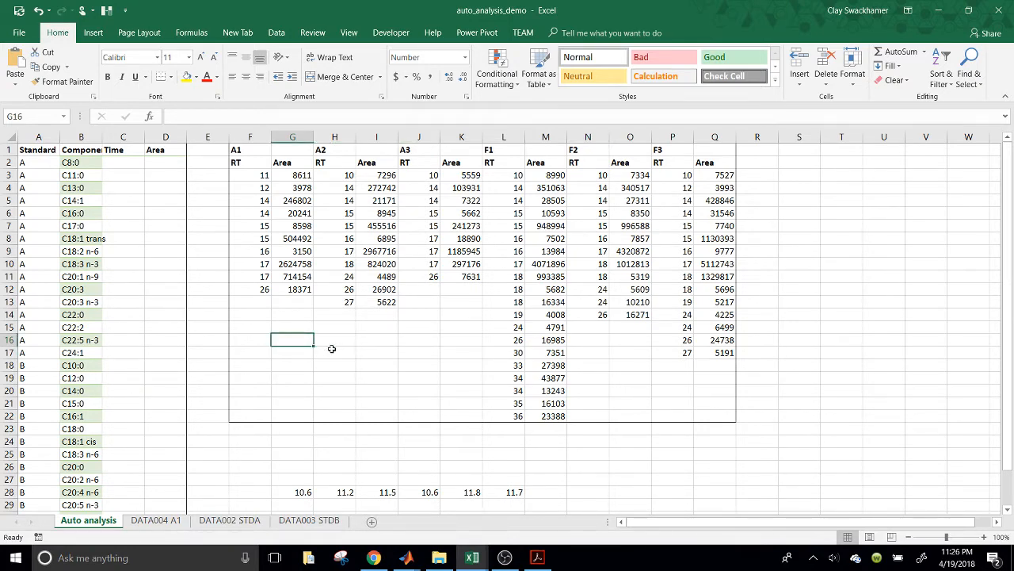
{"action": "left_click", "coordinate": [250, 364]}
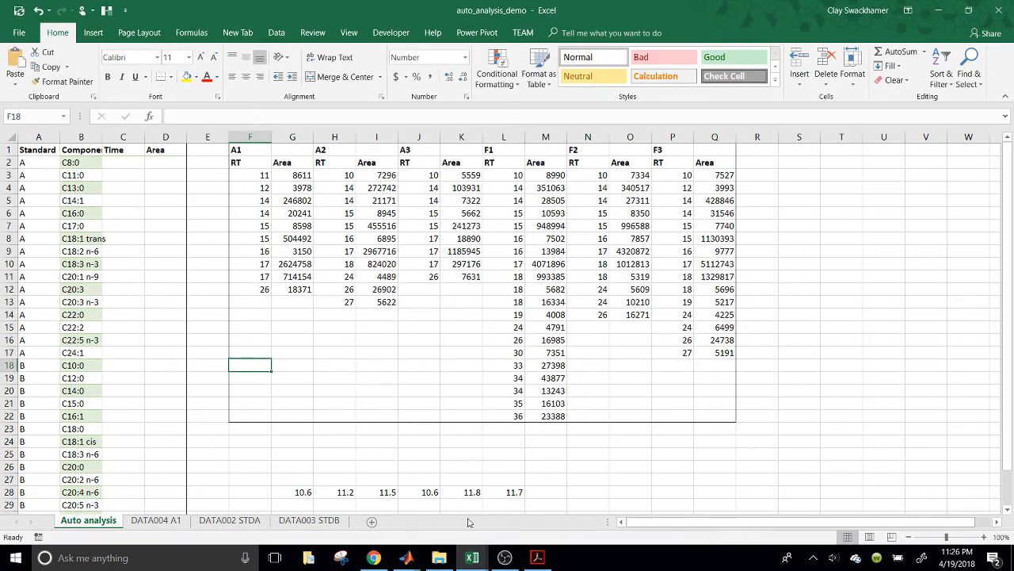
{"action": "mouse_move", "coordinate": [248, 276]}
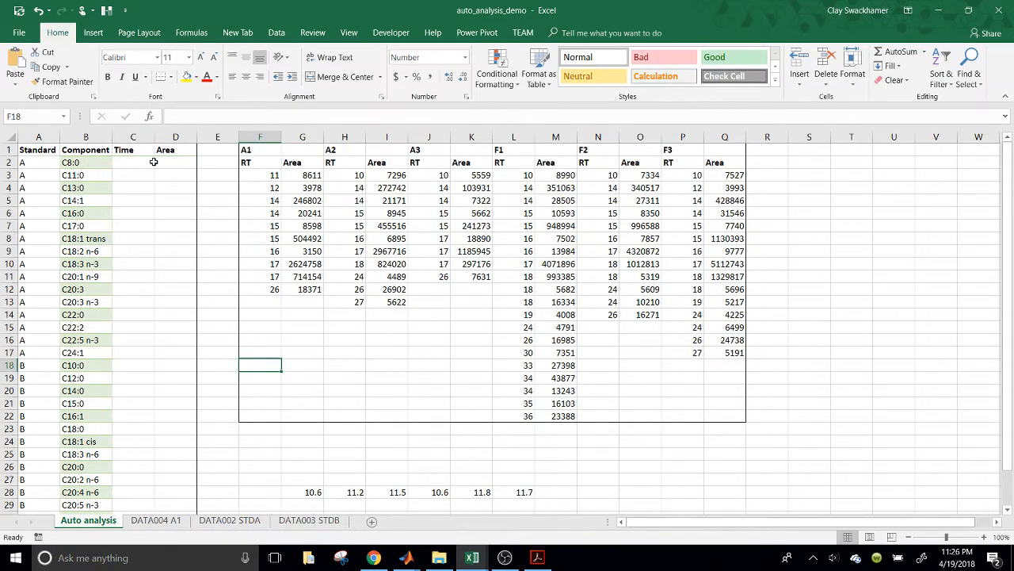
Review the standards table header and the standard A rows, then move to the DATA002 STDA report.
{"action": "left_click", "coordinate": [133, 162]}
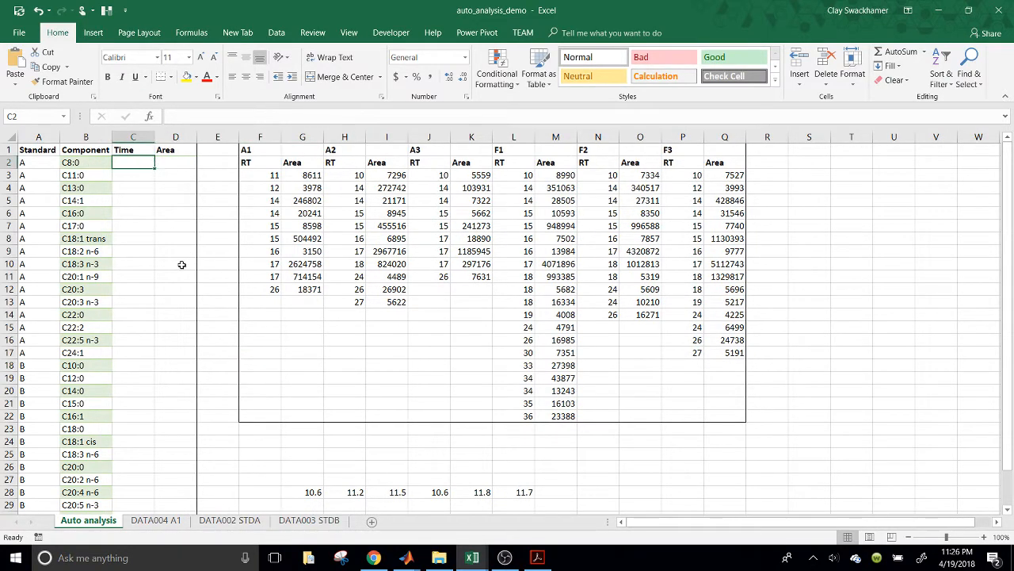
{"action": "left_click_drag", "start_coordinate": [133, 162], "coordinate": [38, 149]}
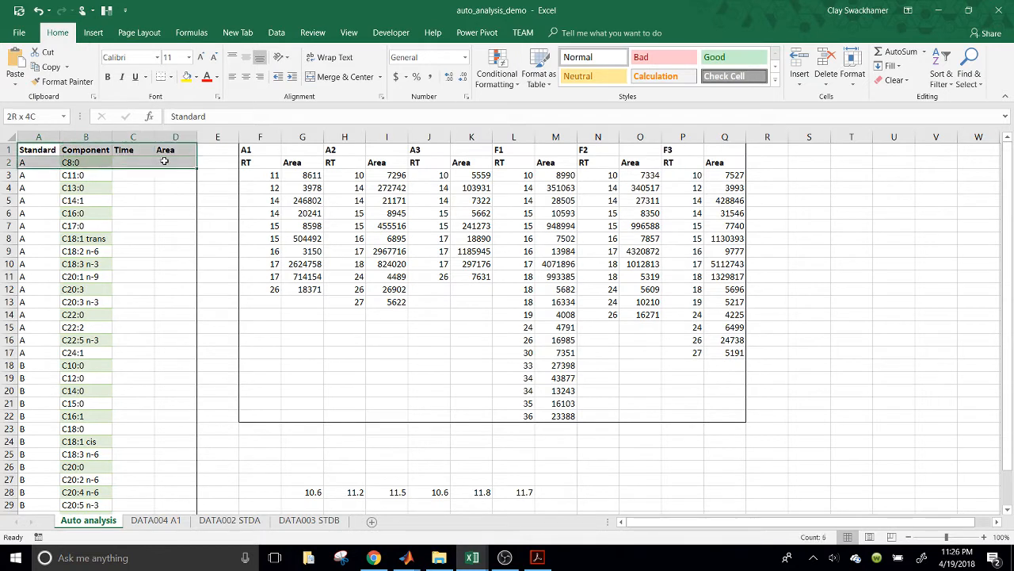
{"action": "left_click", "coordinate": [217, 187]}
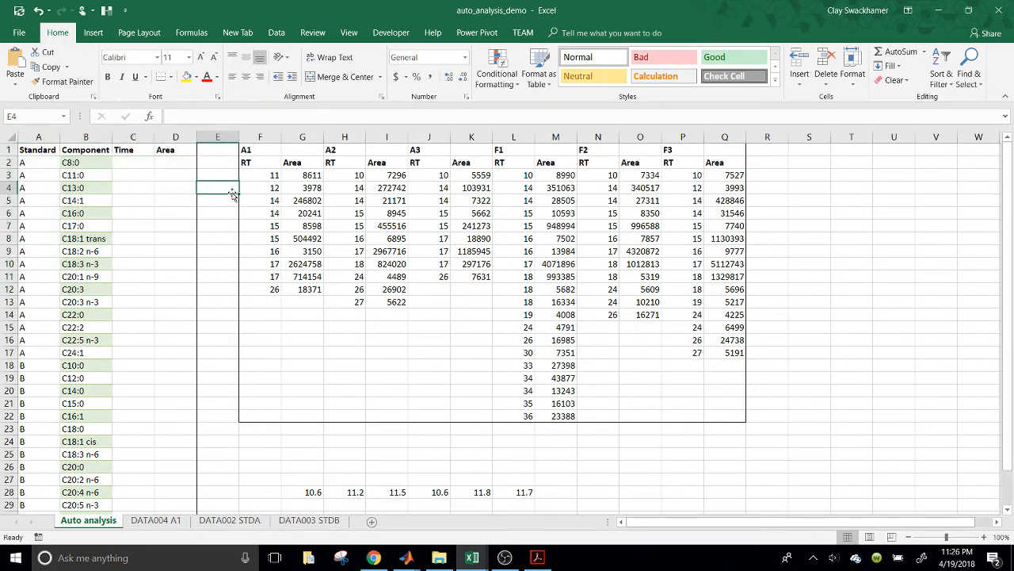
{"action": "left_click", "coordinate": [38, 149]}
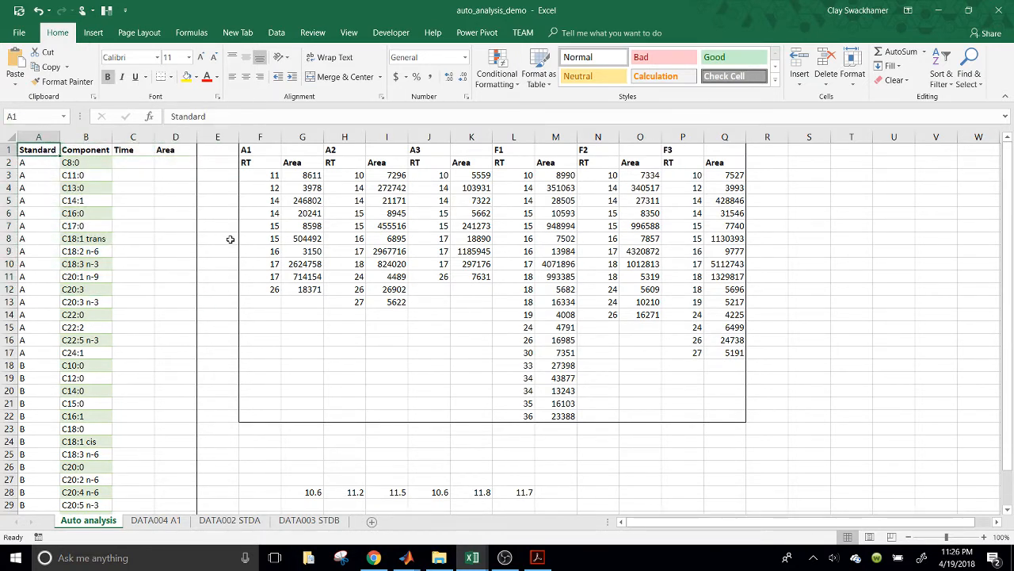
{"action": "mouse_move", "coordinate": [176, 247]}
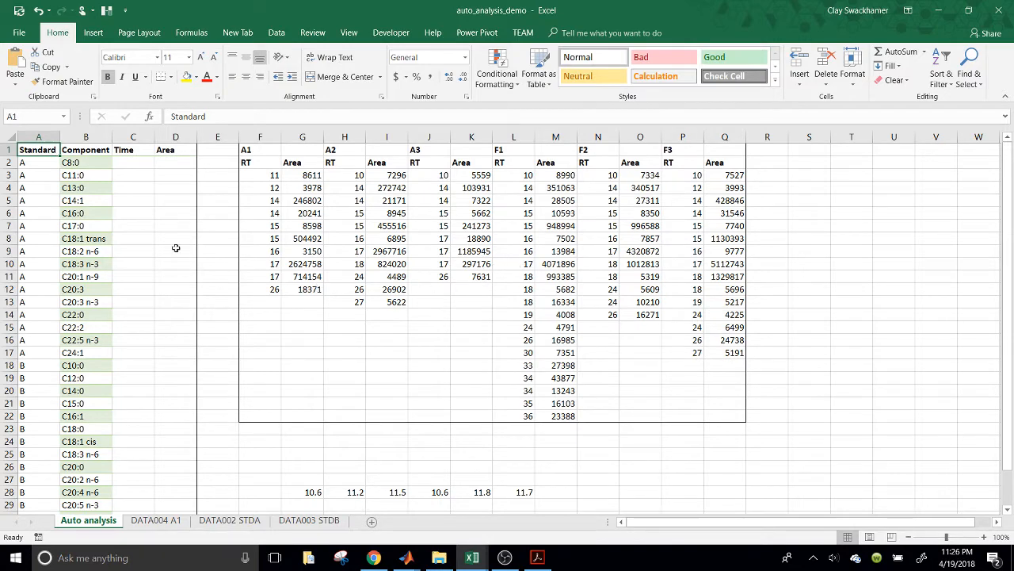
{"action": "left_click_drag", "start_coordinate": [38, 162], "coordinate": [38, 263]}
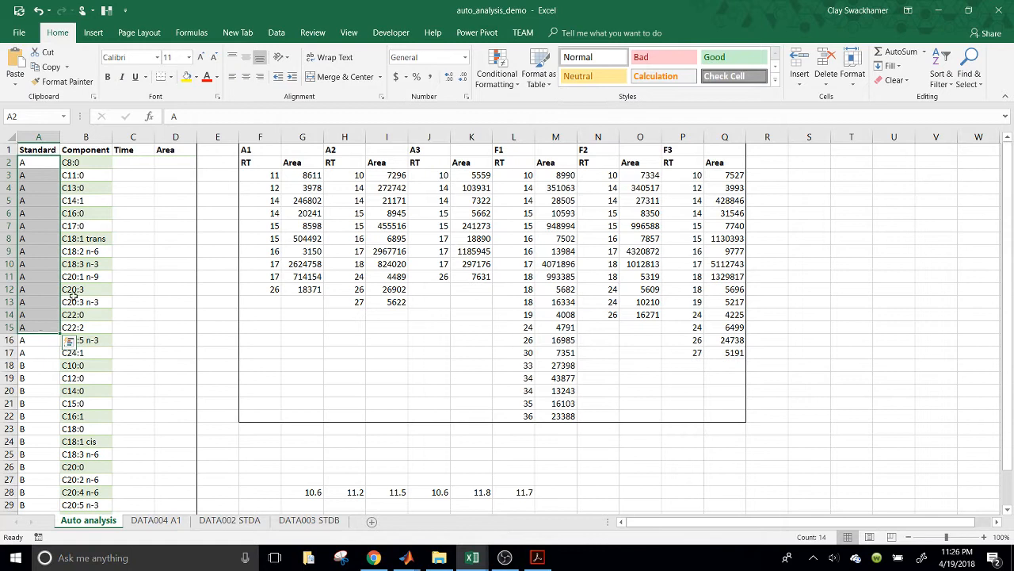
{"action": "mouse_move", "coordinate": [173, 240]}
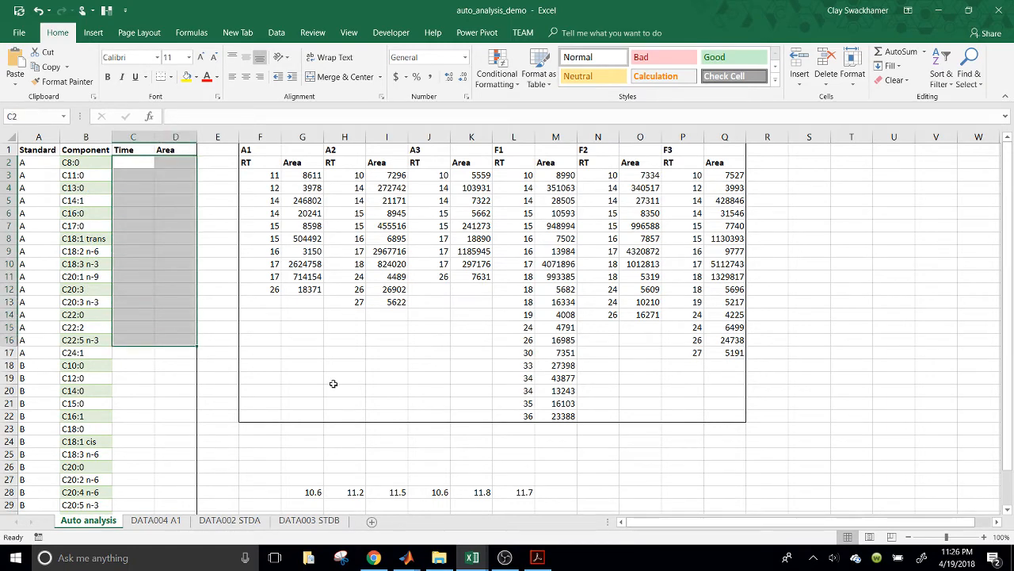
{"action": "left_click", "coordinate": [228, 520]}
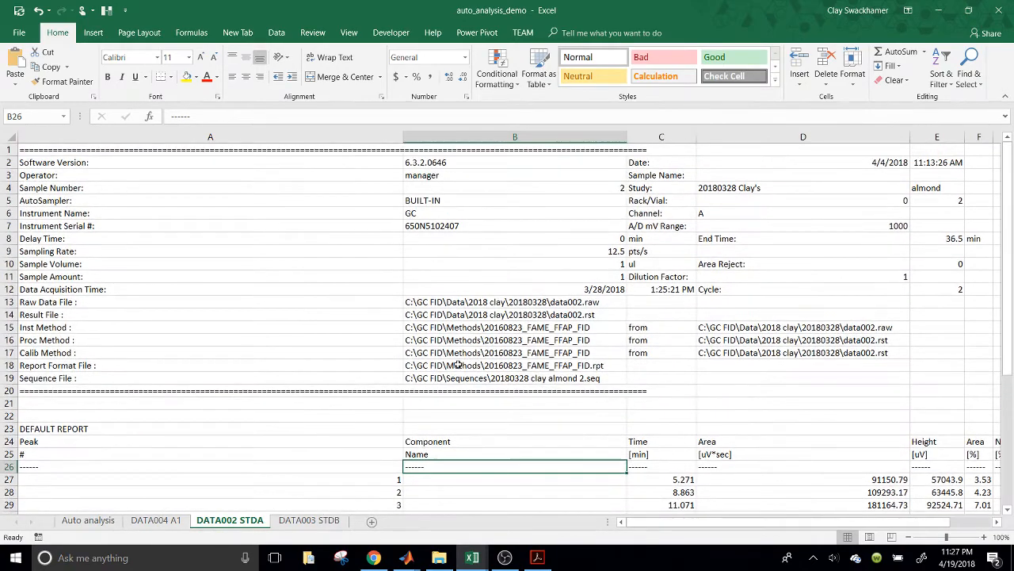
Copy standard A's peak retention times and areas from the DATA002 STDA report over to the Auto analysis sheet.
{"action": "scroll", "scroll_direction": "down", "scroll_amount": 3}
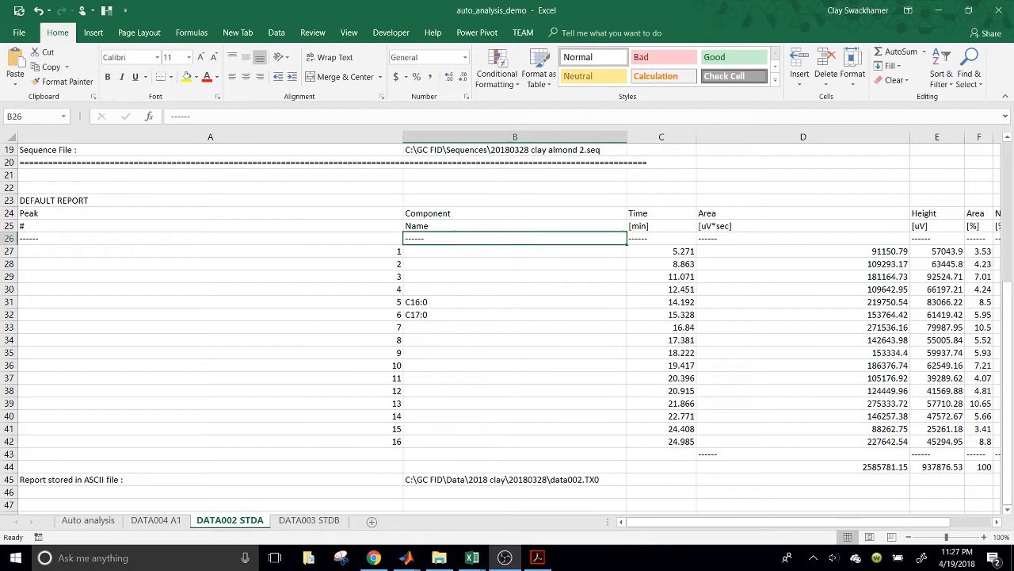
{"action": "scroll", "scroll_direction": "up", "scroll_amount": 3}
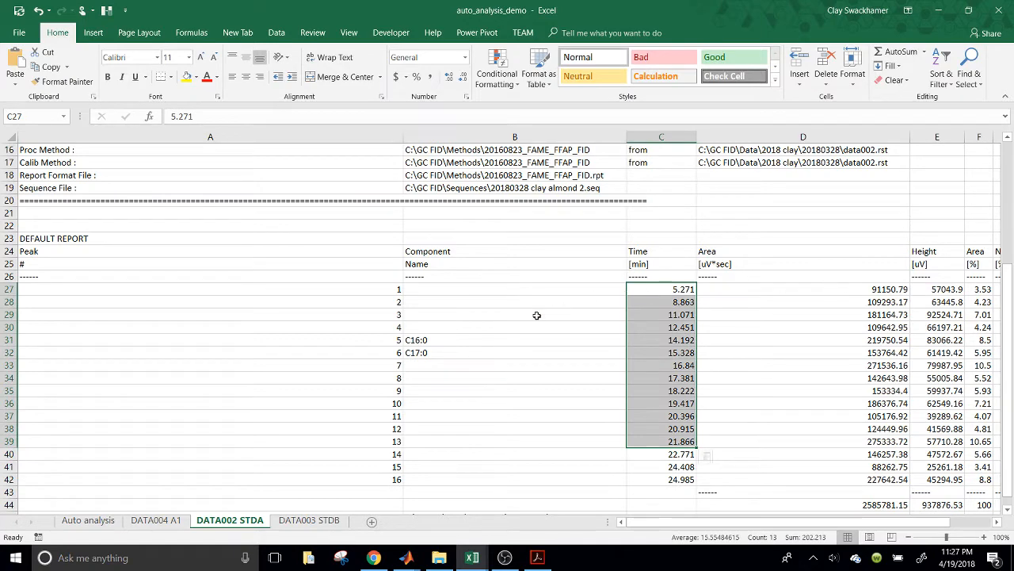
{"action": "left_click_drag", "start_coordinate": [516, 326], "coordinate": [515, 352]}
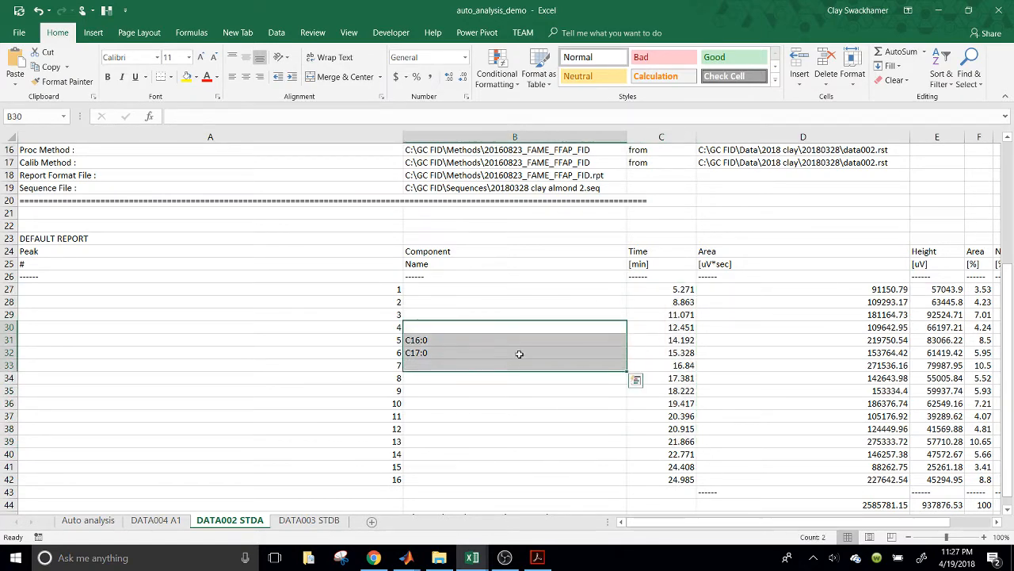
{"action": "scroll", "scroll_direction": "down", "scroll_amount": 3}
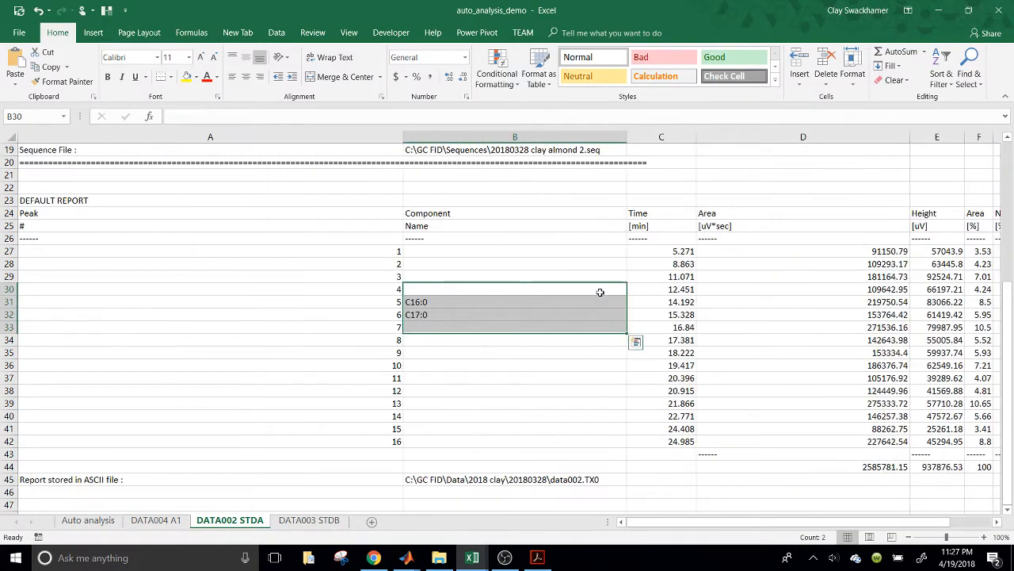
{"action": "left_click", "coordinate": [661, 250]}
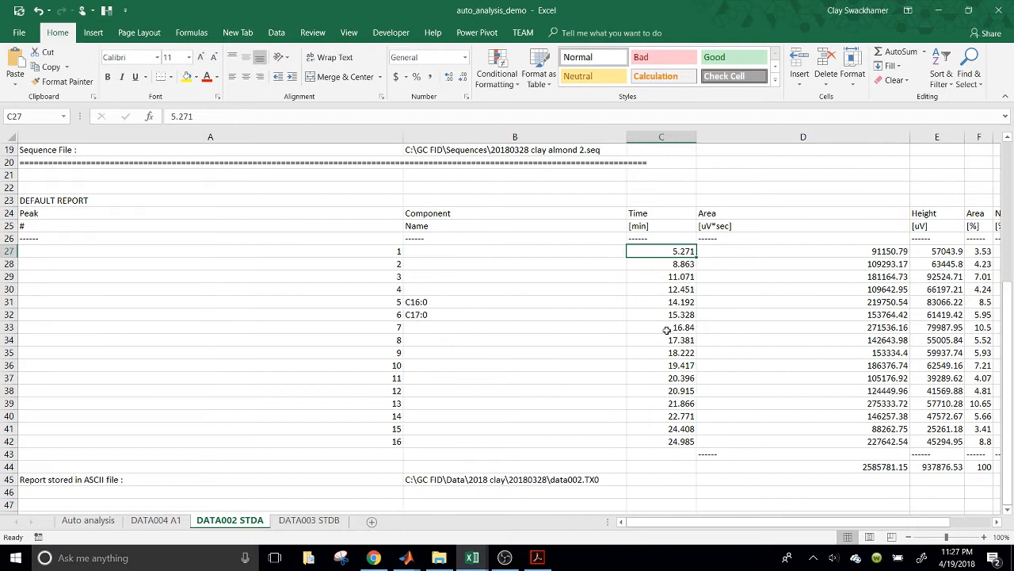
{"action": "left_click_drag", "start_coordinate": [661, 250], "coordinate": [802, 288]}
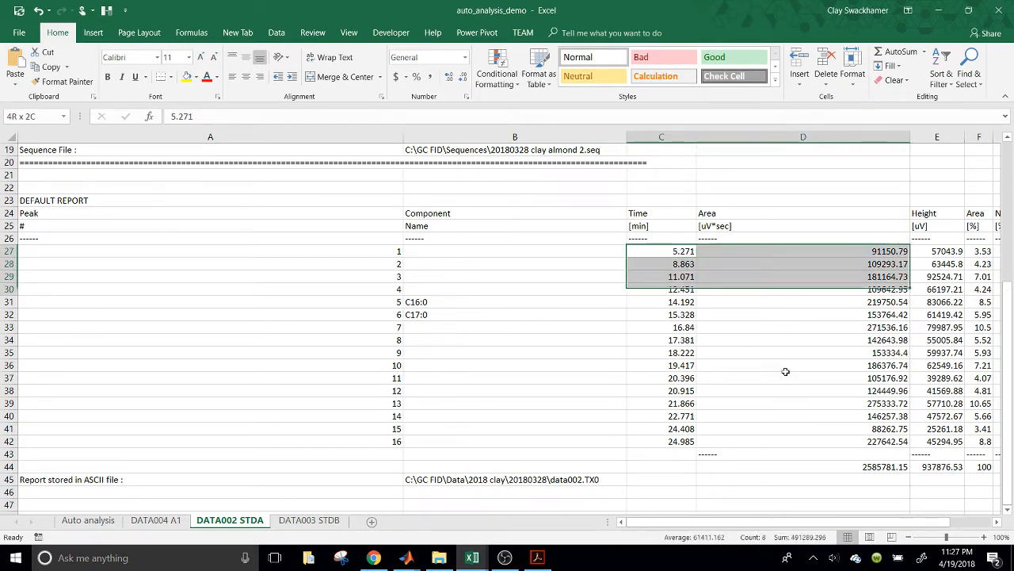
{"action": "key", "text": "Ctrl+C"}
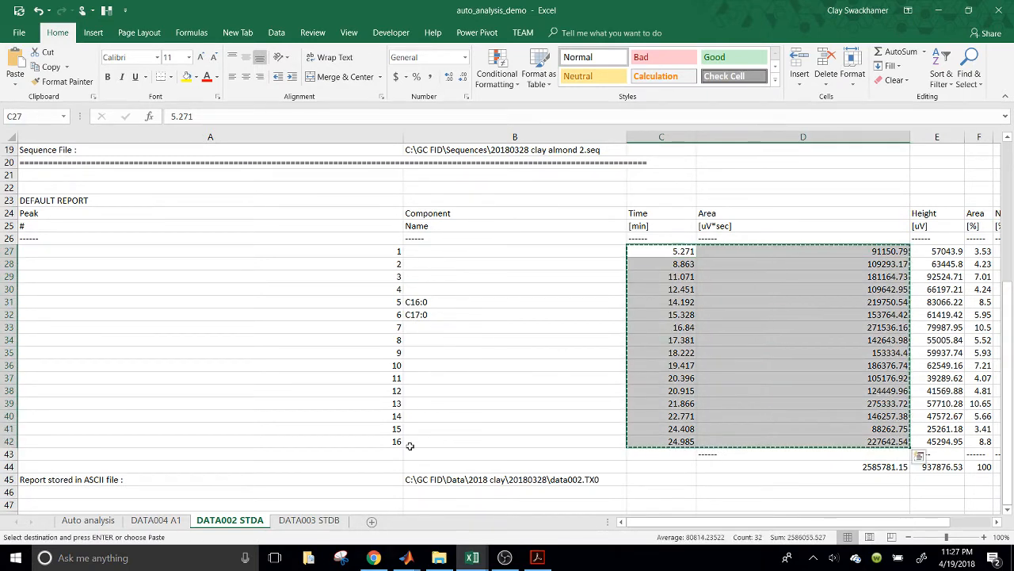
{"action": "left_click", "coordinate": [87, 520]}
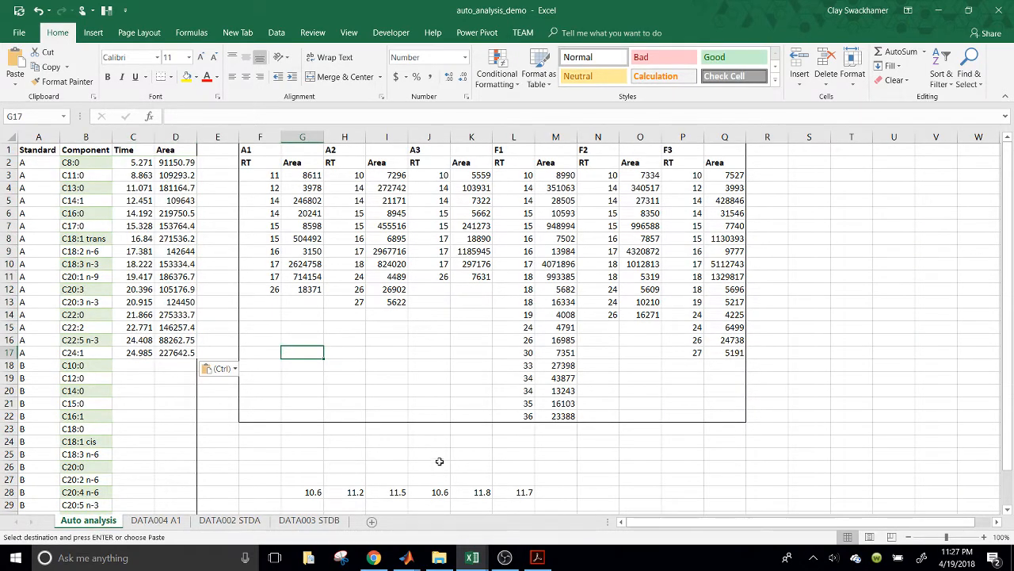
{"action": "mouse_move", "coordinate": [241, 420]}
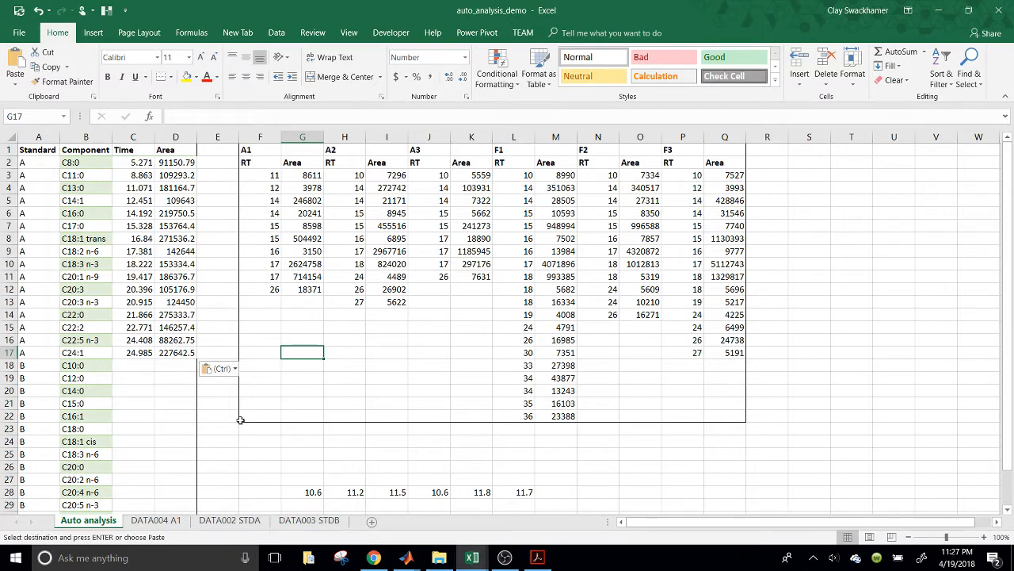
Take all peak times and areas from DATA003 STDB and place them beside the standard B components in columns C–D.
{"action": "left_click", "coordinate": [309, 519]}
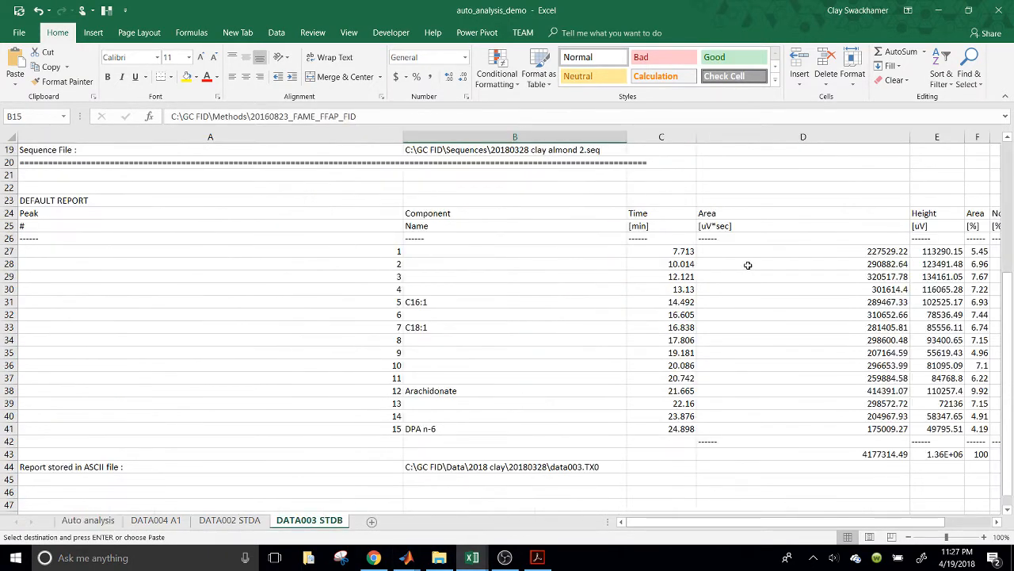
{"action": "left_click_drag", "start_coordinate": [661, 251], "coordinate": [802, 364]}
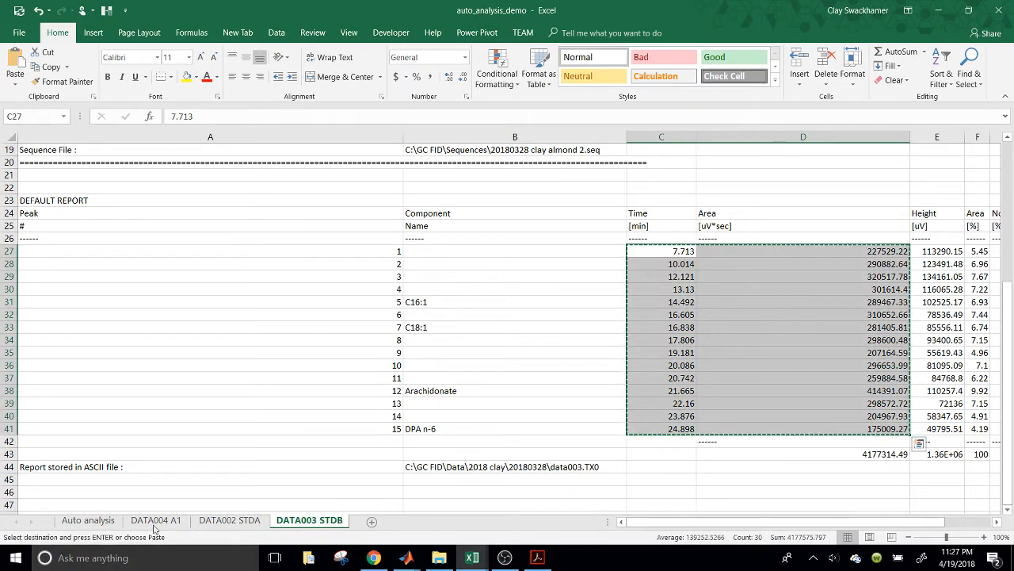
{"action": "left_click", "coordinate": [89, 520]}
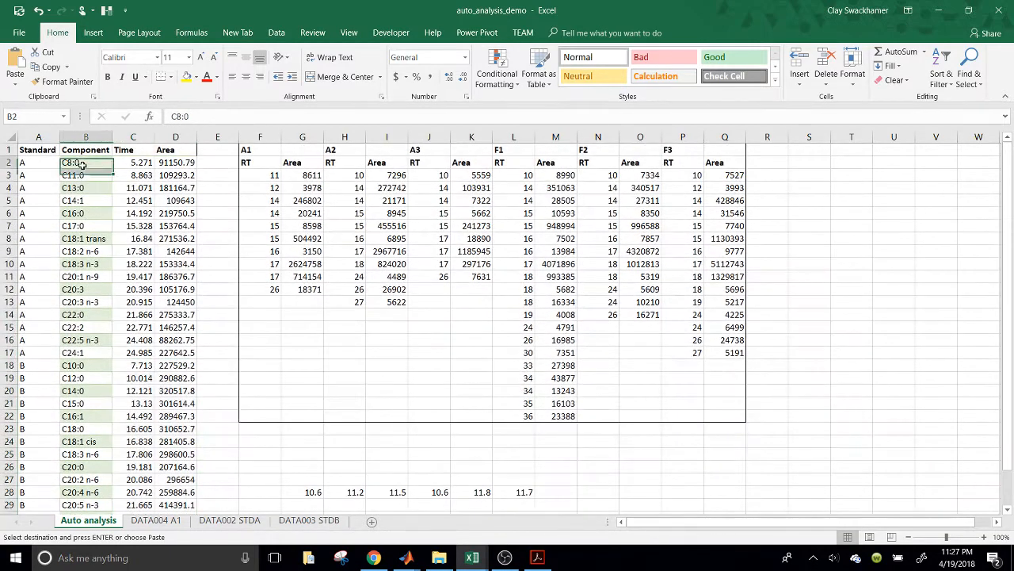
{"action": "left_click_drag", "start_coordinate": [86, 162], "coordinate": [85, 352]}
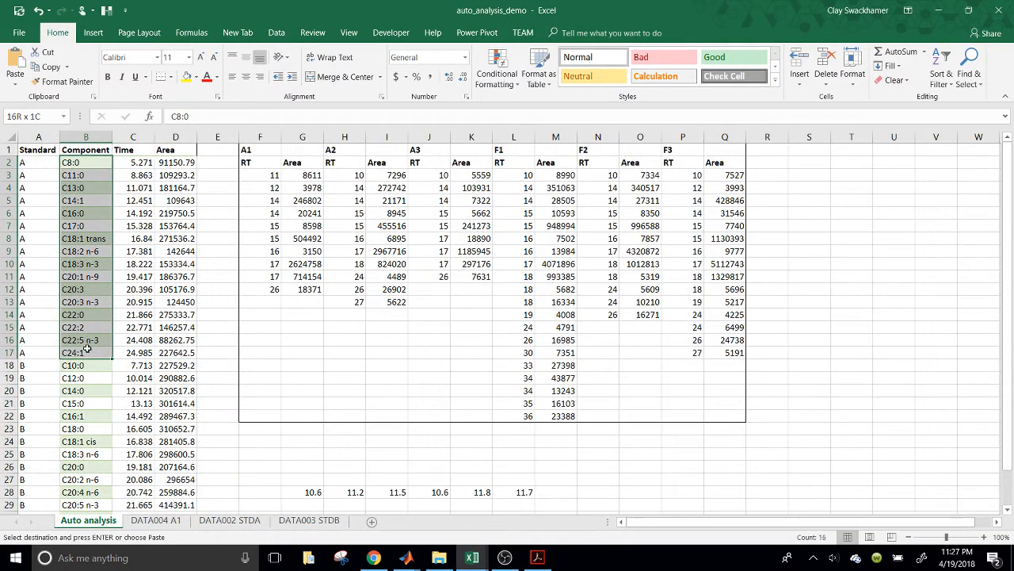
{"action": "left_click", "coordinate": [260, 301]}
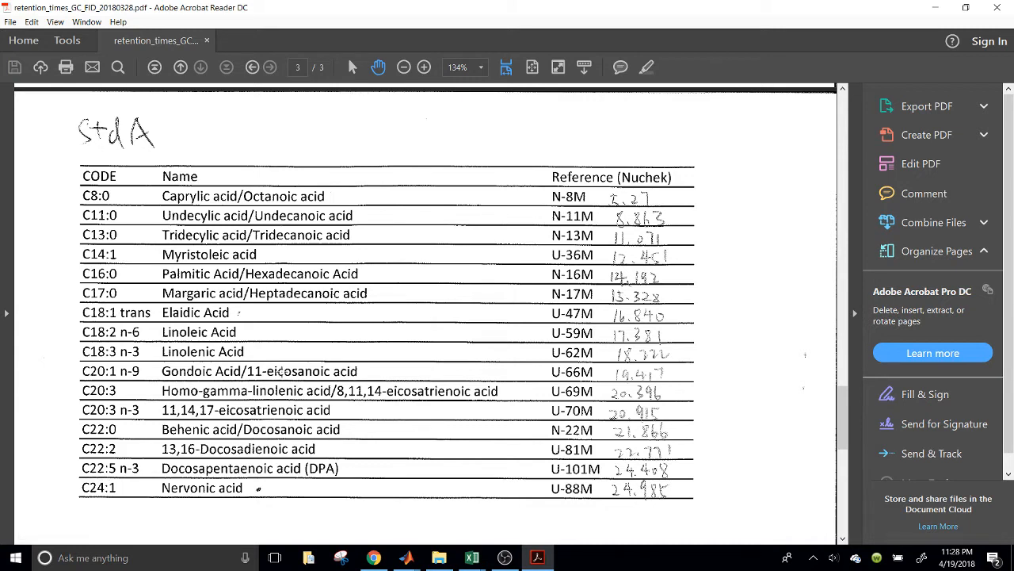
{"action": "mouse_move", "coordinate": [402, 288]}
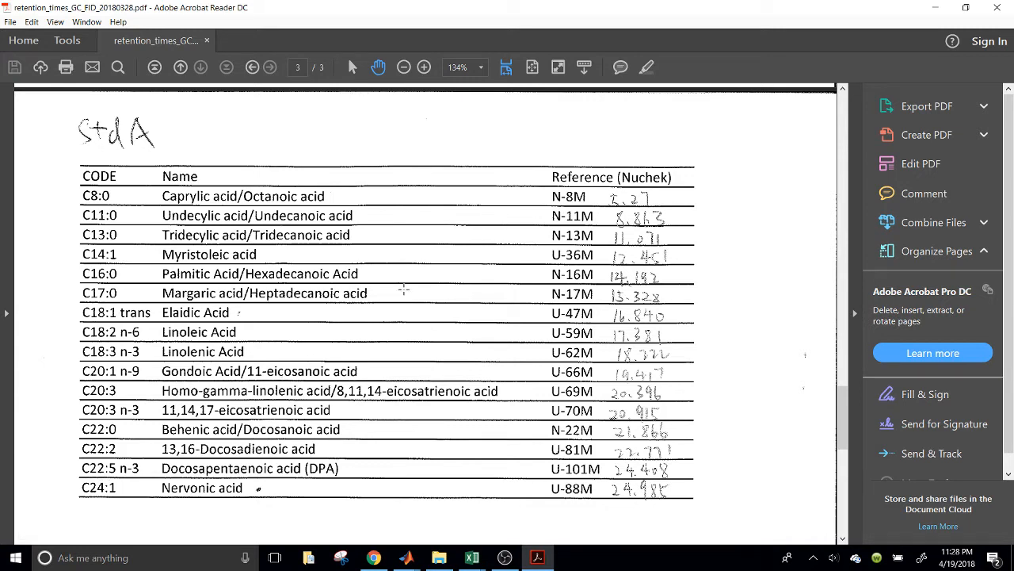
{"action": "mouse_move", "coordinate": [85, 257]}
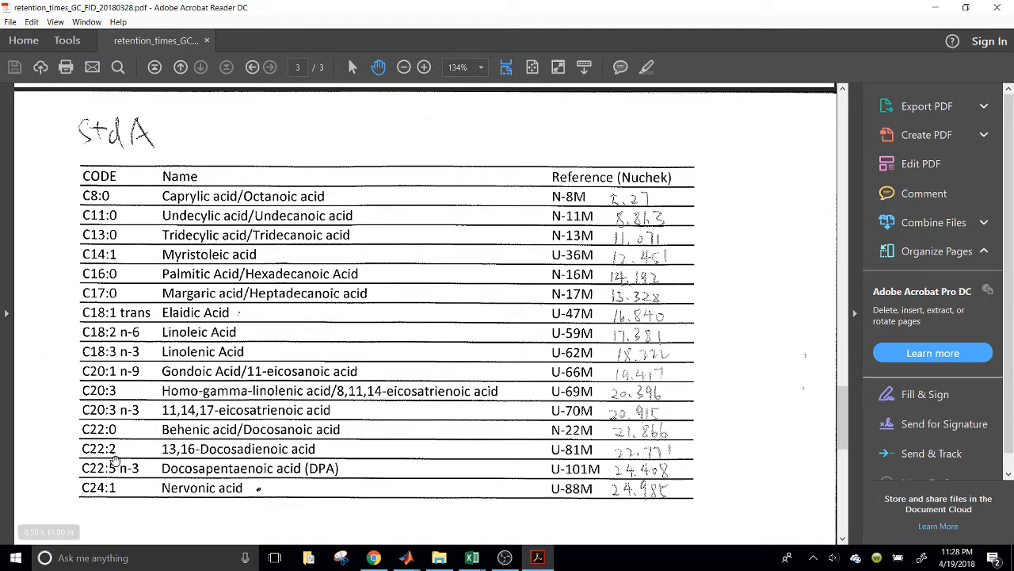
{"action": "scroll", "scroll_direction": "down", "scroll_amount": 3}
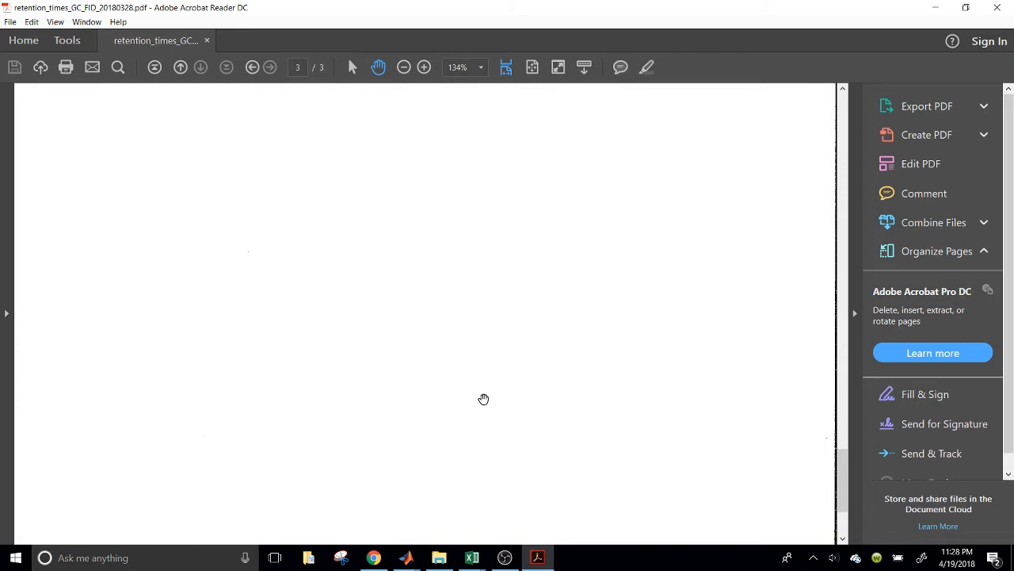
{"action": "scroll", "scroll_direction": "down", "scroll_amount": 3}
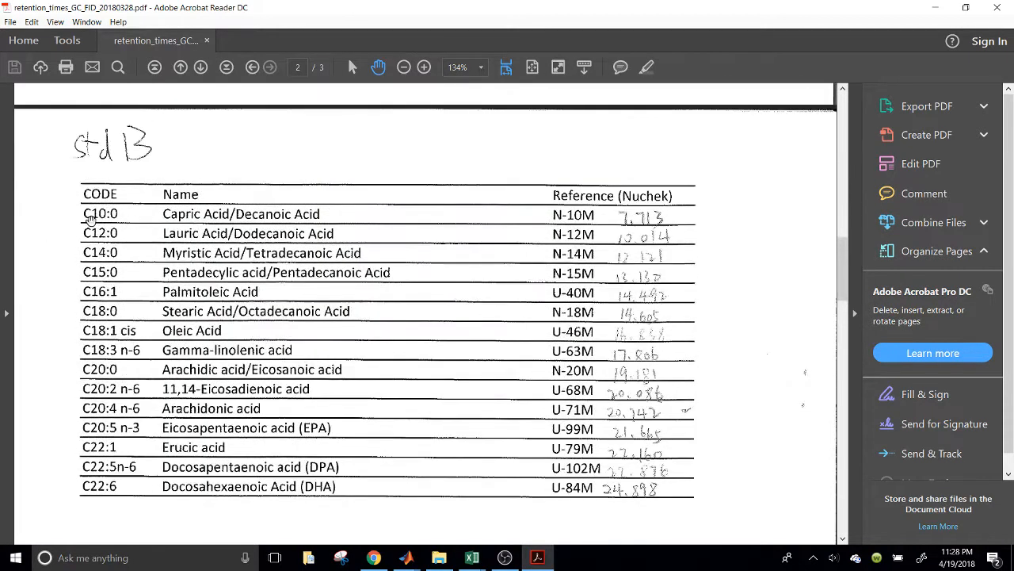
{"action": "mouse_move", "coordinate": [472, 558]}
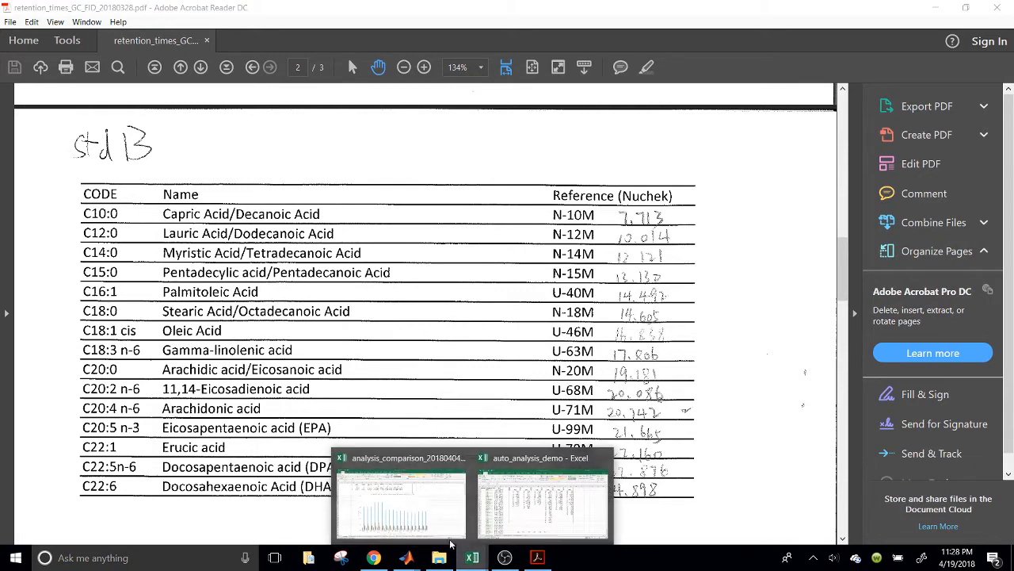
{"action": "mouse_move", "coordinate": [529, 513]}
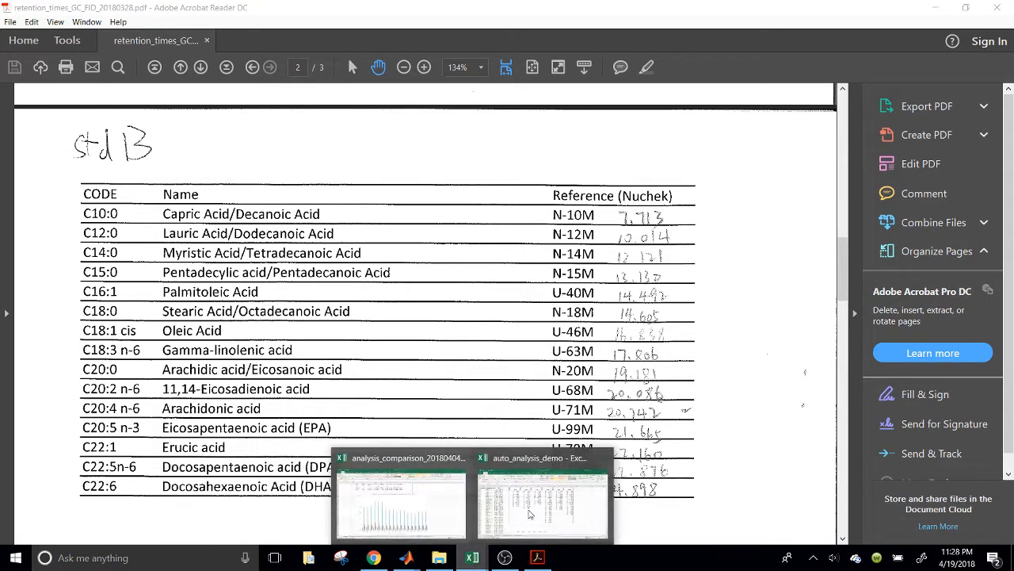
{"action": "left_click", "coordinate": [542, 504]}
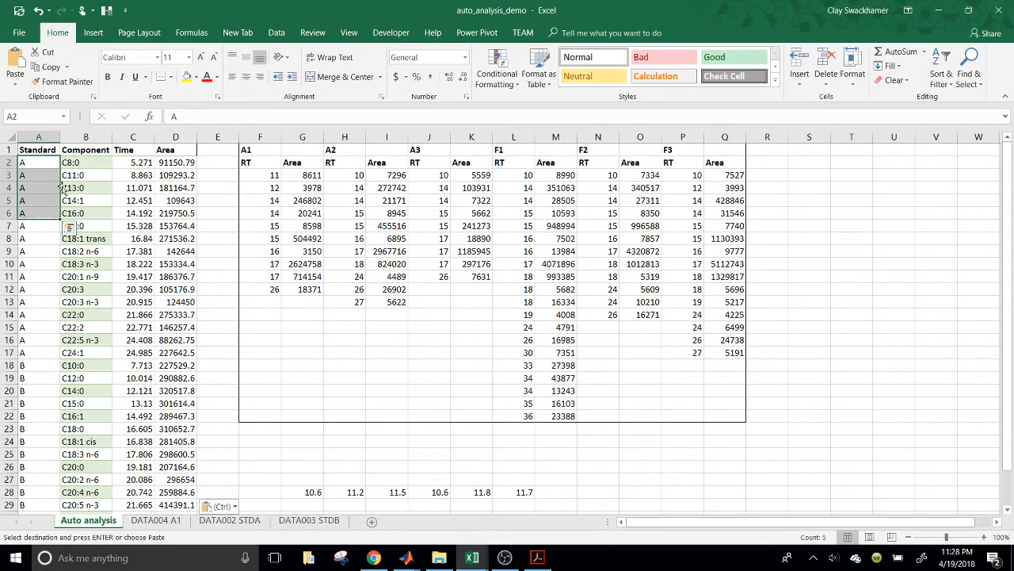
{"action": "left_click", "coordinate": [86, 161]}
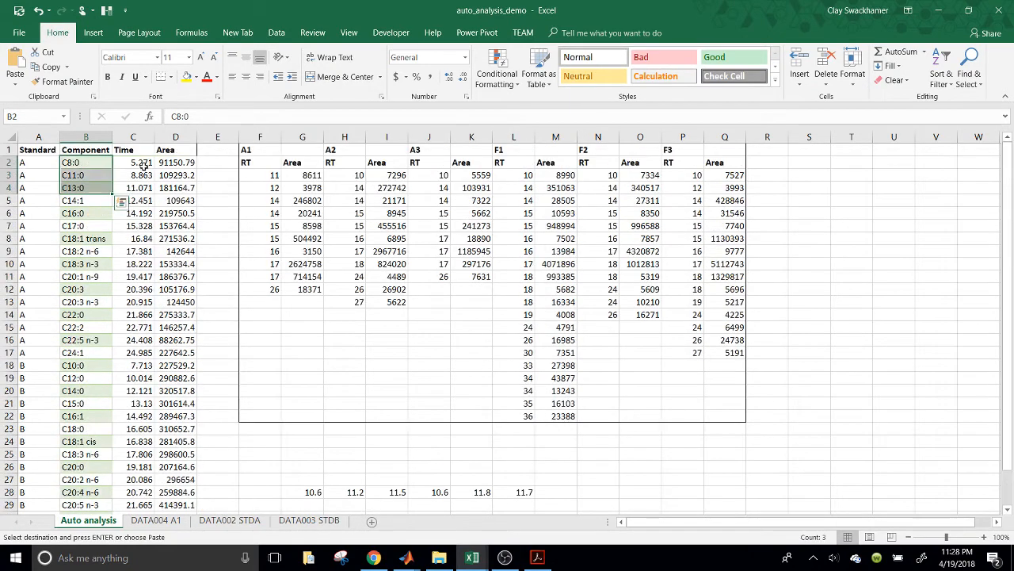
{"action": "left_click_drag", "start_coordinate": [133, 161], "coordinate": [174, 302]}
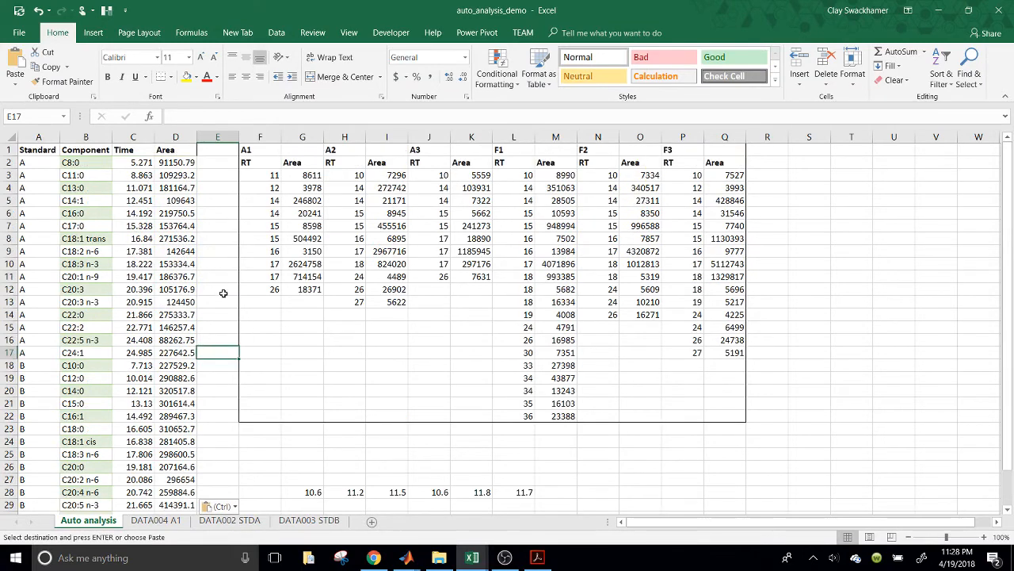
{"action": "left_click", "coordinate": [38, 149]}
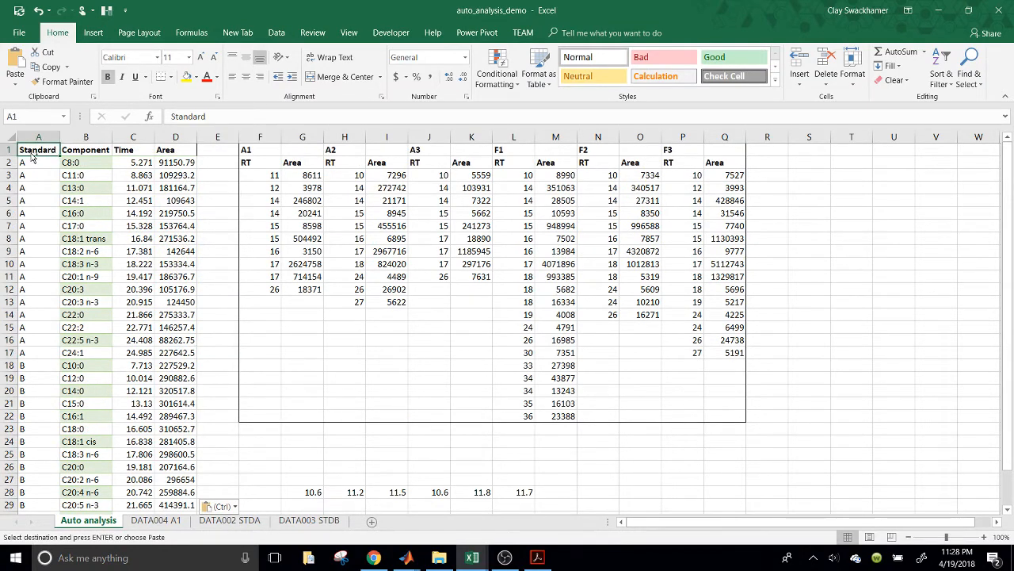
{"action": "scroll", "scroll_direction": "down", "scroll_amount": 3}
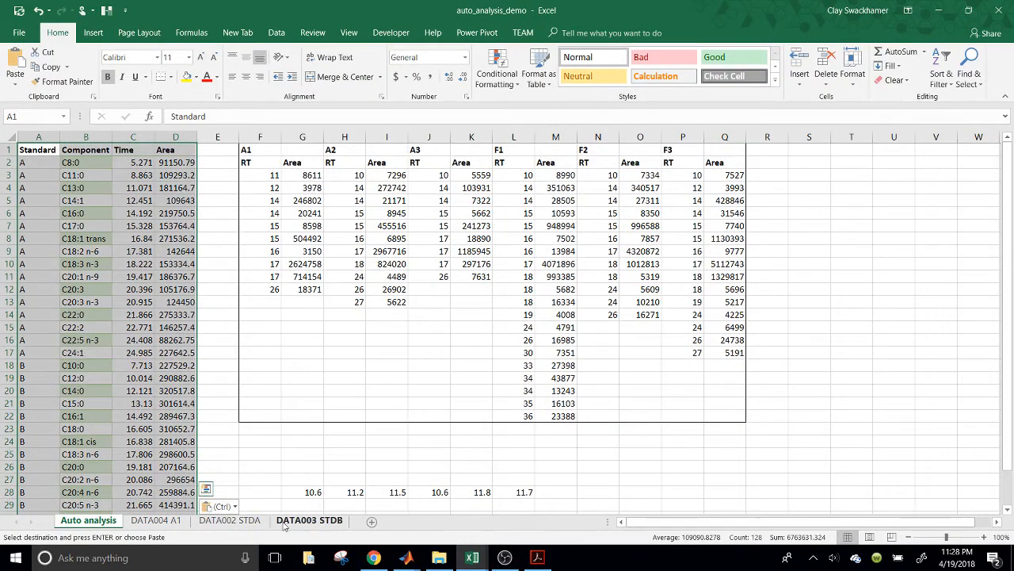
{"action": "left_click", "coordinate": [228, 519]}
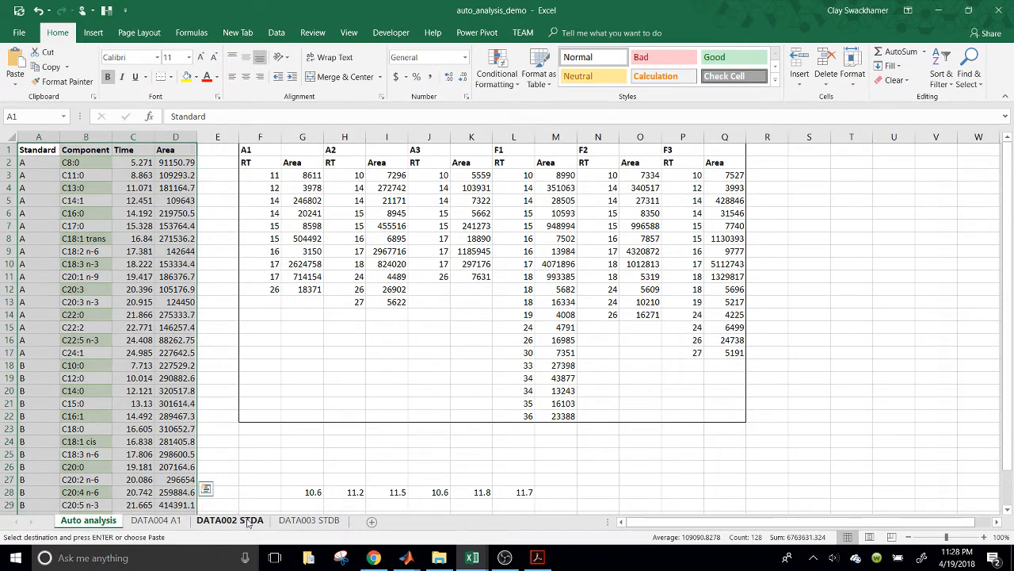
Copy the ten peak times and areas from the DATA004 A1 report back to the Auto analysis sheet.
{"action": "left_click", "coordinate": [229, 520]}
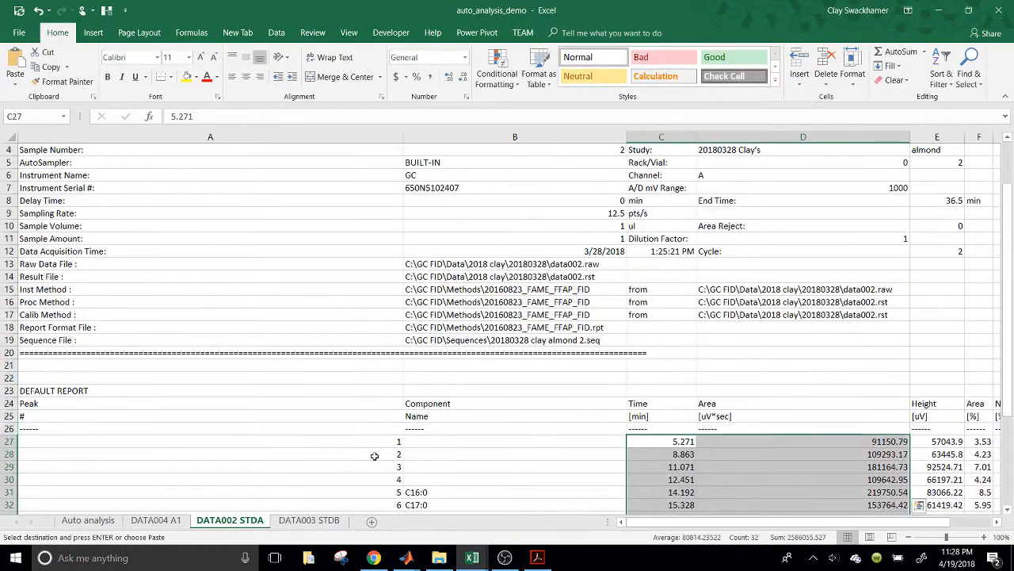
{"action": "scroll", "scroll_direction": "up", "scroll_amount": 3}
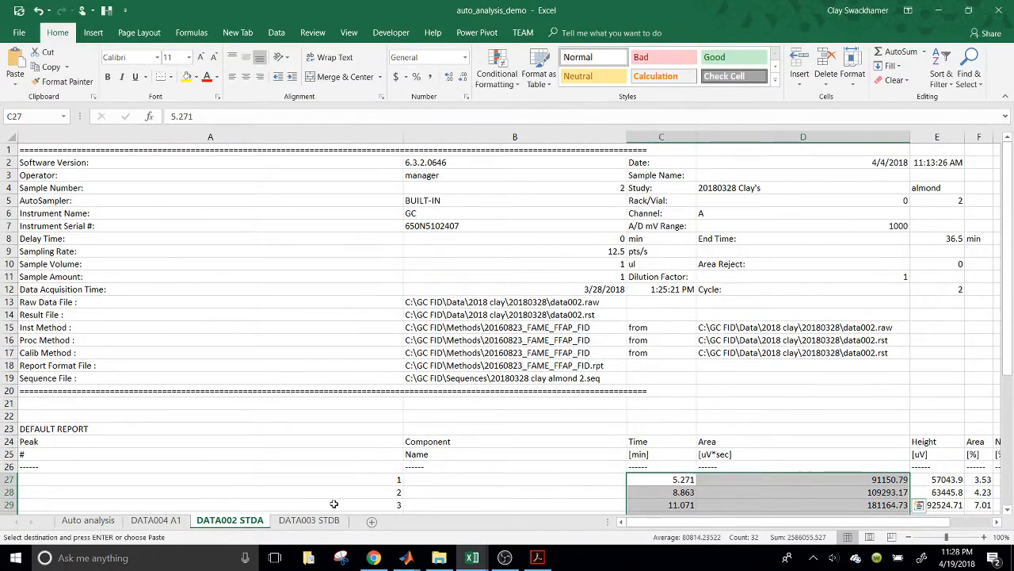
{"action": "left_click", "coordinate": [156, 519]}
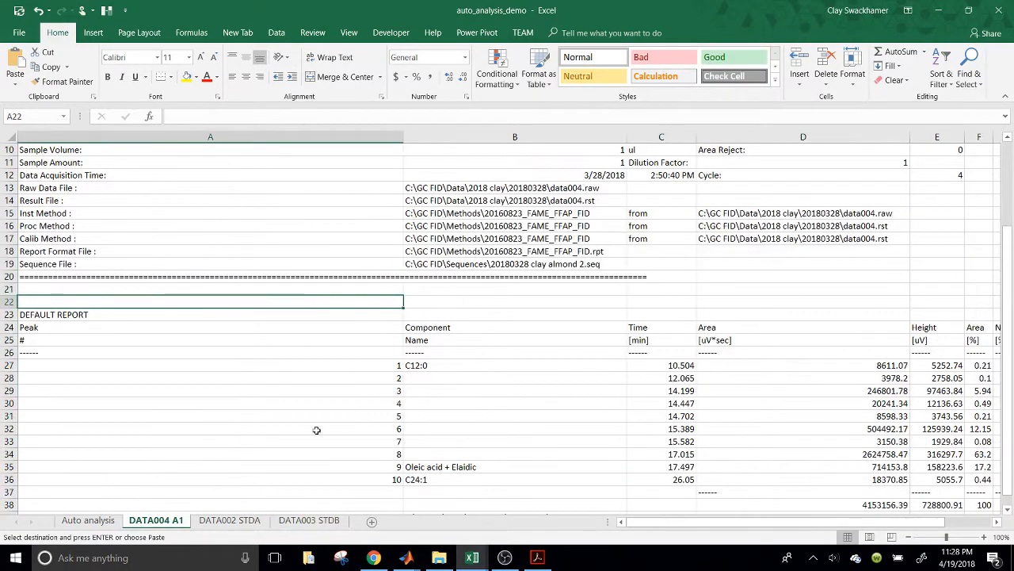
{"action": "scroll", "scroll_direction": "down", "scroll_amount": 3}
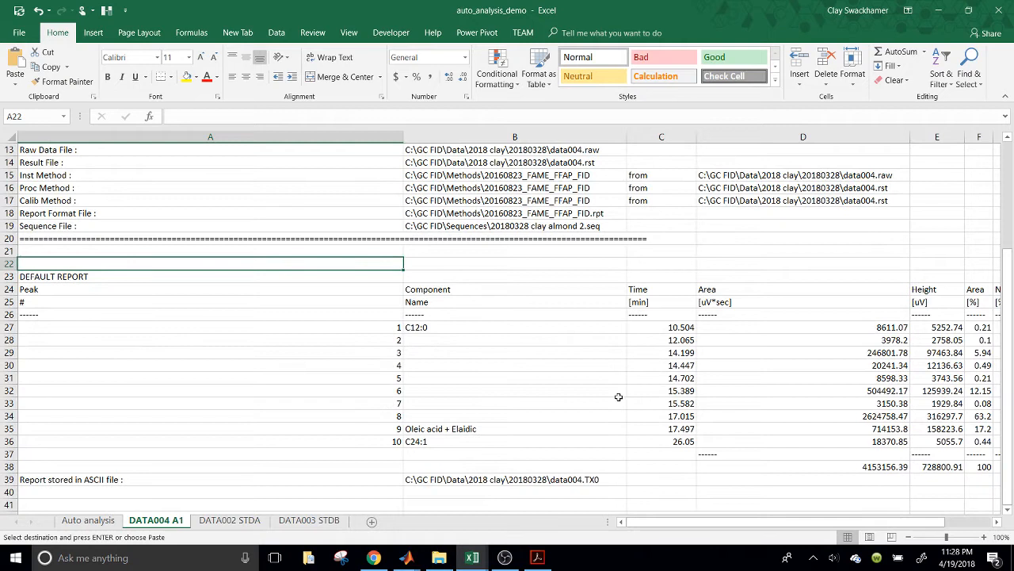
{"action": "left_click_drag", "start_coordinate": [660, 326], "coordinate": [802, 416]}
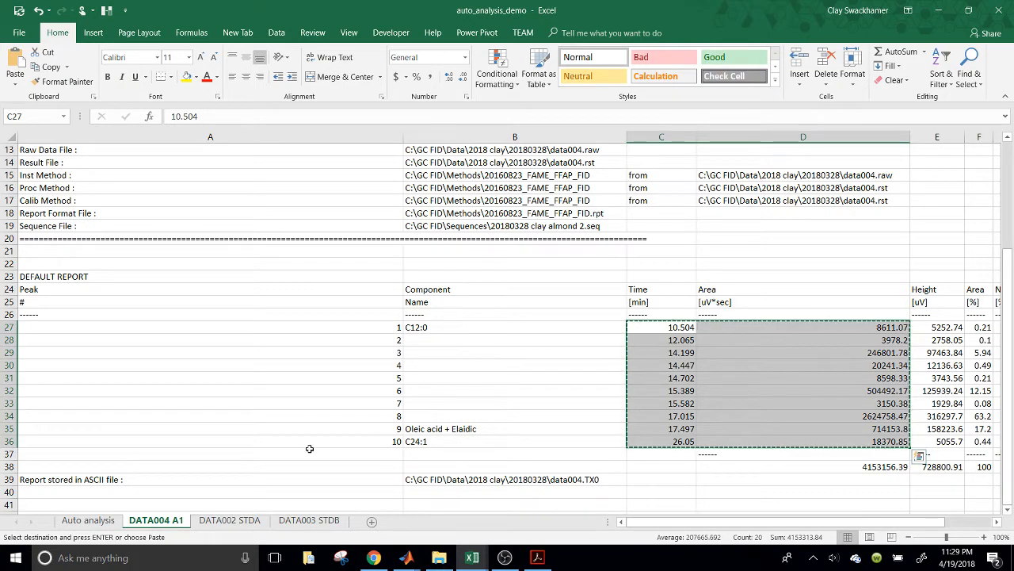
{"action": "left_click", "coordinate": [228, 519]}
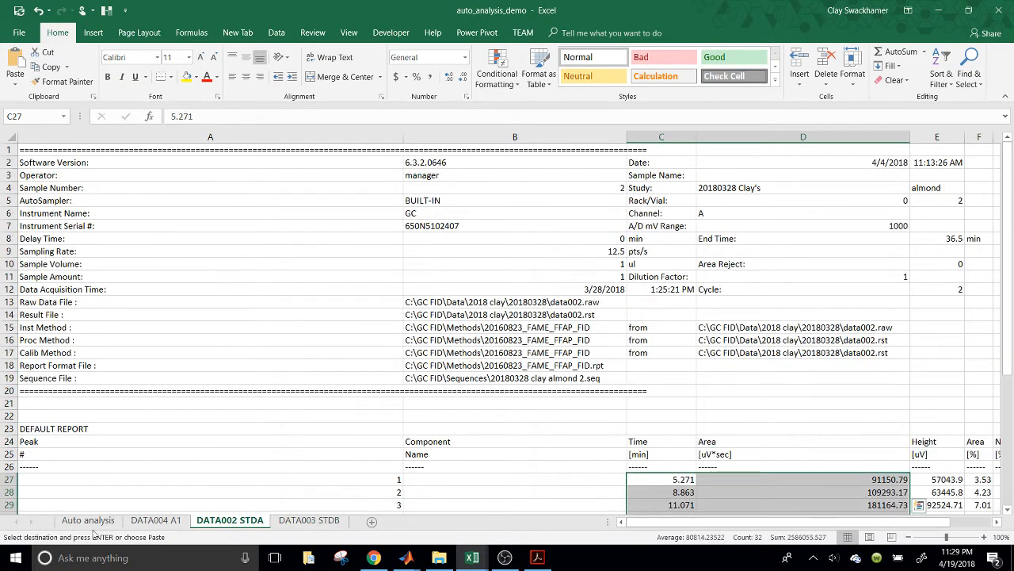
{"action": "left_click", "coordinate": [88, 519]}
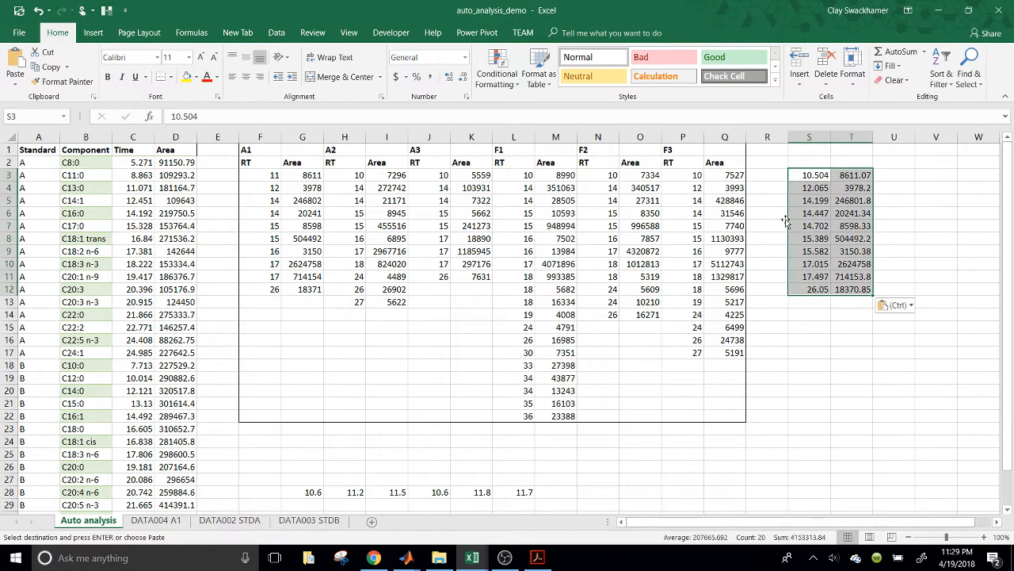
{"action": "mouse_move", "coordinate": [334, 222]}
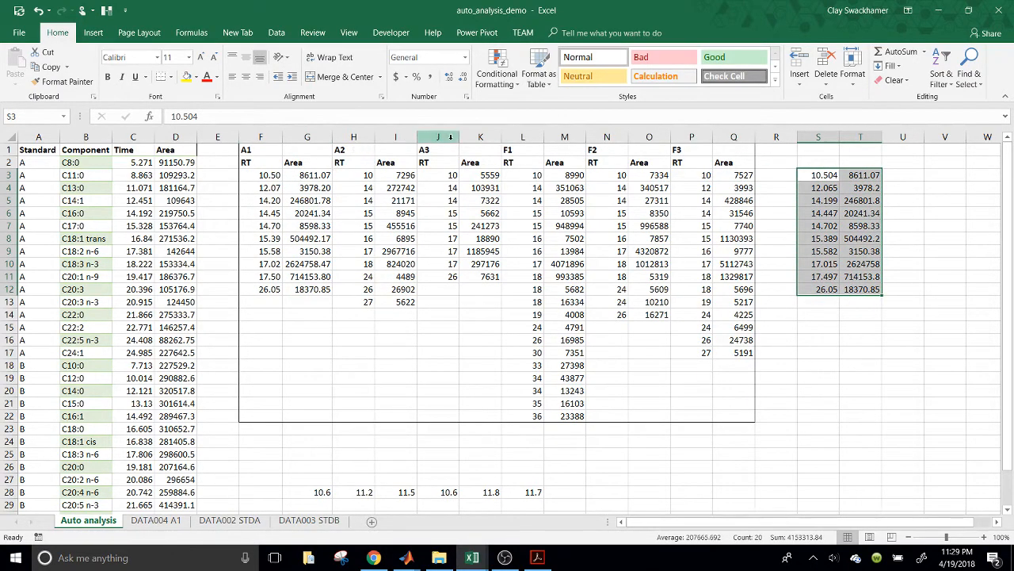
Clear the duplicated A1 RT and Area values sitting in columns S:T beside the F3 table.
{"action": "left_click", "coordinate": [308, 149]}
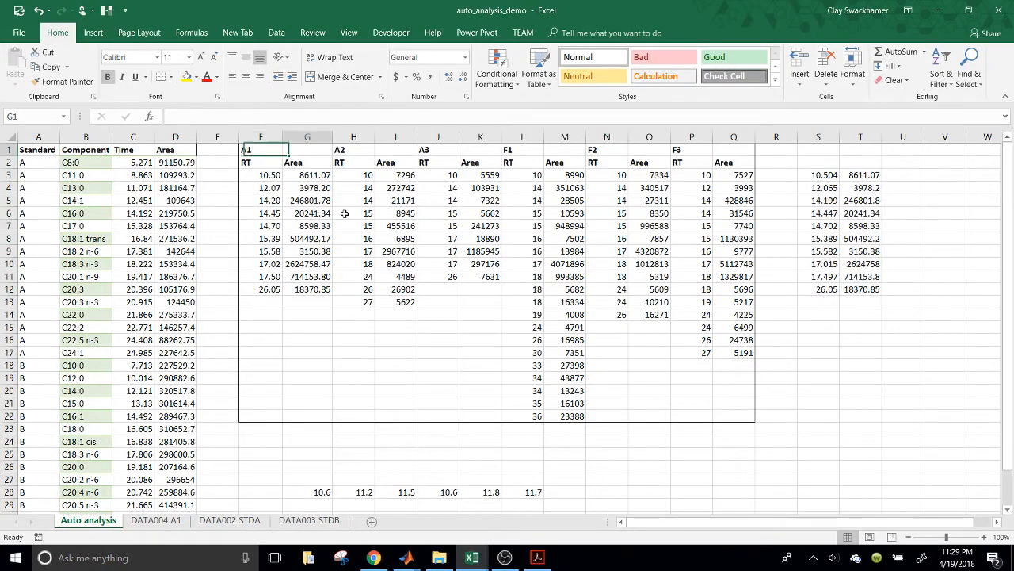
{"action": "left_click", "coordinate": [480, 149]}
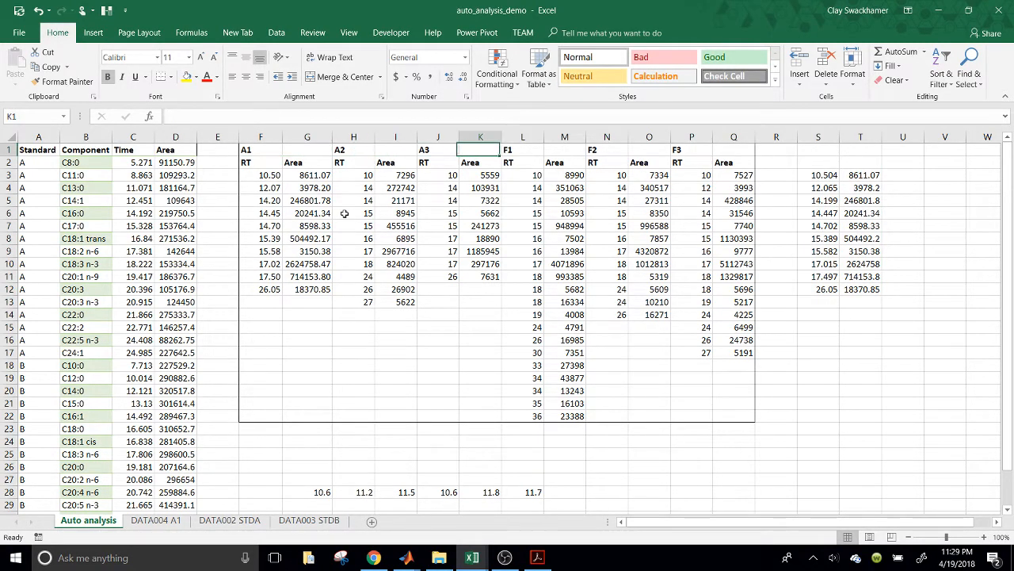
{"action": "left_click", "coordinate": [691, 149]}
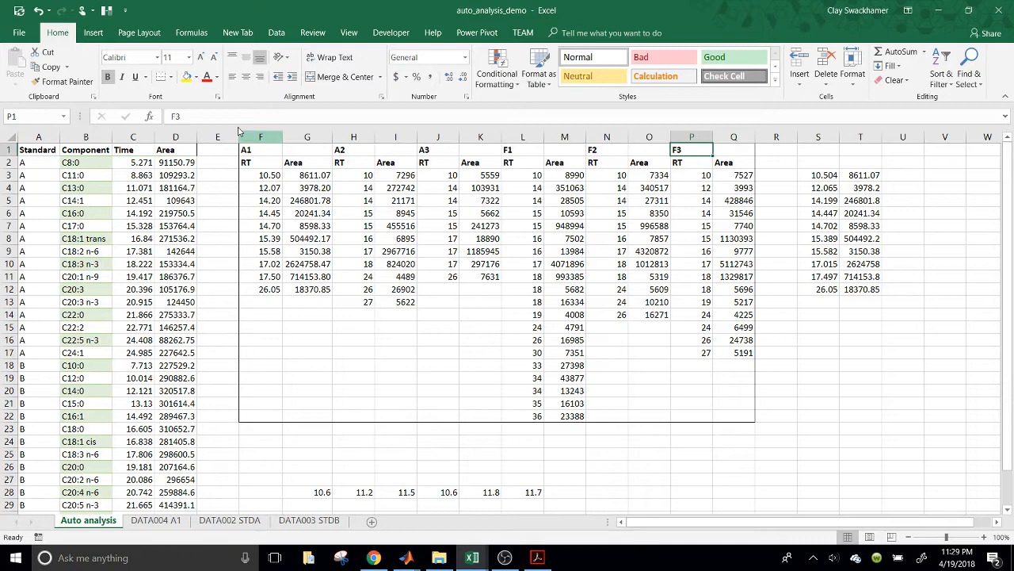
{"action": "left_click", "coordinate": [818, 174]}
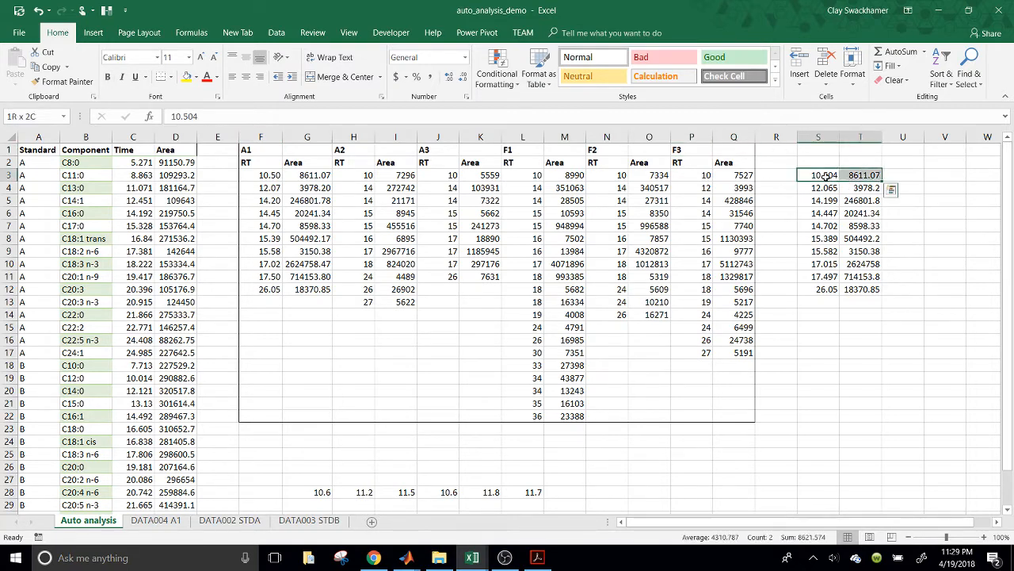
{"action": "left_click", "coordinate": [818, 175]}
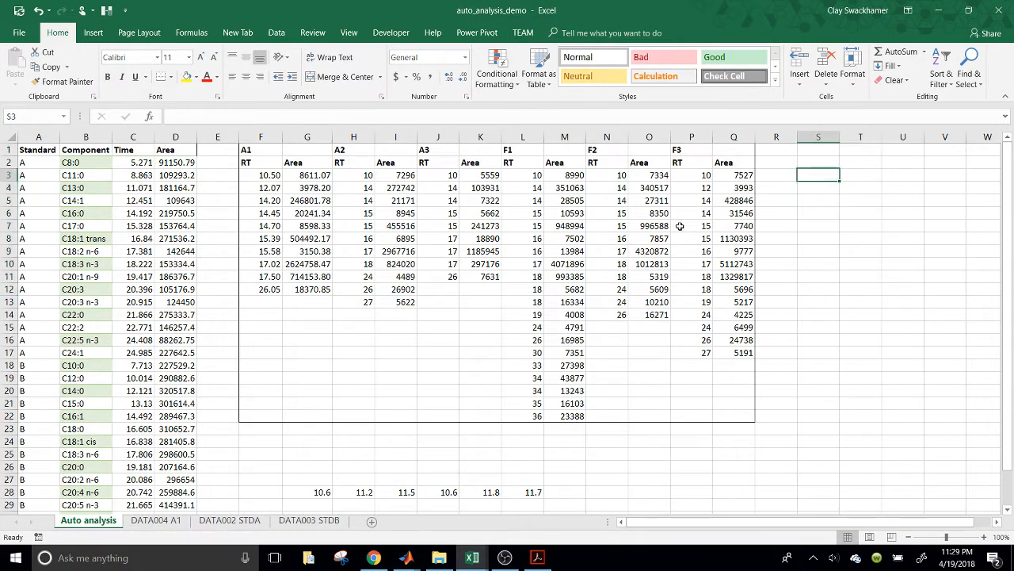
{"action": "mouse_move", "coordinate": [585, 219]}
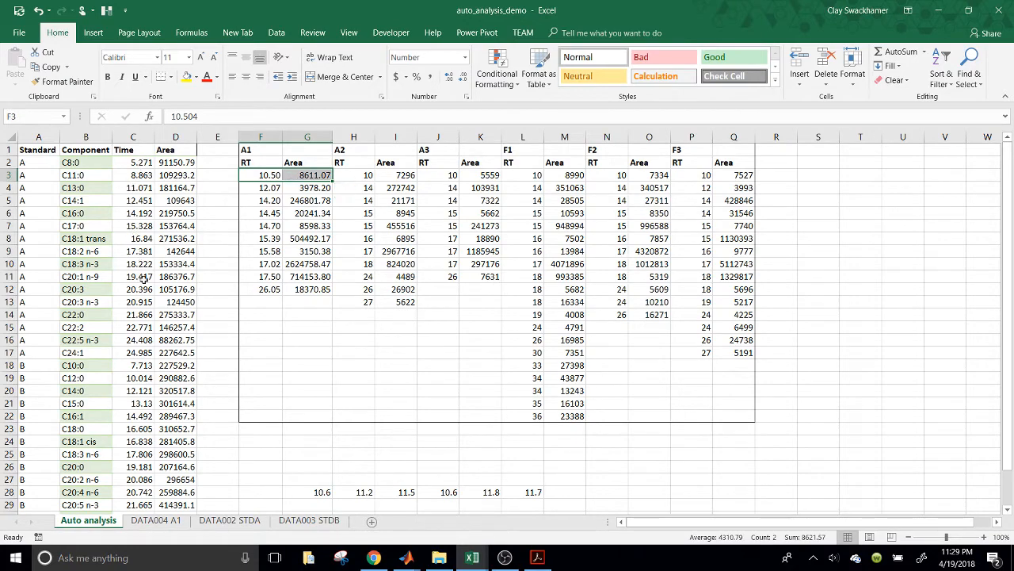
Review the A1–F3 peak tables and the standards list, checking the first rows of F2.
{"action": "scroll", "scroll_direction": "down", "scroll_amount": 3}
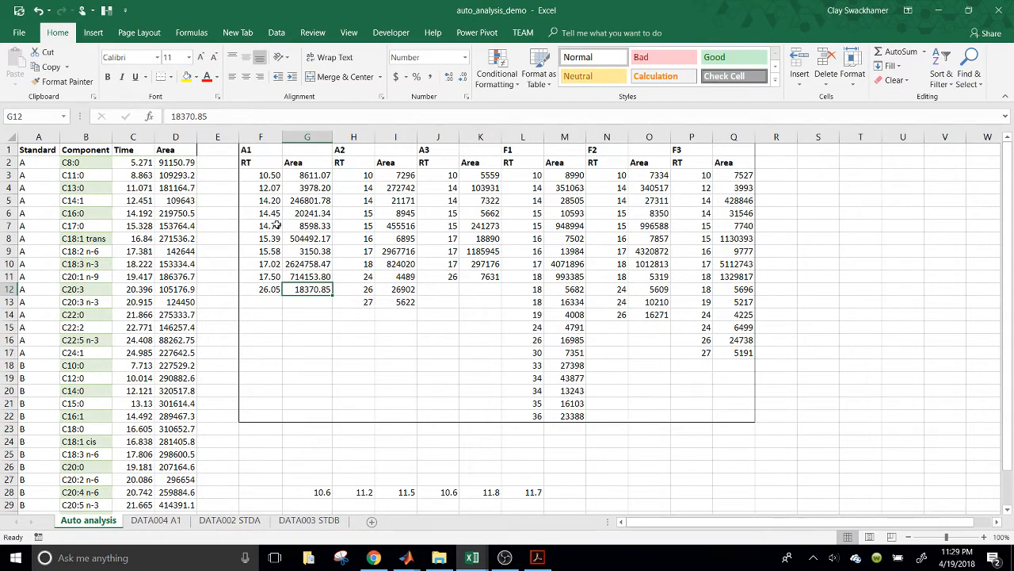
{"action": "left_click", "coordinate": [308, 327]}
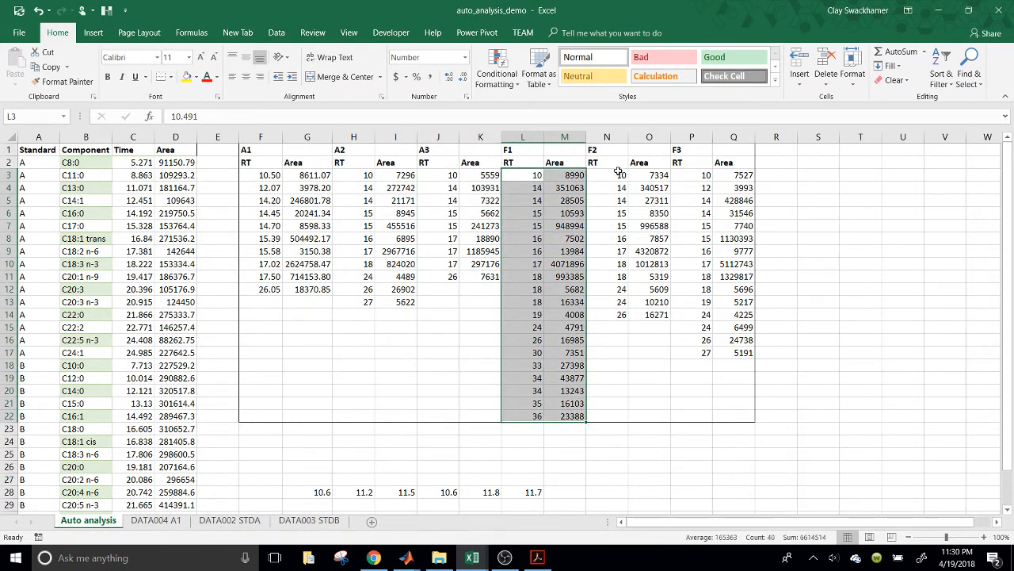
{"action": "left_click_drag", "start_coordinate": [607, 174], "coordinate": [650, 212]}
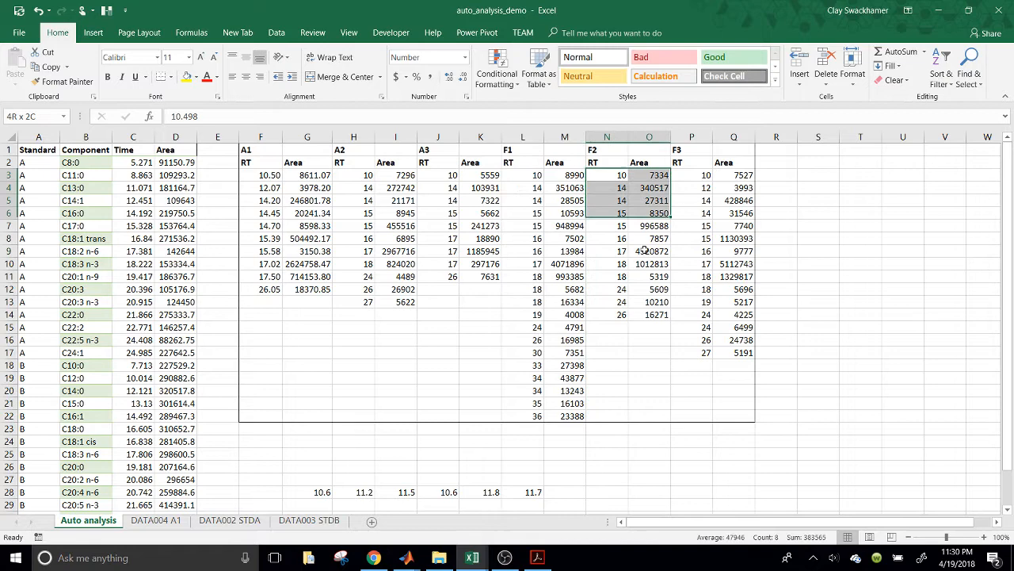
{"action": "left_click", "coordinate": [605, 351]}
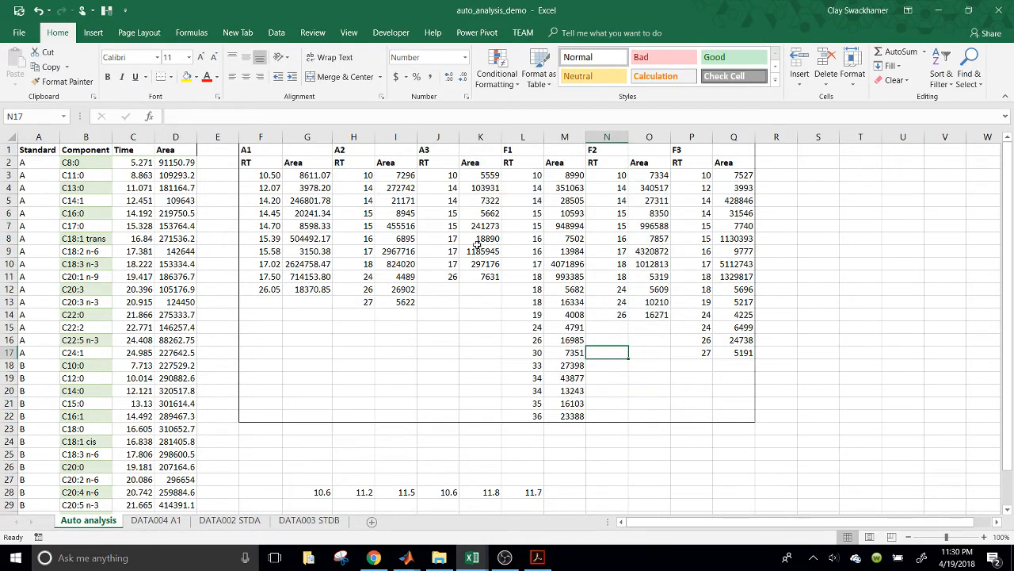
{"action": "mouse_move", "coordinate": [32, 151]}
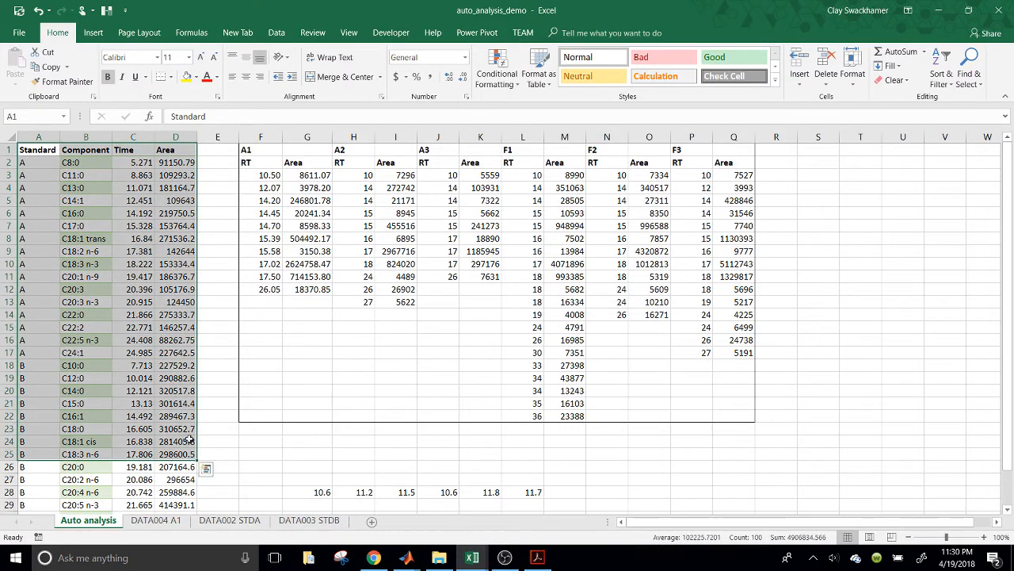
{"action": "mouse_move", "coordinate": [664, 146]}
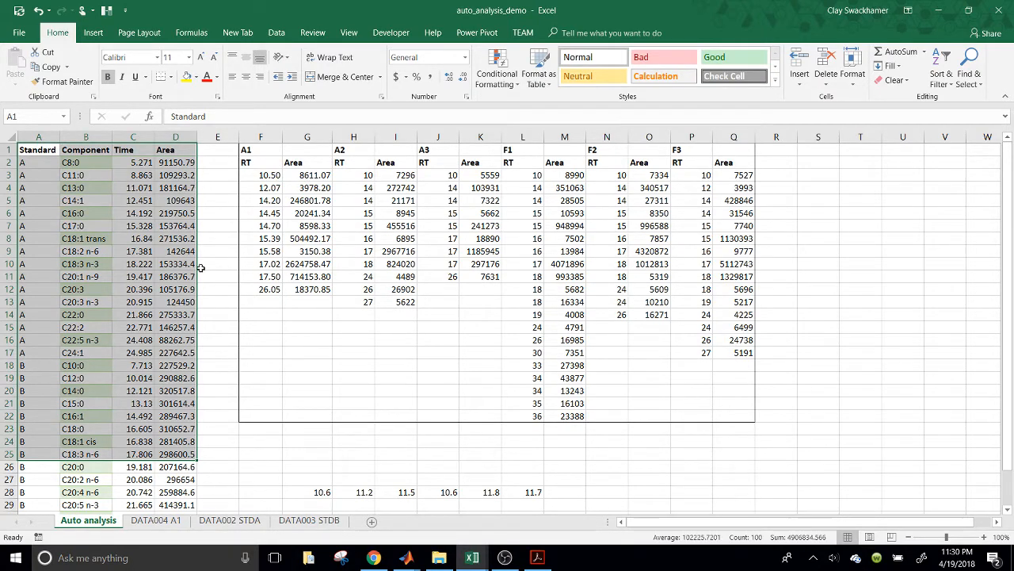
{"action": "mouse_move", "coordinate": [82, 252]}
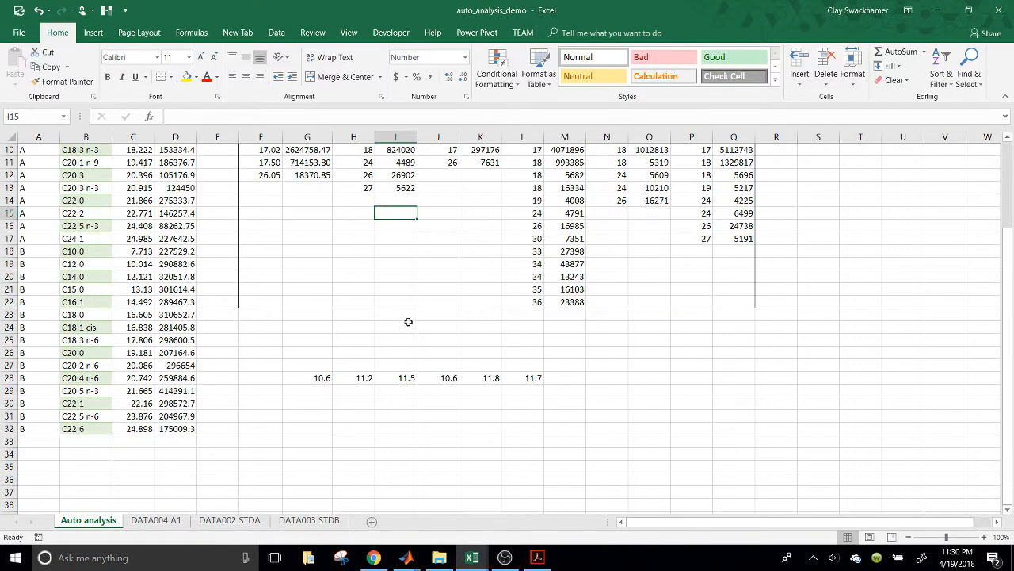
Enter =rt_sort(A1:D32,F1:Q22,1e5) in F30 over the standards list and all peak tables.
{"action": "left_click", "coordinate": [260, 404]}
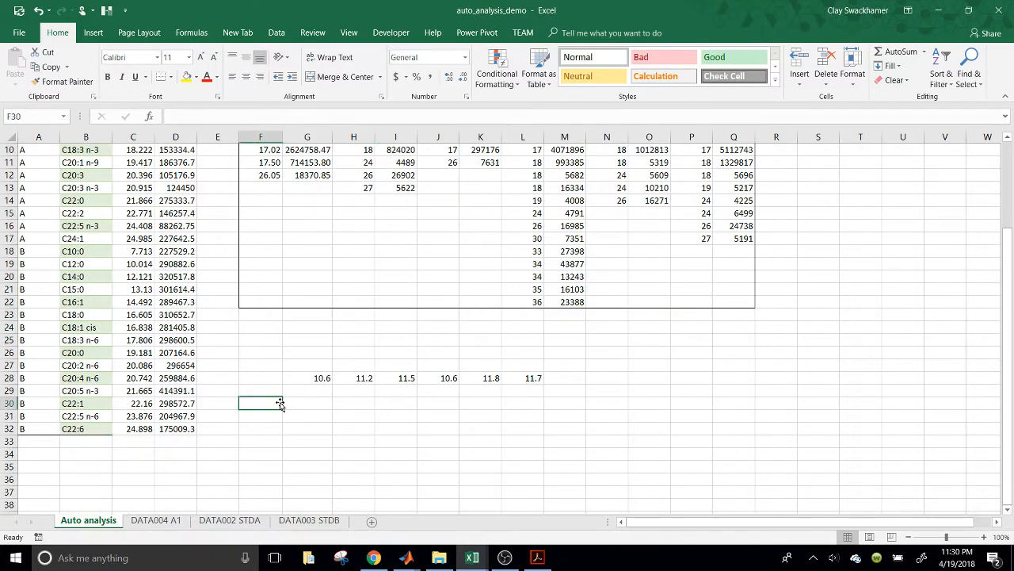
{"action": "type", "text": "=rt_sort(A1:D32"}
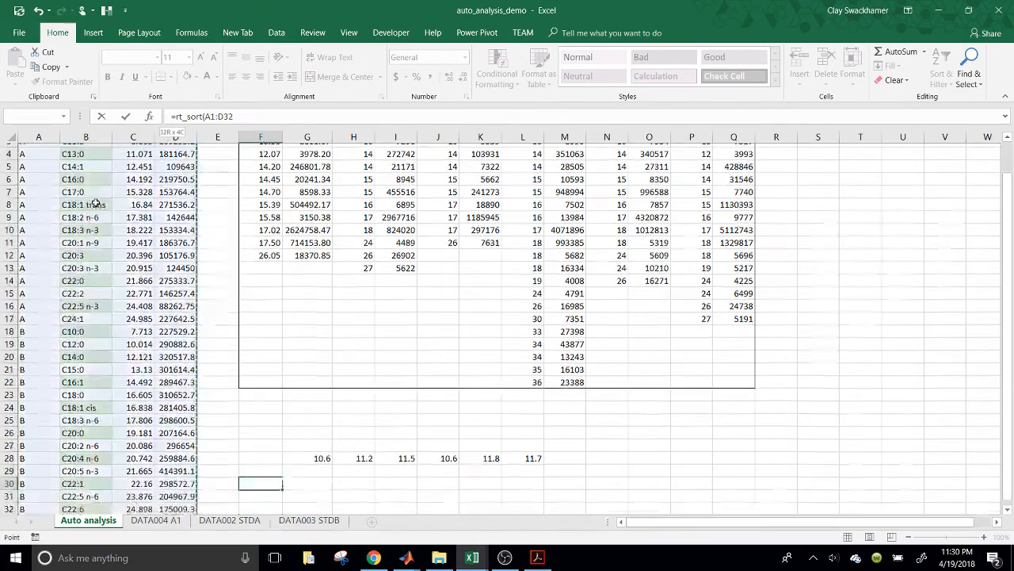
{"action": "scroll", "scroll_direction": "down", "scroll_amount": 3}
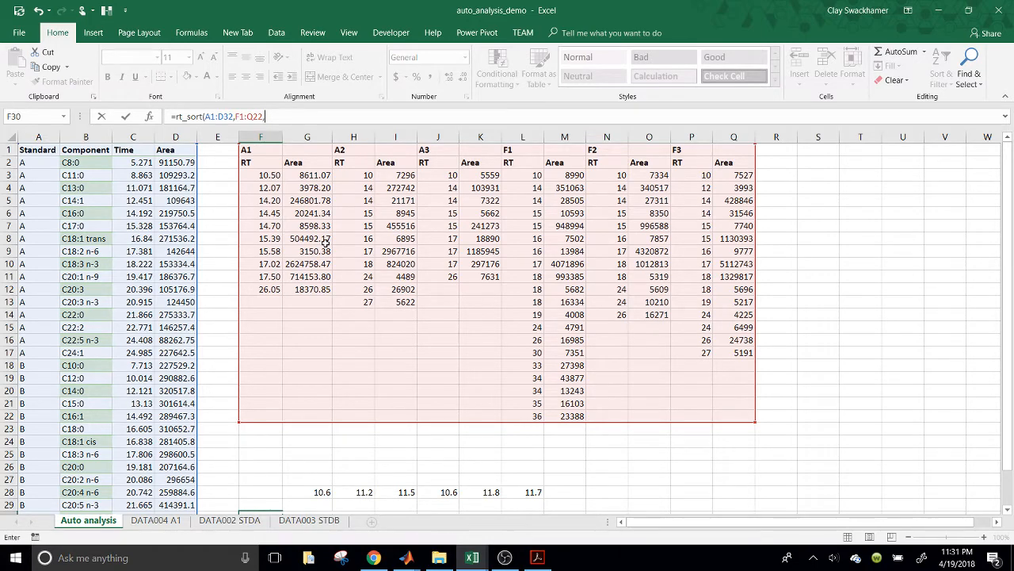
{"action": "type", "text": "1e5"}
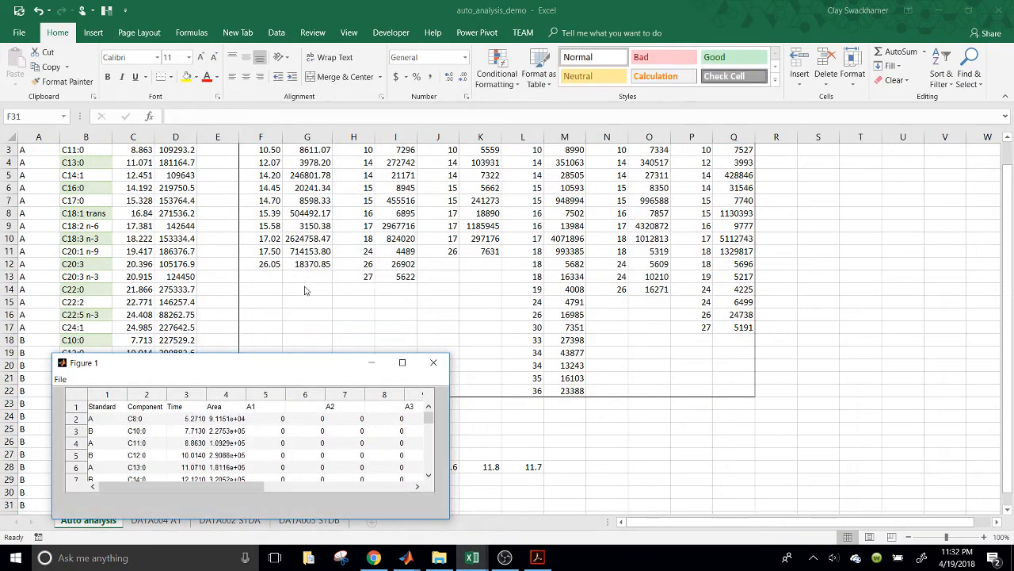
Scroll through the Figure 1 results table, then close the preview so Standard shows in F30.
{"action": "left_click_drag", "start_coordinate": [221, 361], "coordinate": [333, 206]}
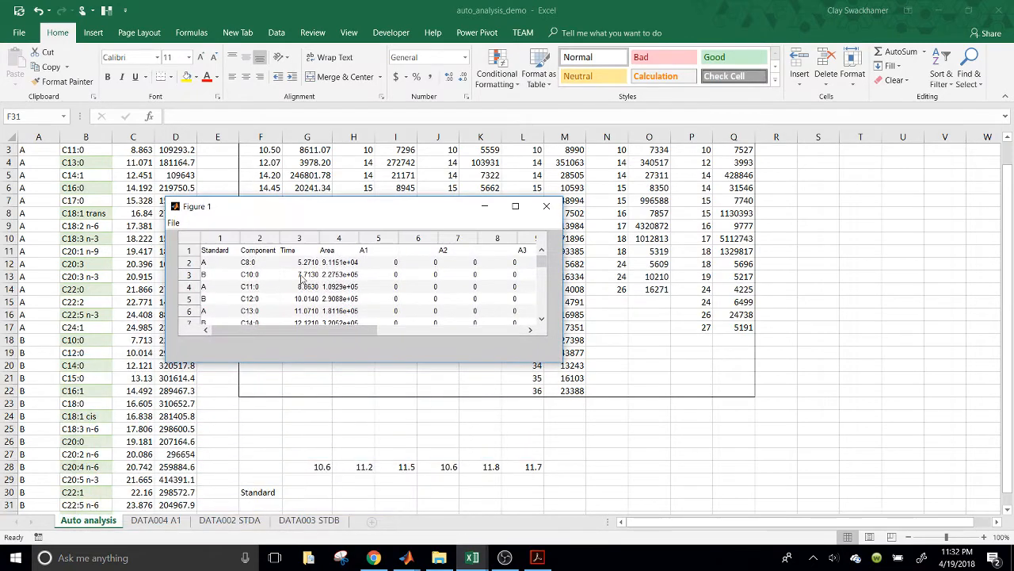
{"action": "left_click", "coordinate": [305, 274]}
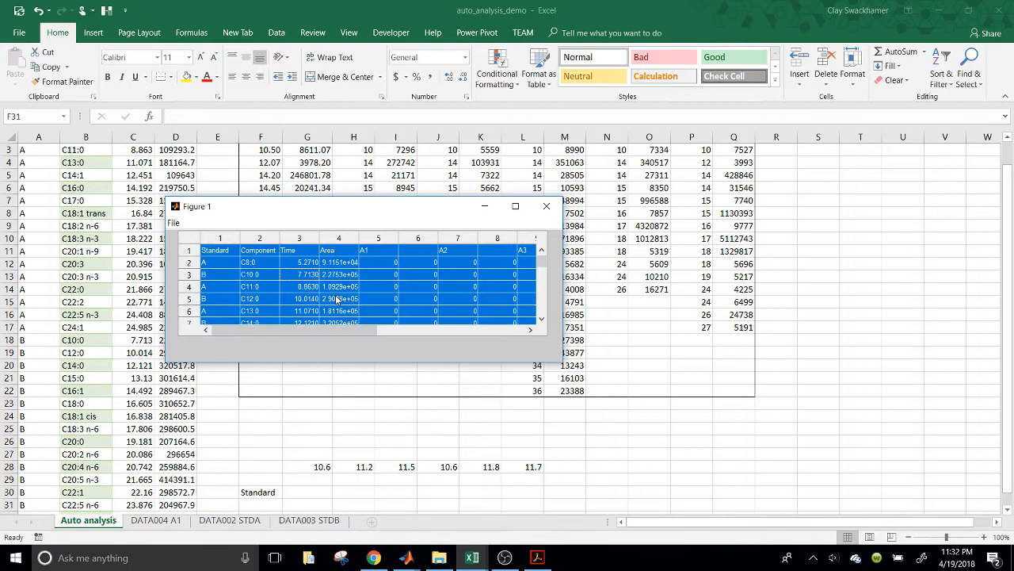
{"action": "scroll", "scroll_direction": "down", "scroll_amount": 3}
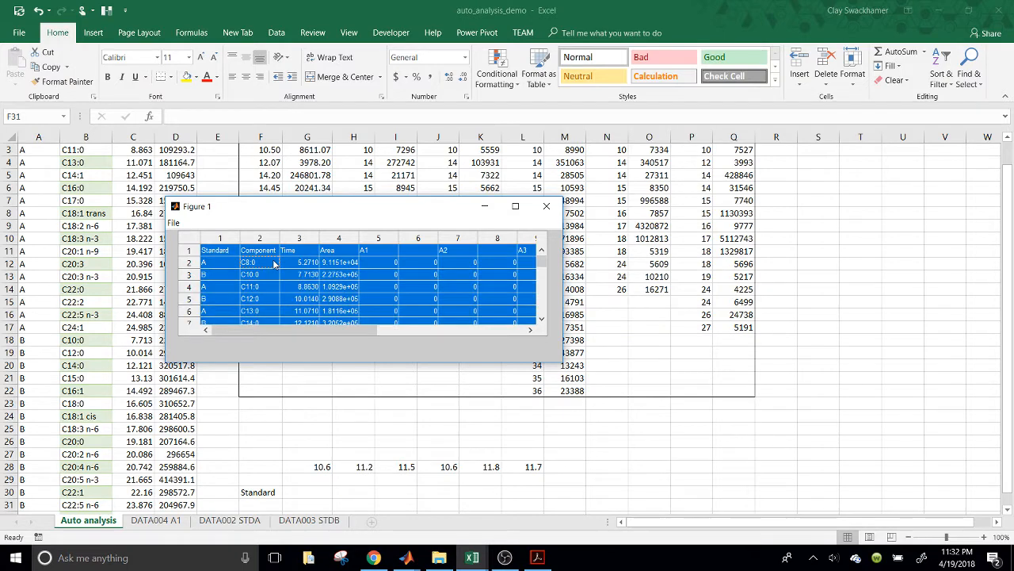
{"action": "left_click", "coordinate": [545, 206]}
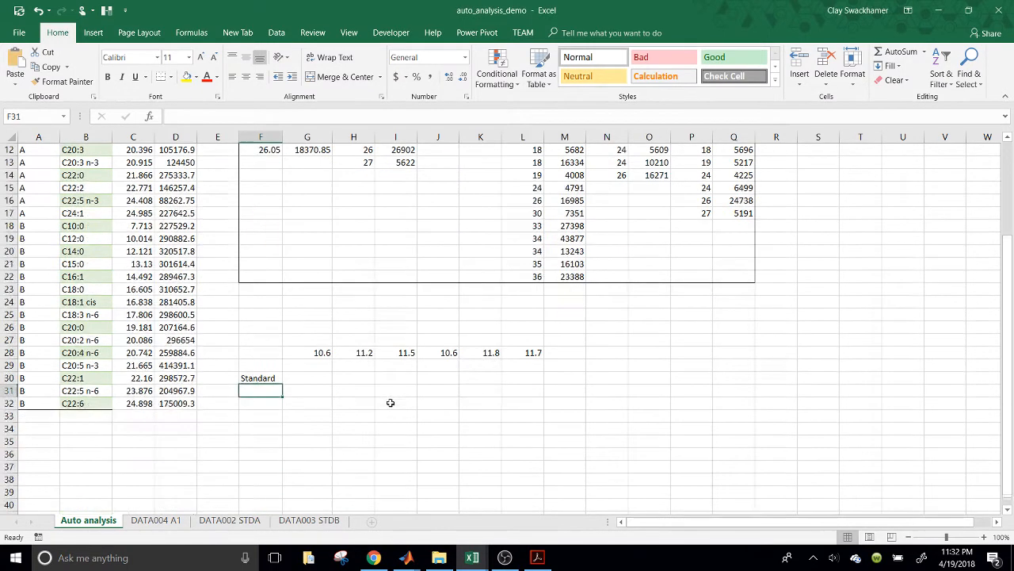
{"action": "left_click", "coordinate": [38, 288]}
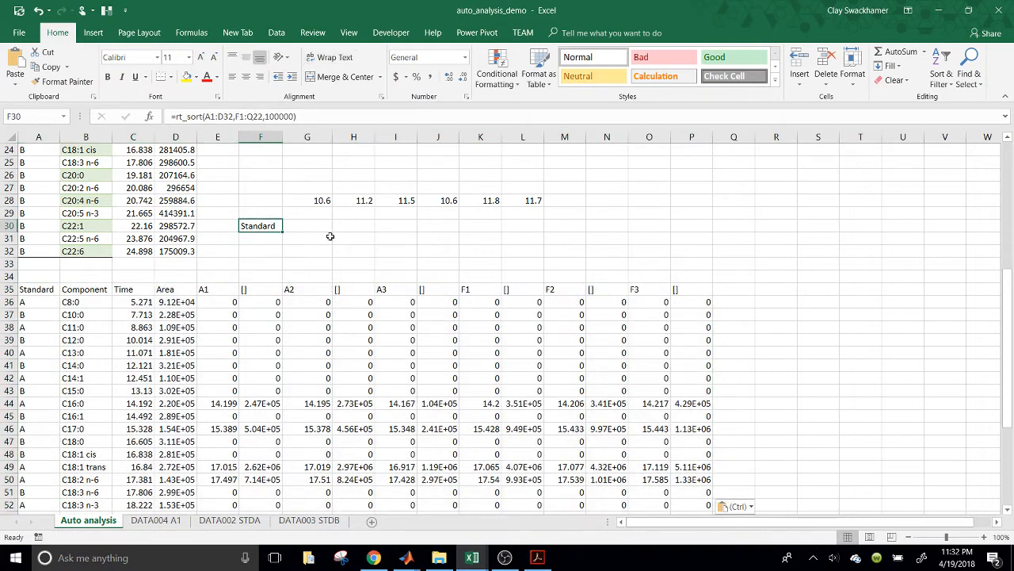
{"action": "key", "text": "Delete"}
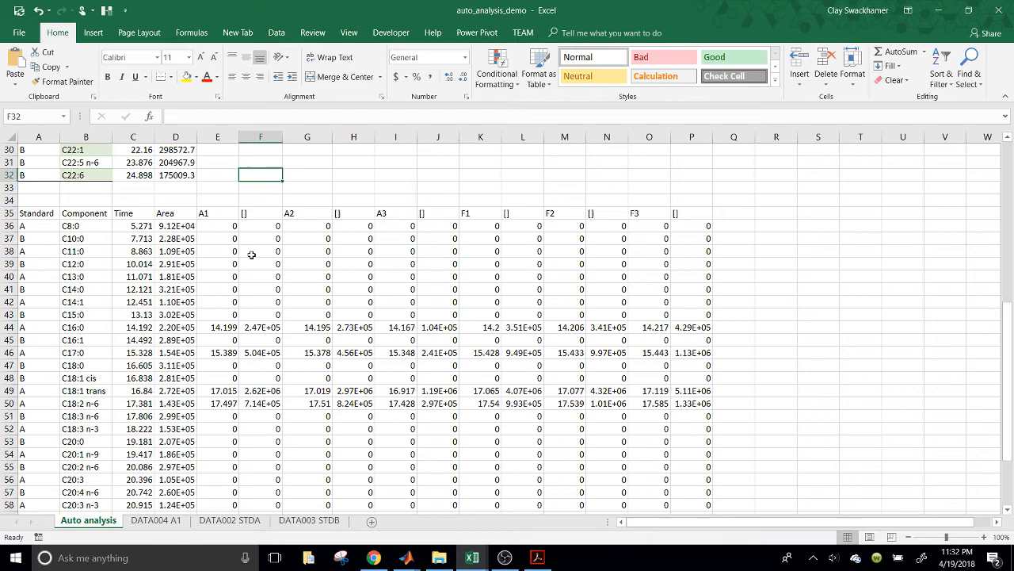
{"action": "scroll", "scroll_direction": "down", "scroll_amount": 3}
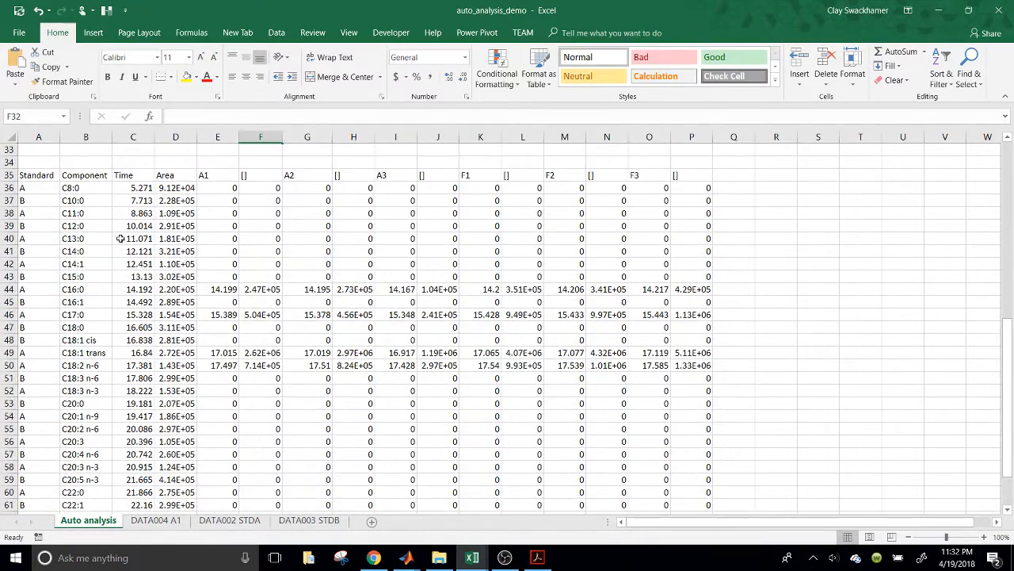
{"action": "left_click_drag", "start_coordinate": [35, 175], "coordinate": [174, 288]}
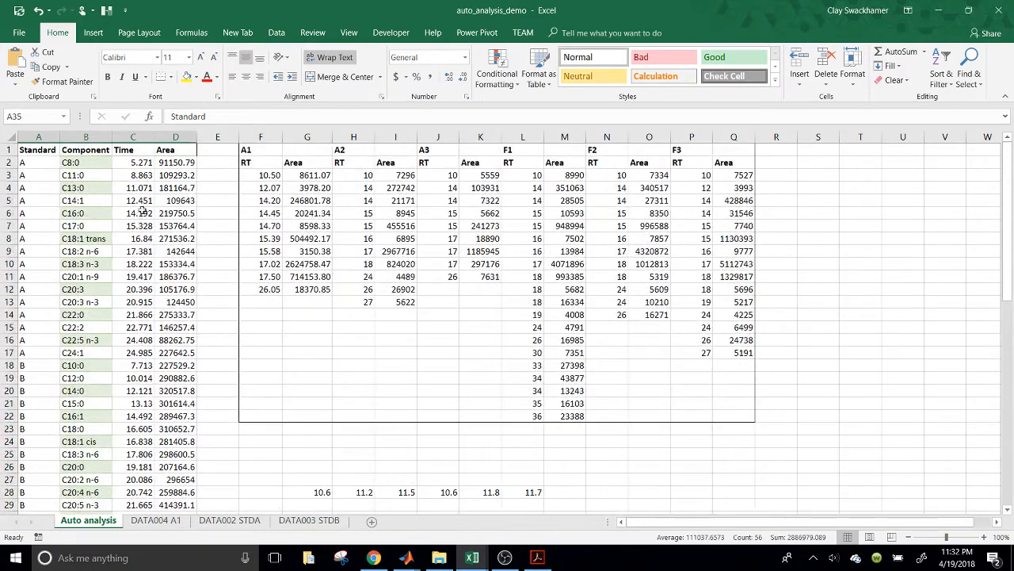
{"action": "scroll", "scroll_direction": "down", "scroll_amount": 3}
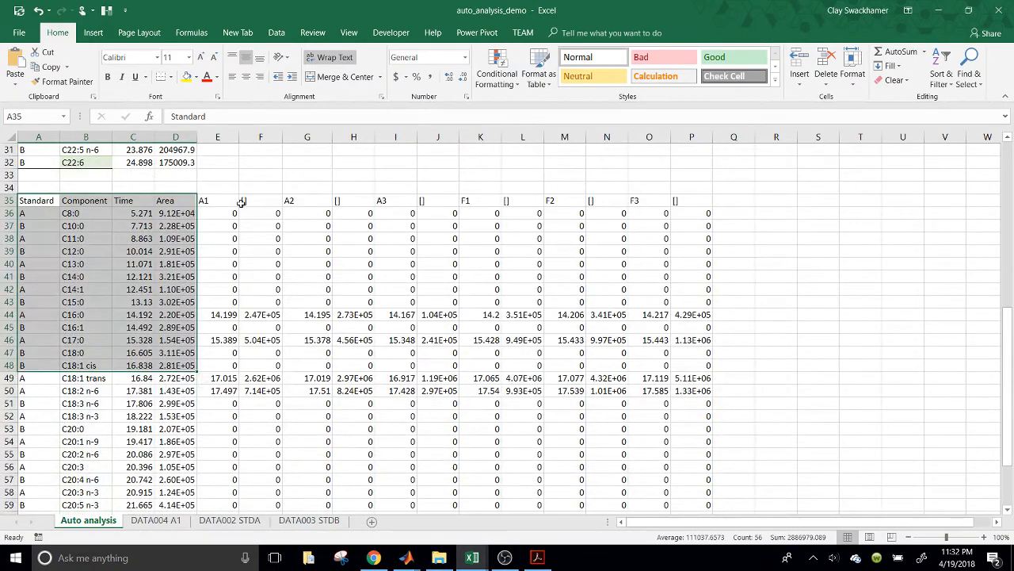
{"action": "left_click", "coordinate": [217, 200]}
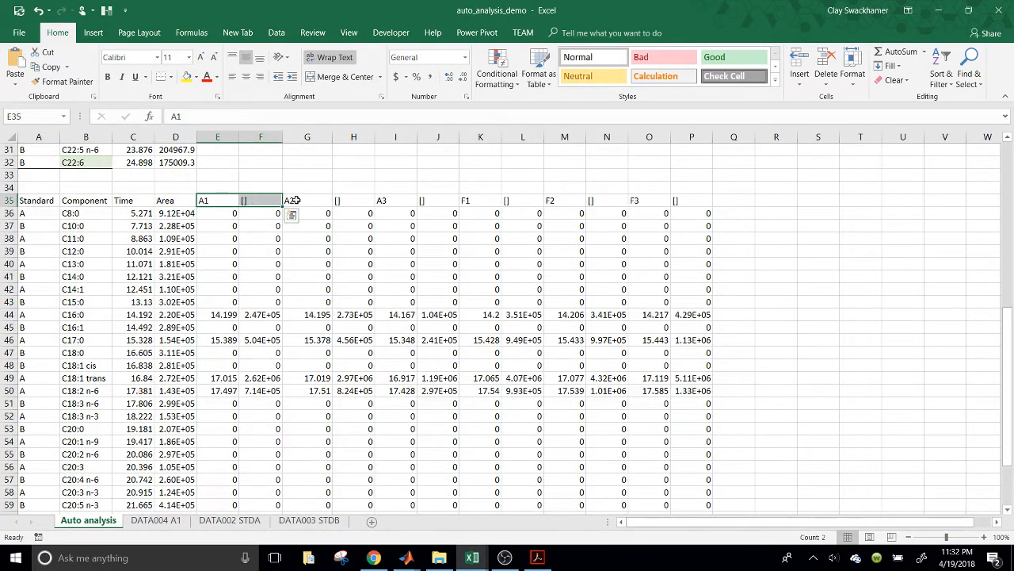
{"action": "left_click", "coordinate": [217, 200]}
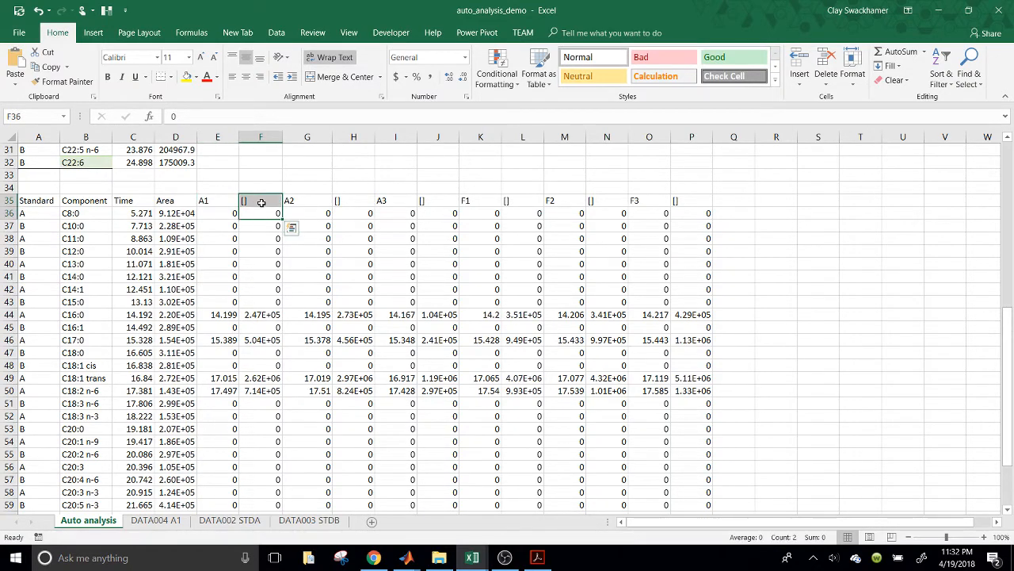
{"action": "left_click", "coordinate": [353, 200]}
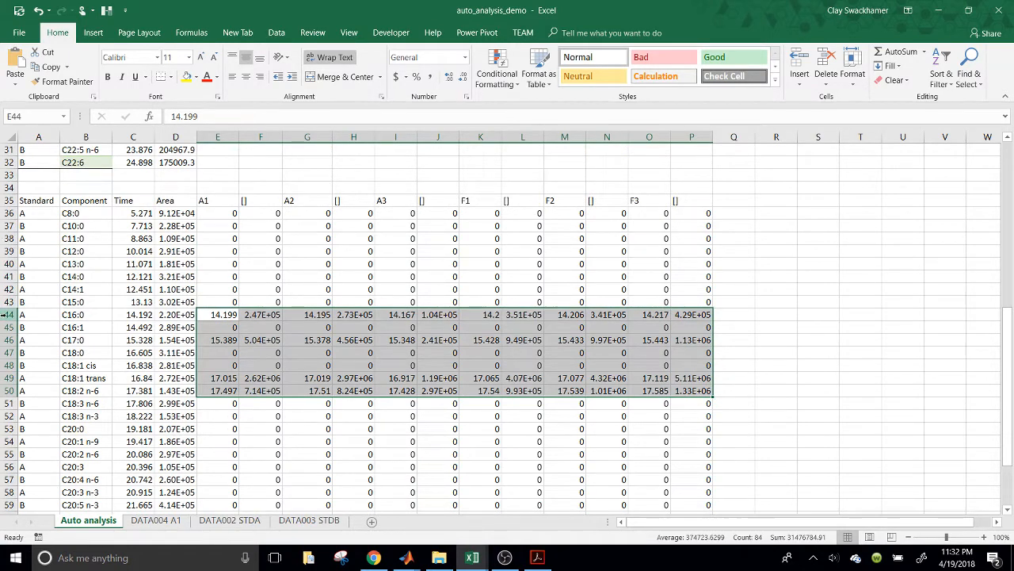
{"action": "left_click", "coordinate": [38, 314]}
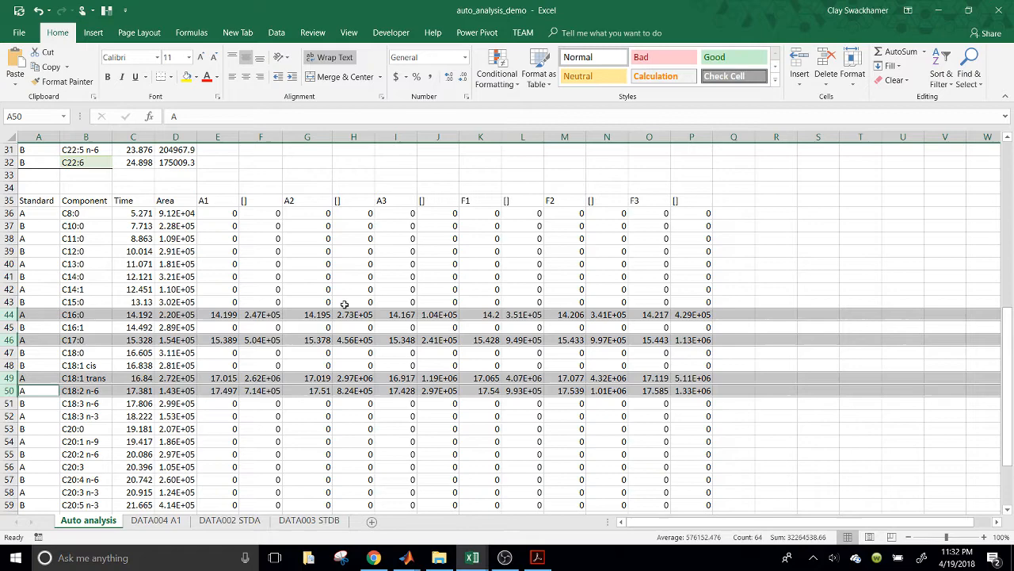
{"action": "scroll", "scroll_direction": "down", "scroll_amount": 3}
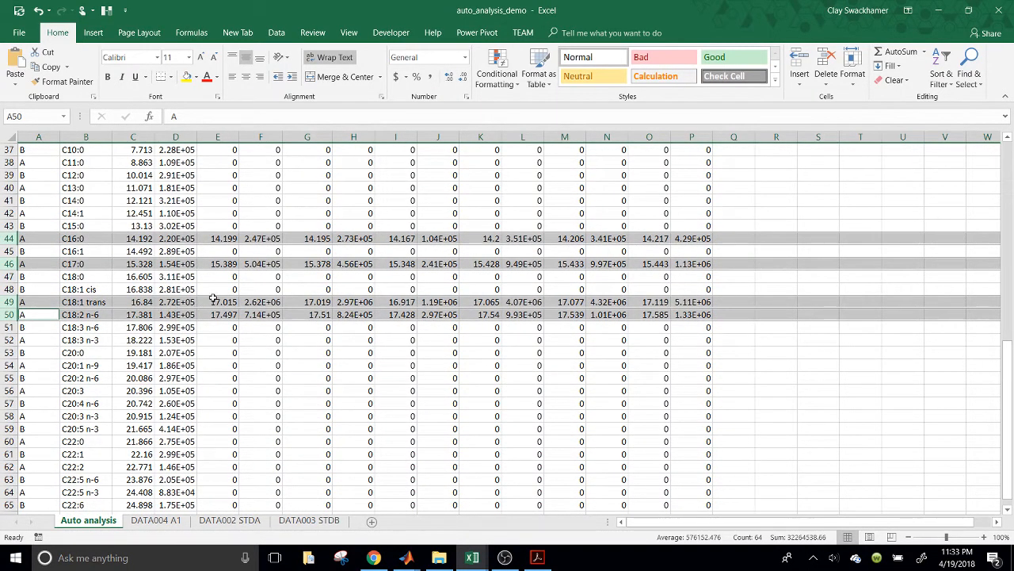
{"action": "left_click", "coordinate": [217, 301]}
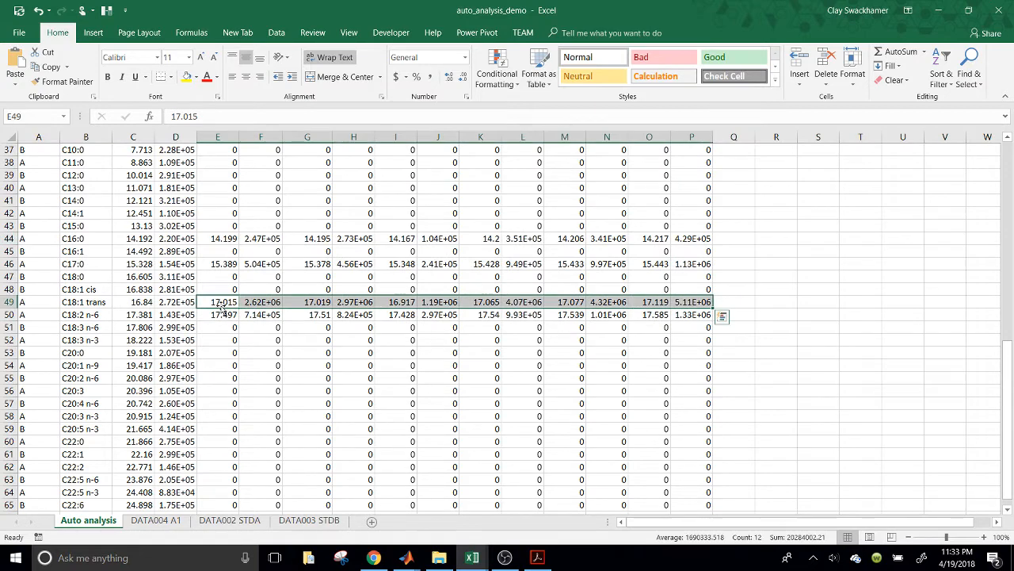
{"action": "mouse_move", "coordinate": [219, 317]}
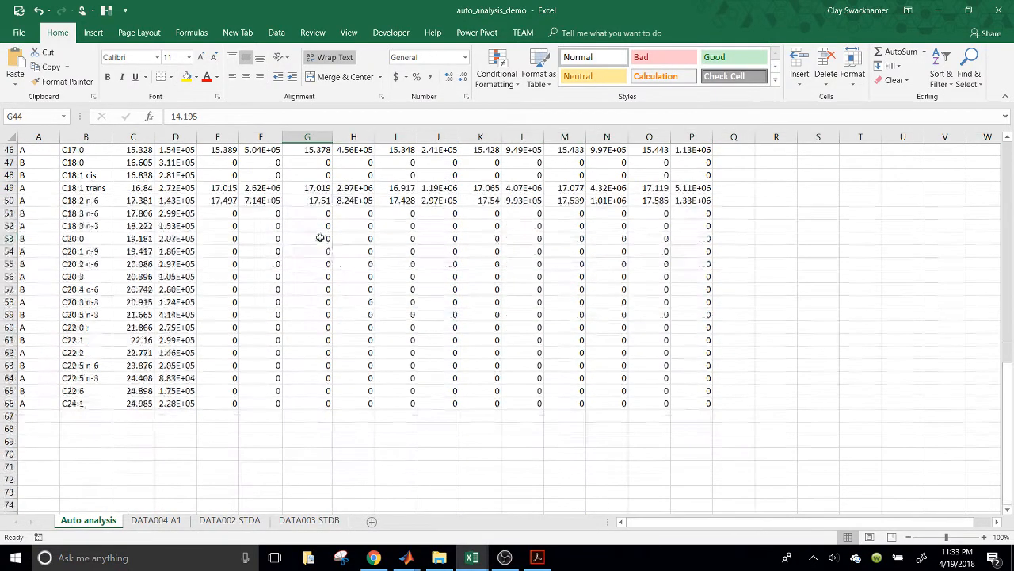
{"action": "scroll", "scroll_direction": "up", "scroll_amount": 3}
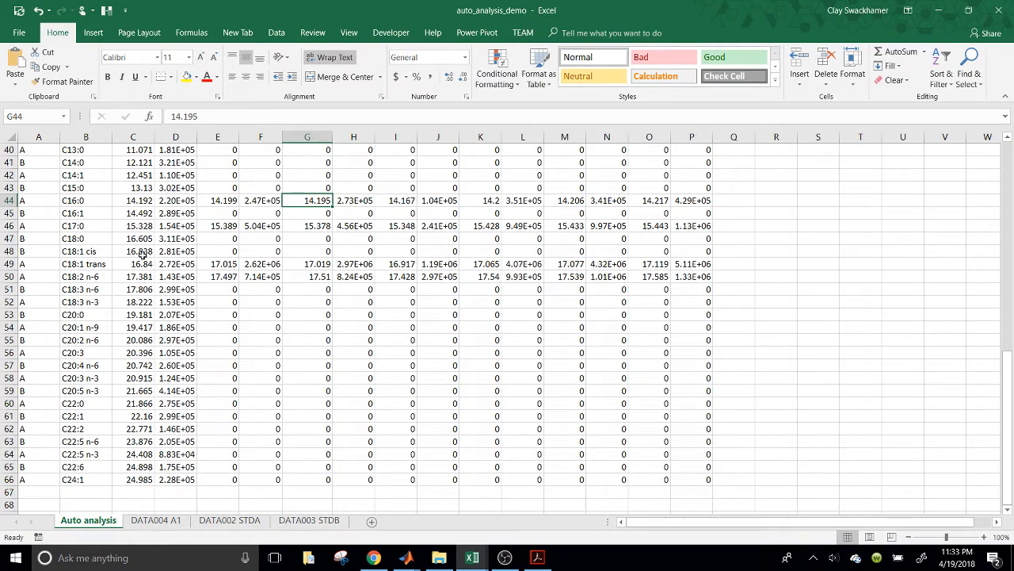
{"action": "scroll", "scroll_direction": "up", "scroll_amount": 3}
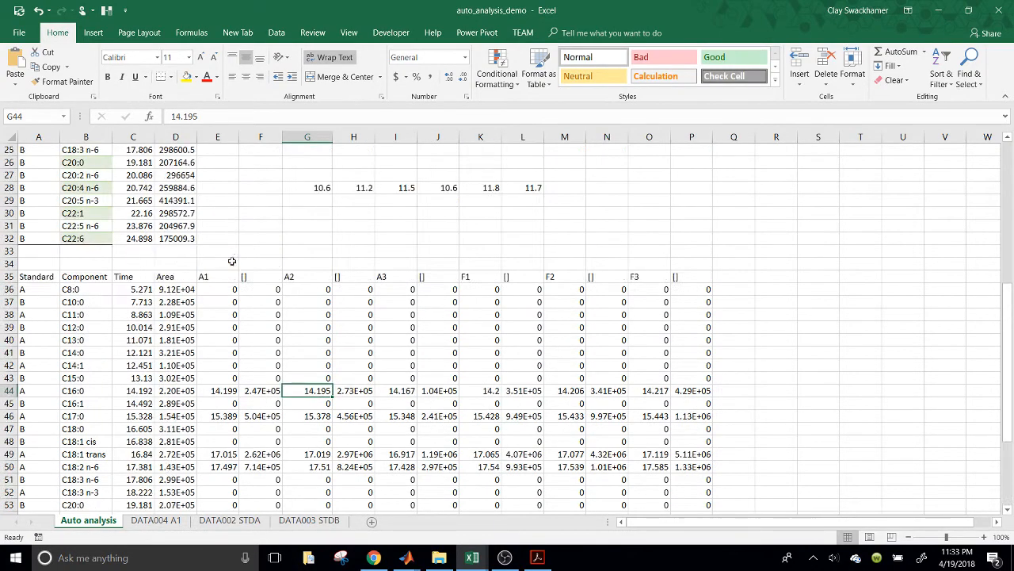
{"action": "scroll", "scroll_direction": "up", "scroll_amount": 3}
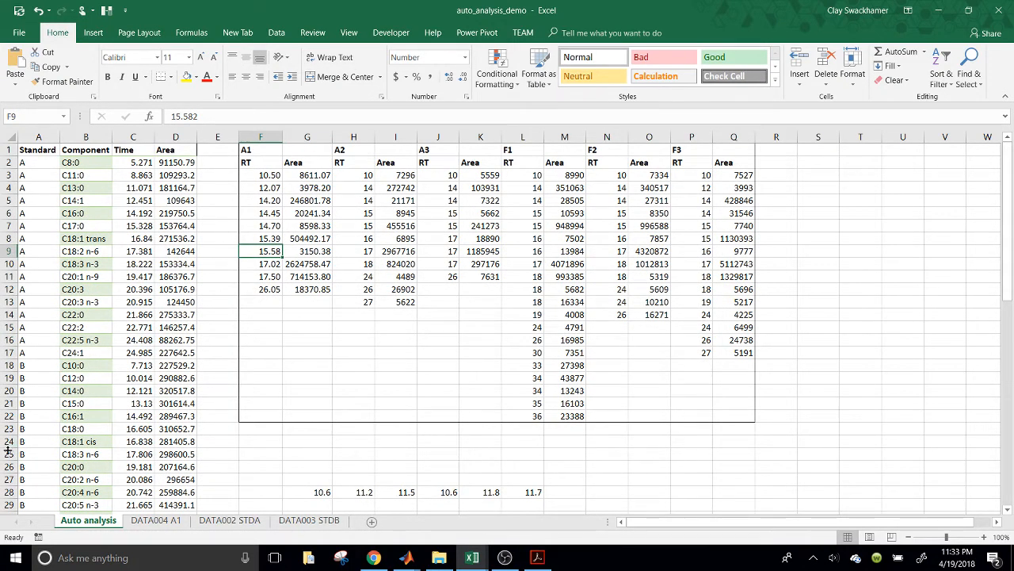
{"action": "scroll", "scroll_direction": "down", "scroll_amount": 3}
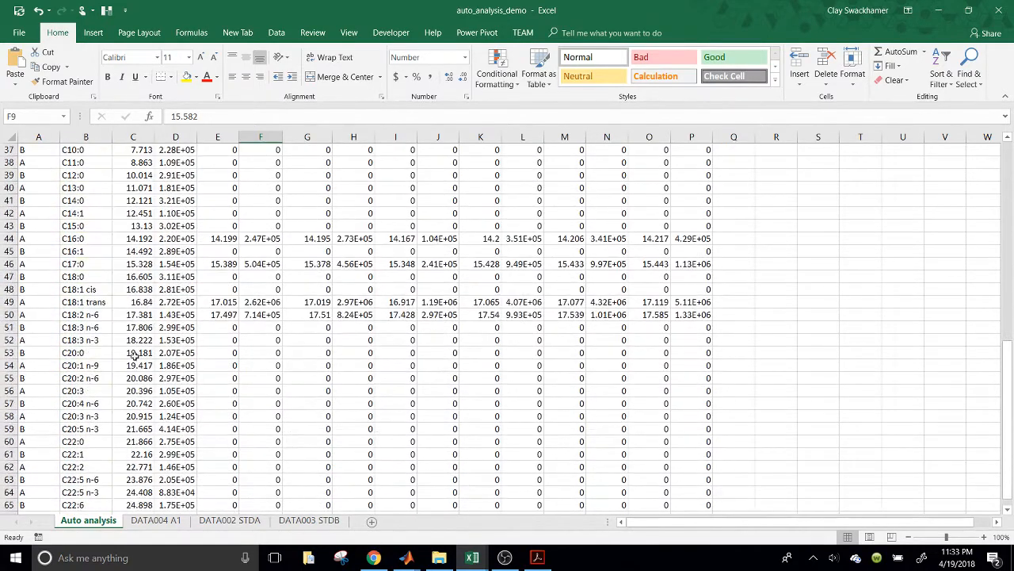
{"action": "left_click_drag", "start_coordinate": [133, 301], "coordinate": [134, 314]}
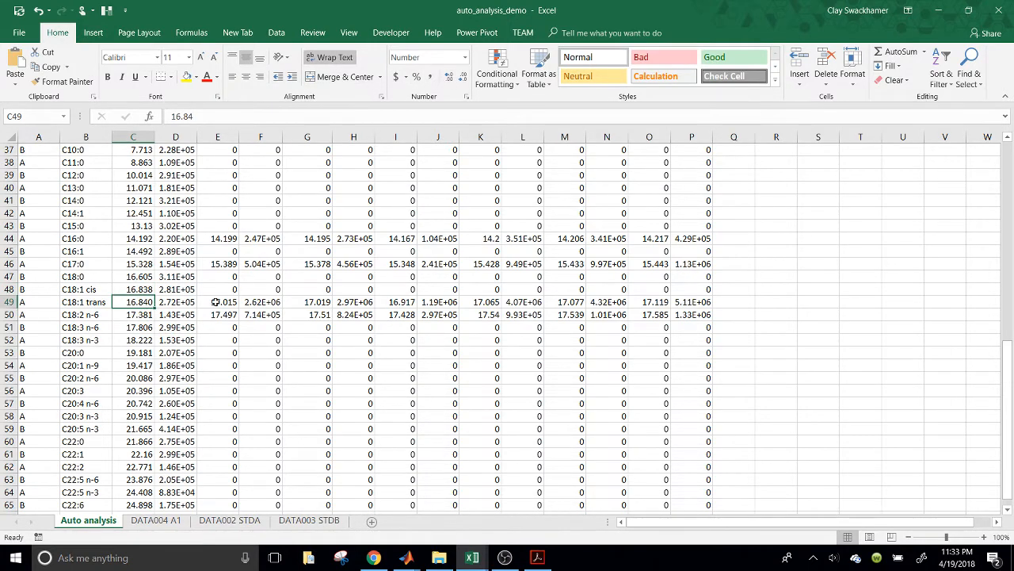
{"action": "left_click", "coordinate": [217, 301]}
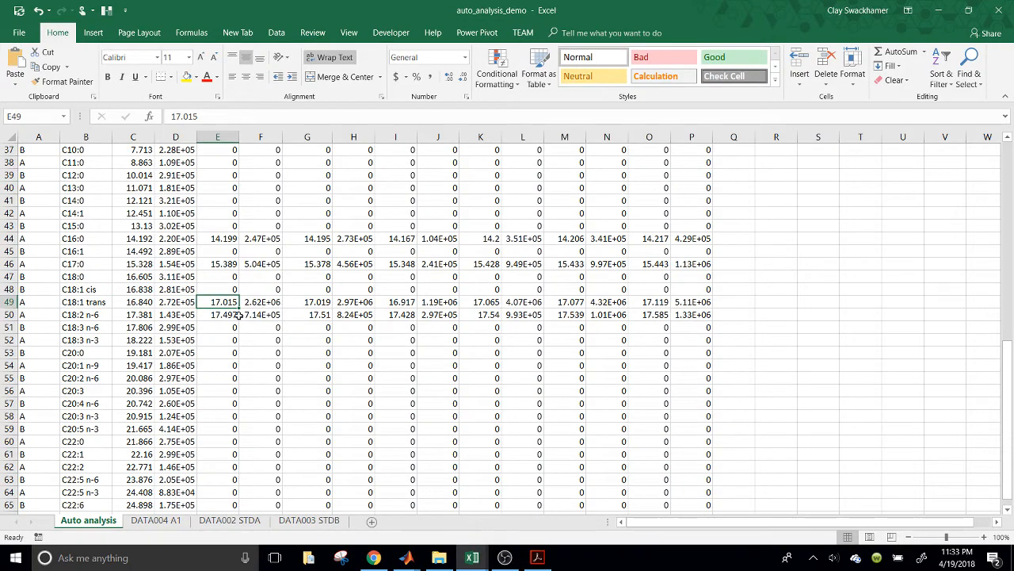
{"action": "scroll", "scroll_direction": "down", "scroll_amount": 3}
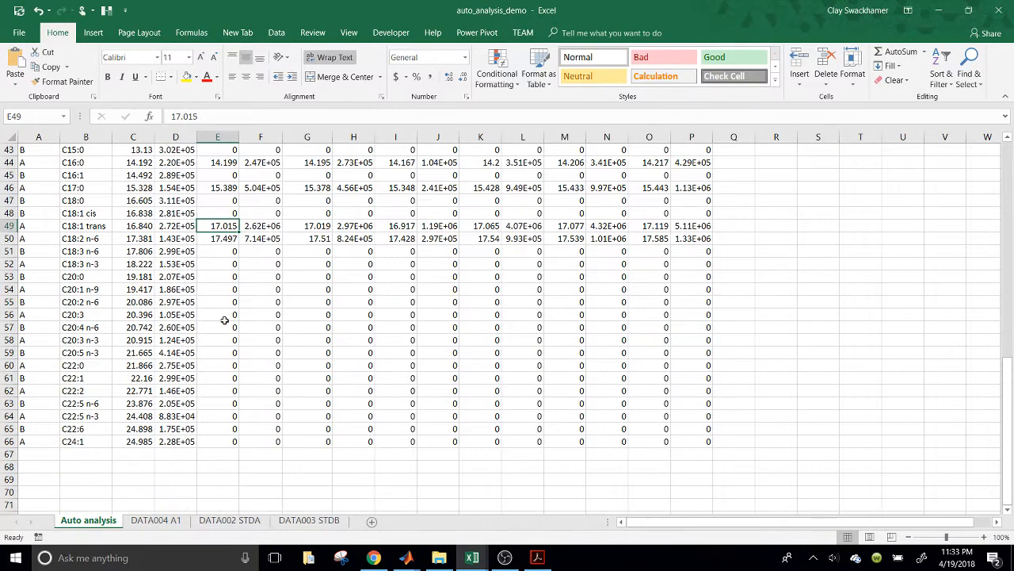
{"action": "mouse_move", "coordinate": [58, 310]}
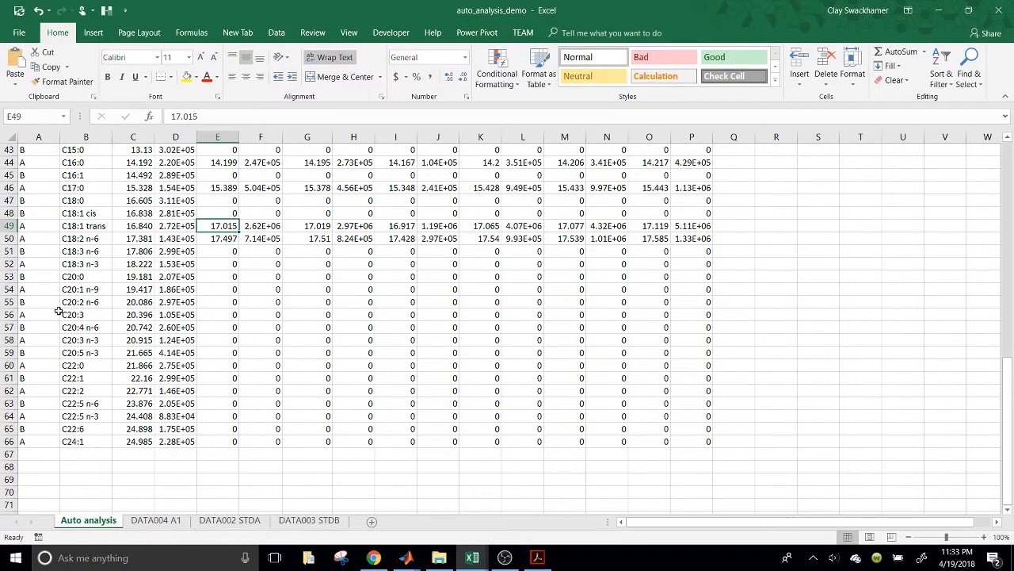
{"action": "mouse_move", "coordinate": [260, 308]}
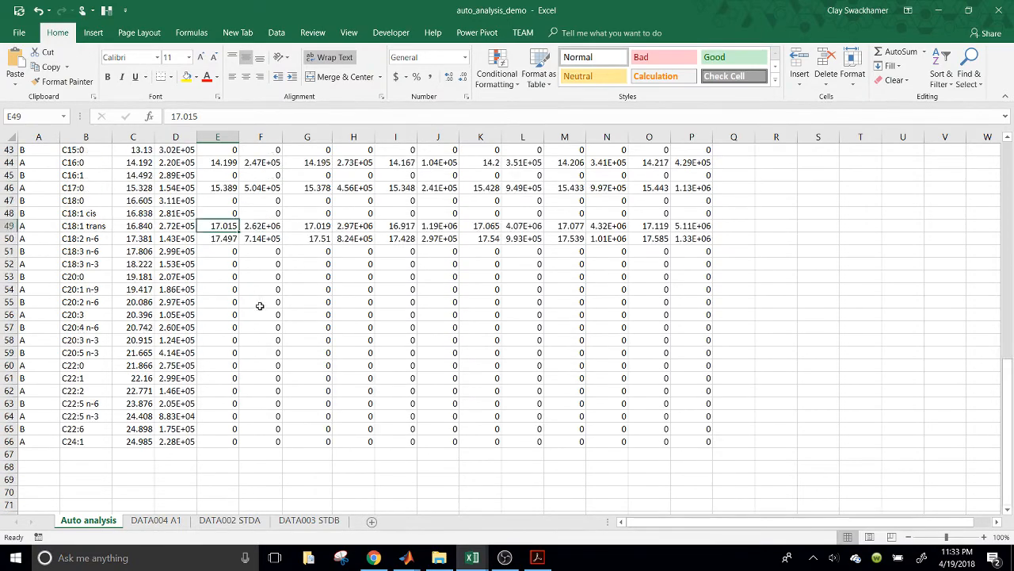
{"action": "scroll", "scroll_direction": "down", "scroll_amount": 3}
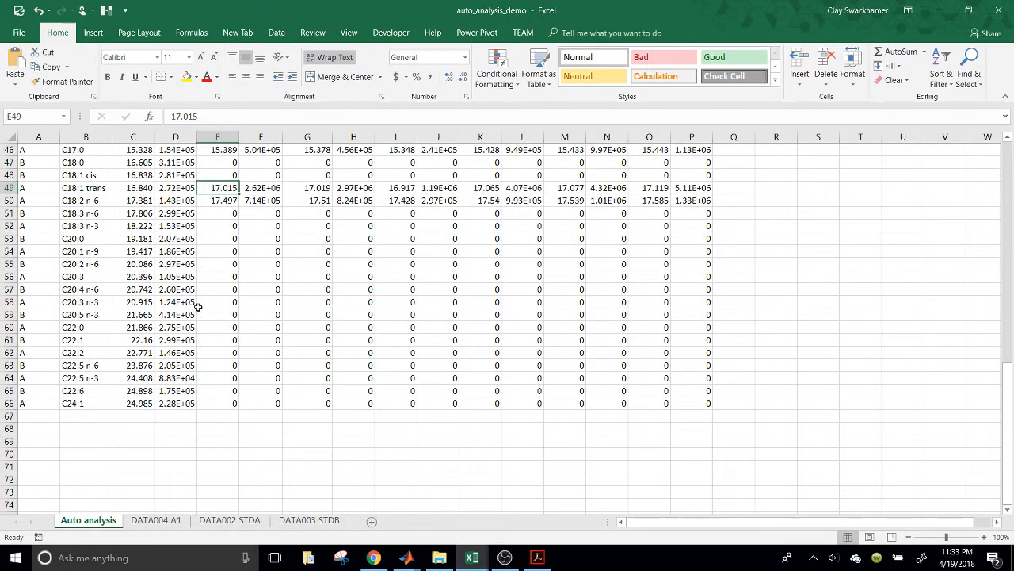
{"action": "scroll", "scroll_direction": "up", "scroll_amount": 3}
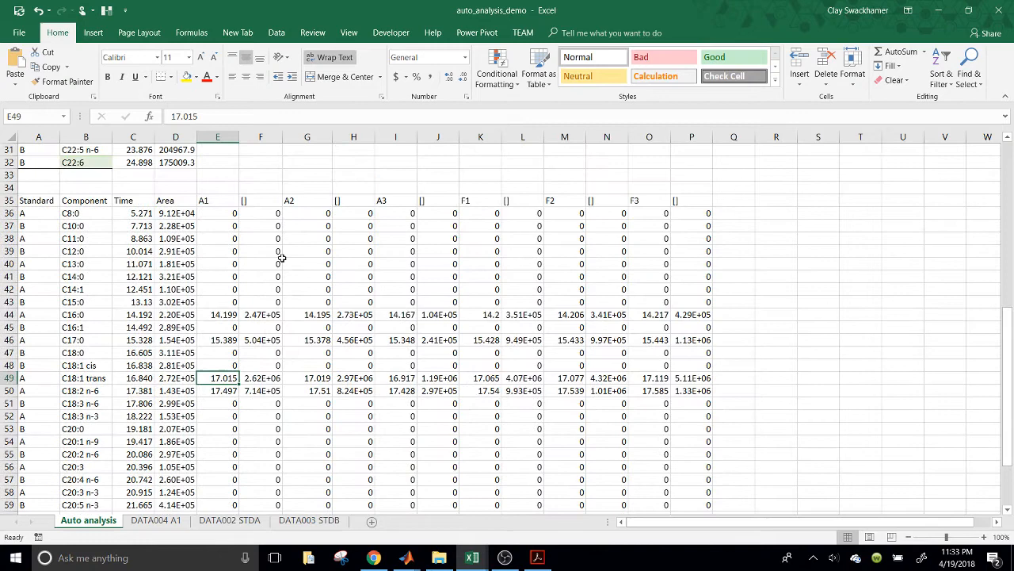
{"action": "mouse_move", "coordinate": [325, 269]}
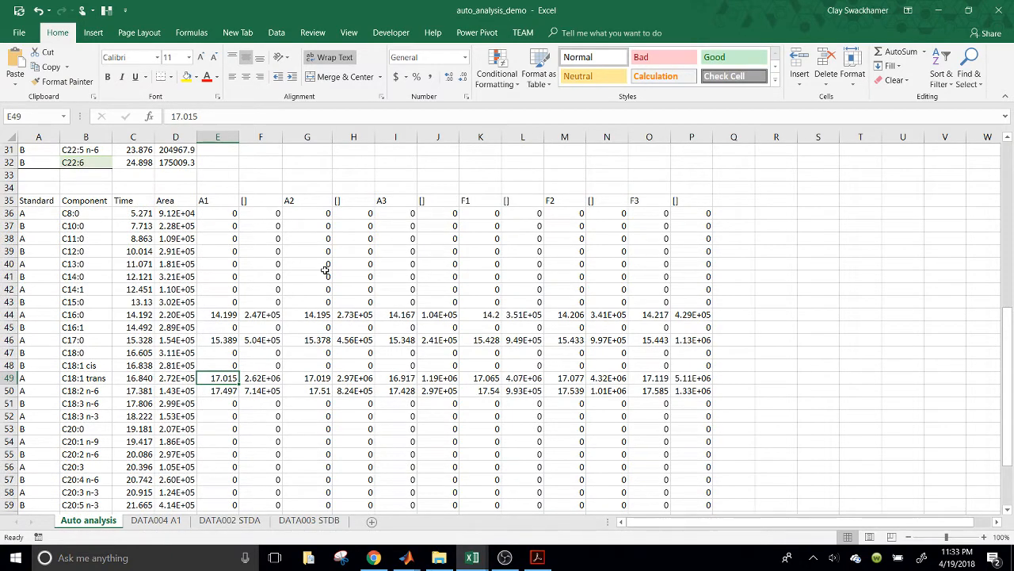
{"action": "scroll", "scroll_direction": "down", "scroll_amount": 3}
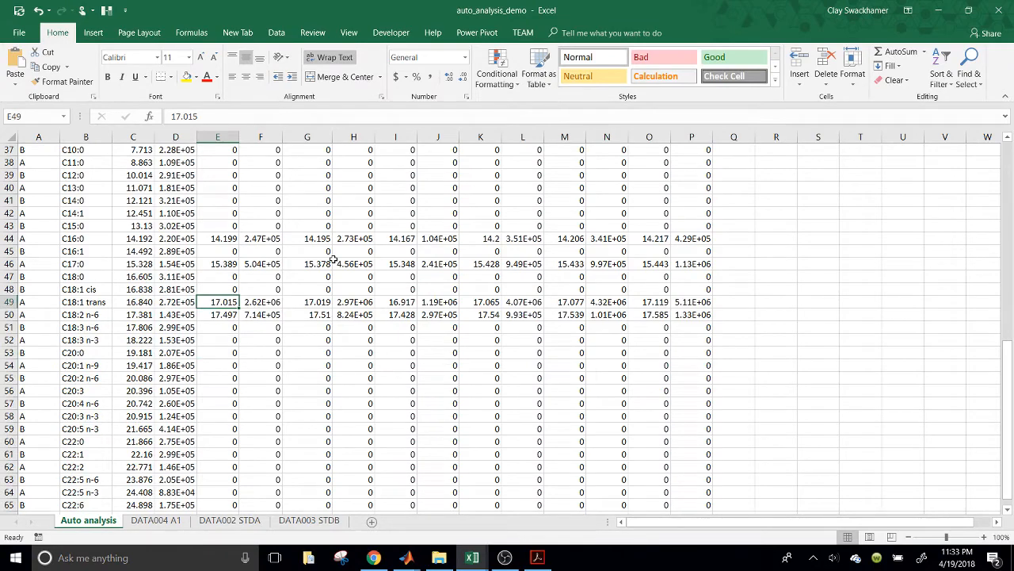
{"action": "mouse_move", "coordinate": [208, 238]}
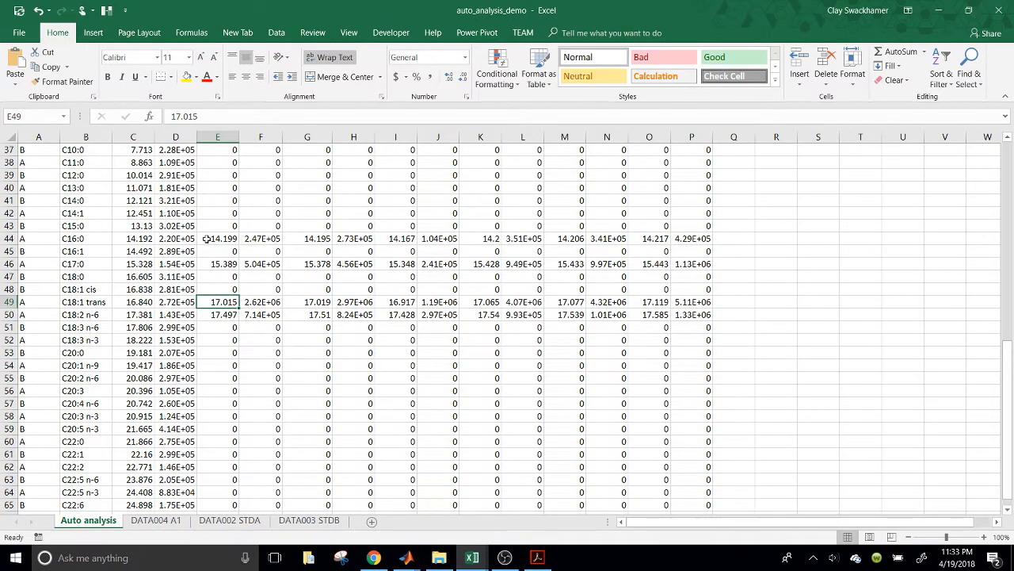
{"action": "left_click", "coordinate": [260, 276]}
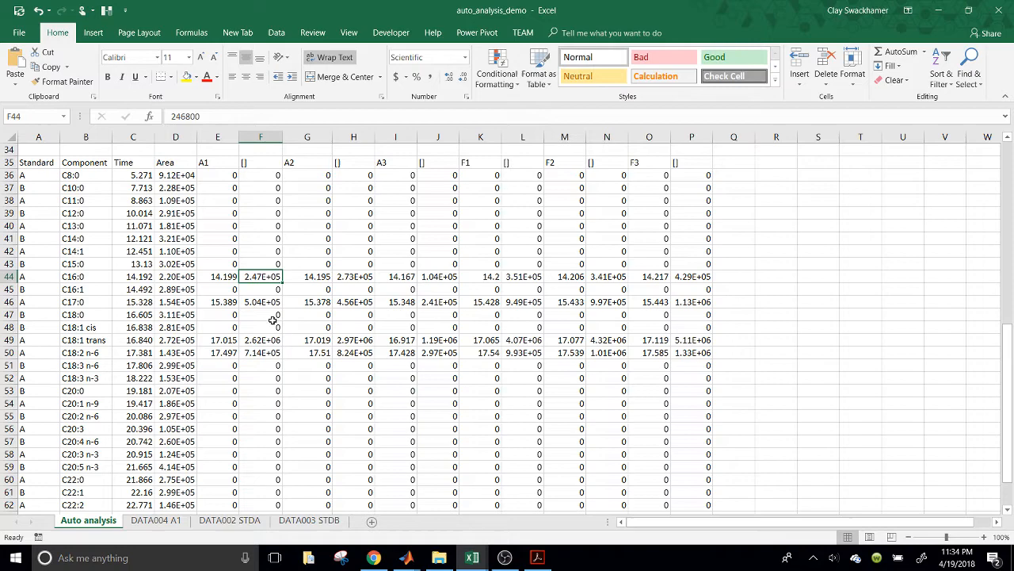
{"action": "scroll", "scroll_direction": "up", "scroll_amount": 3}
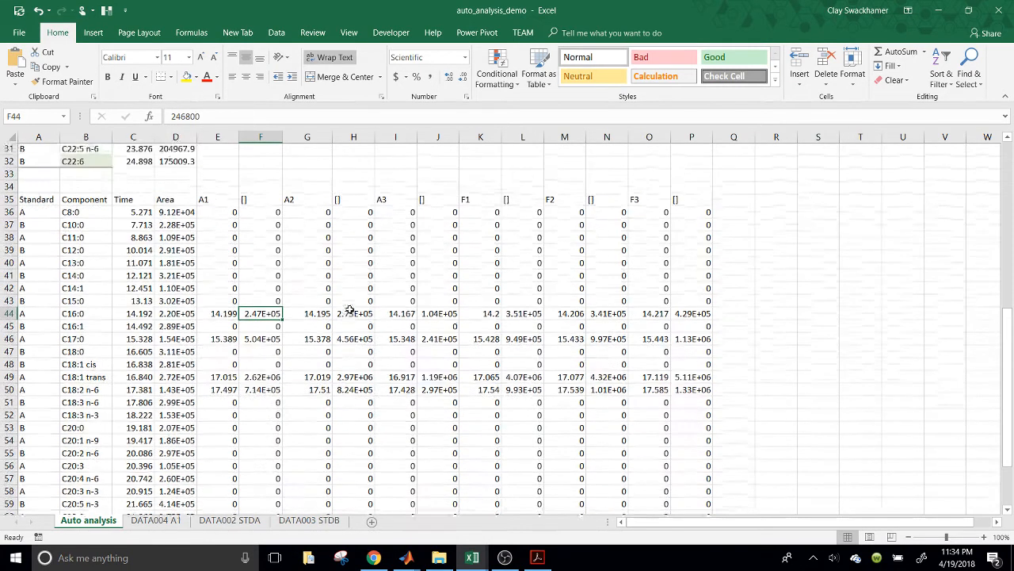
{"action": "scroll", "scroll_direction": "up", "scroll_amount": 3}
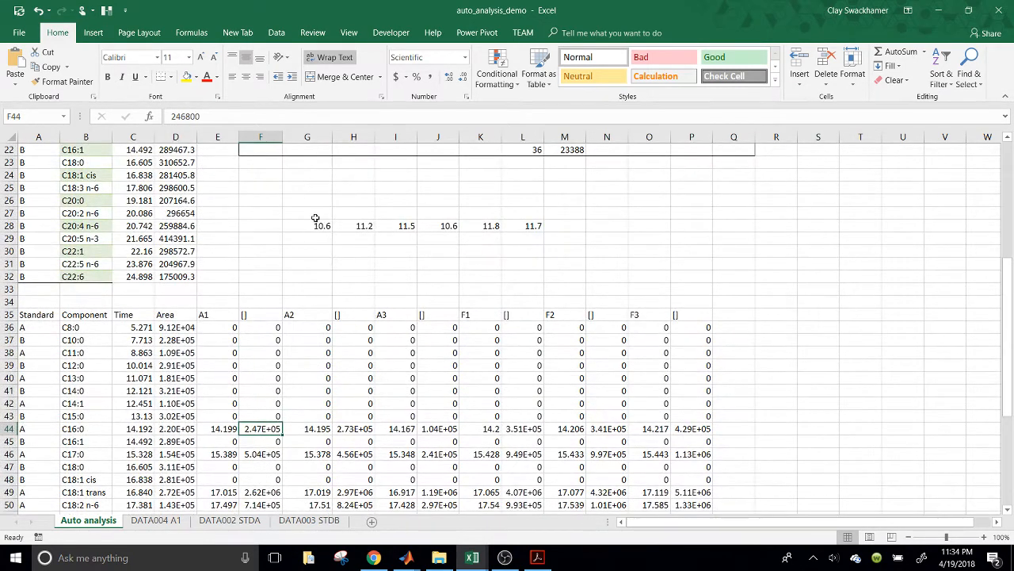
{"action": "left_click", "coordinate": [308, 225]}
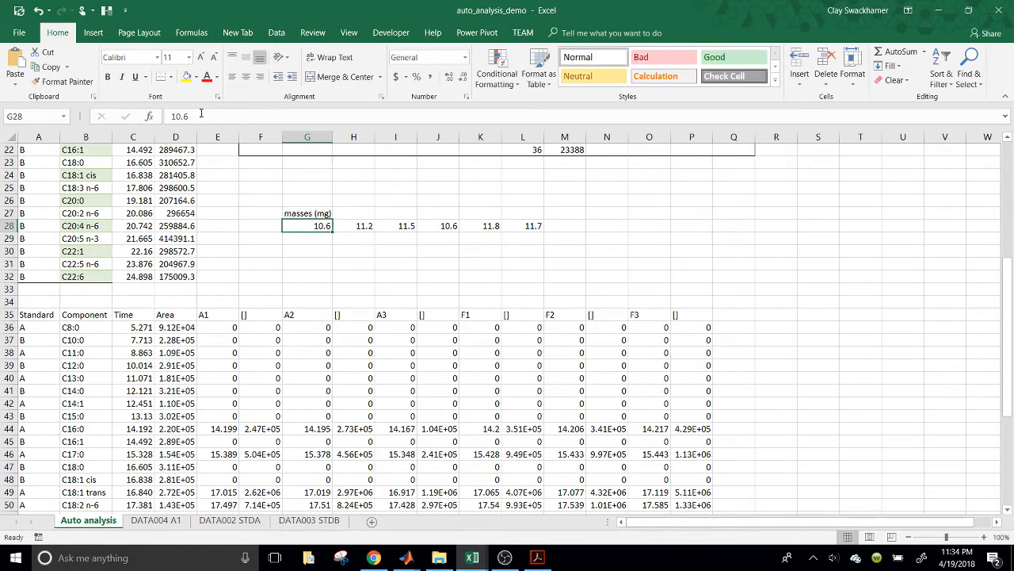
{"action": "left_click_drag", "start_coordinate": [307, 225], "coordinate": [353, 225]}
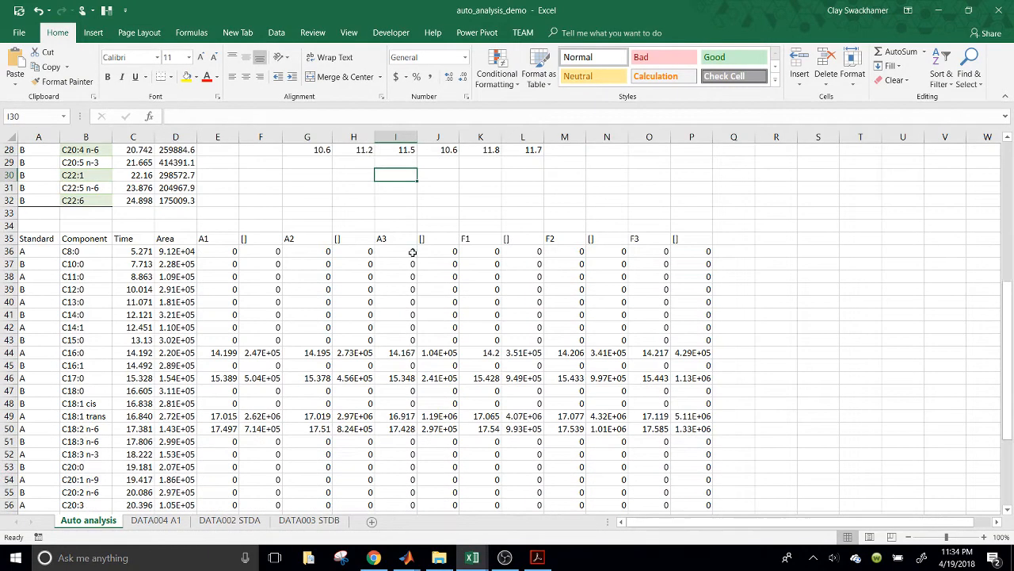
{"action": "scroll", "scroll_direction": "up", "scroll_amount": 3}
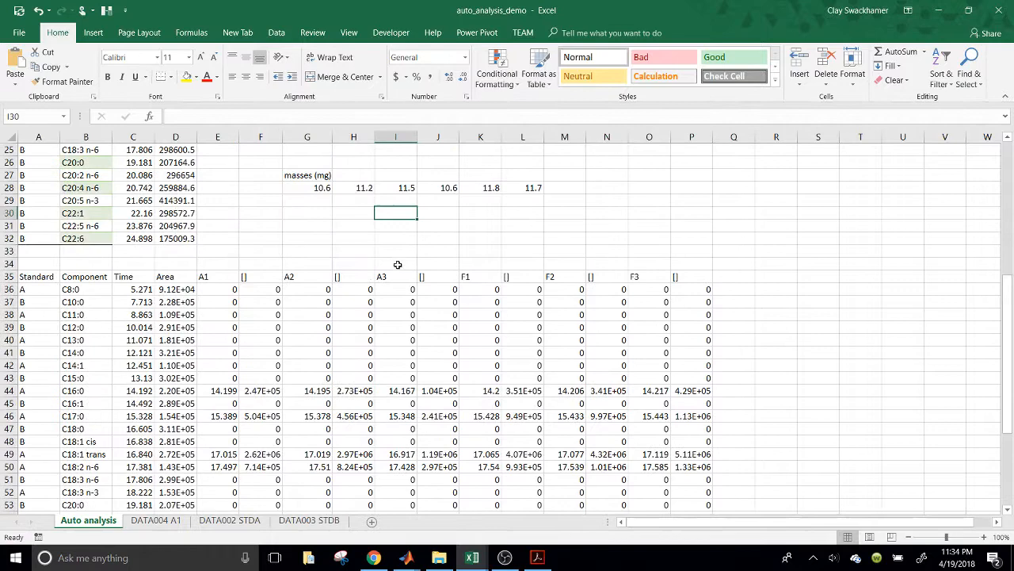
{"action": "scroll", "scroll_direction": "up", "scroll_amount": 3}
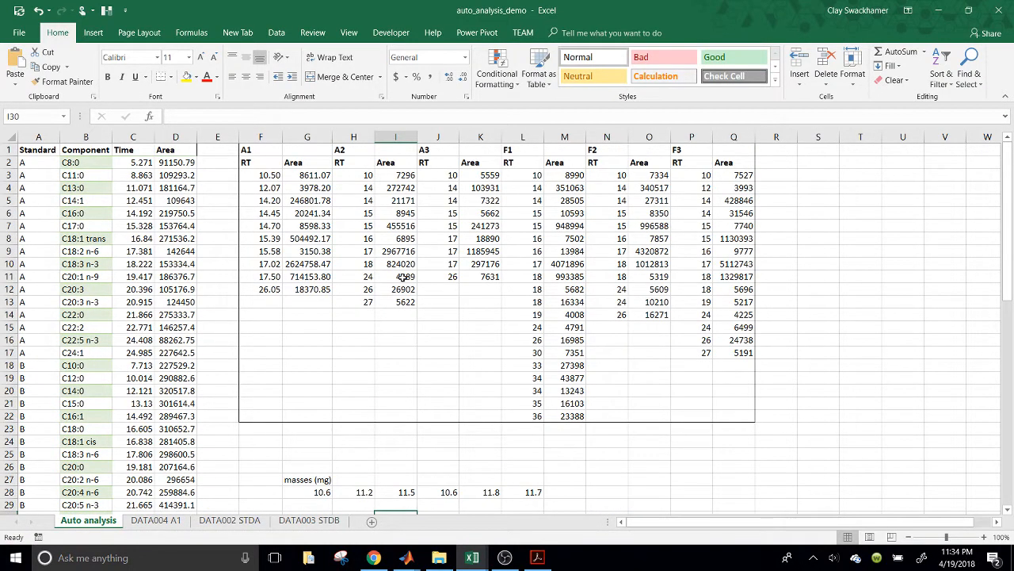
{"action": "scroll", "scroll_direction": "down", "scroll_amount": 3}
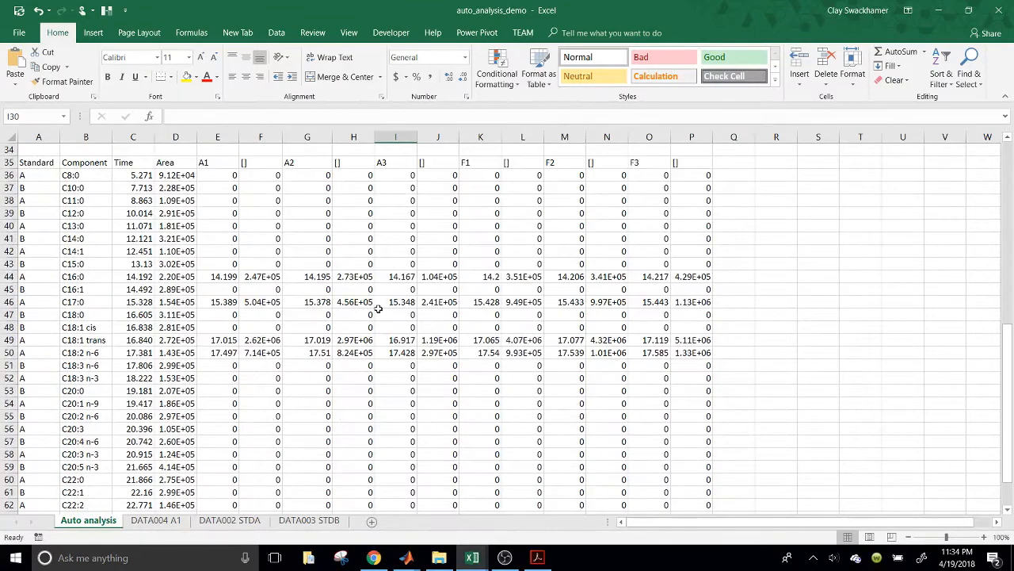
{"action": "scroll", "scroll_direction": "down", "scroll_amount": 3}
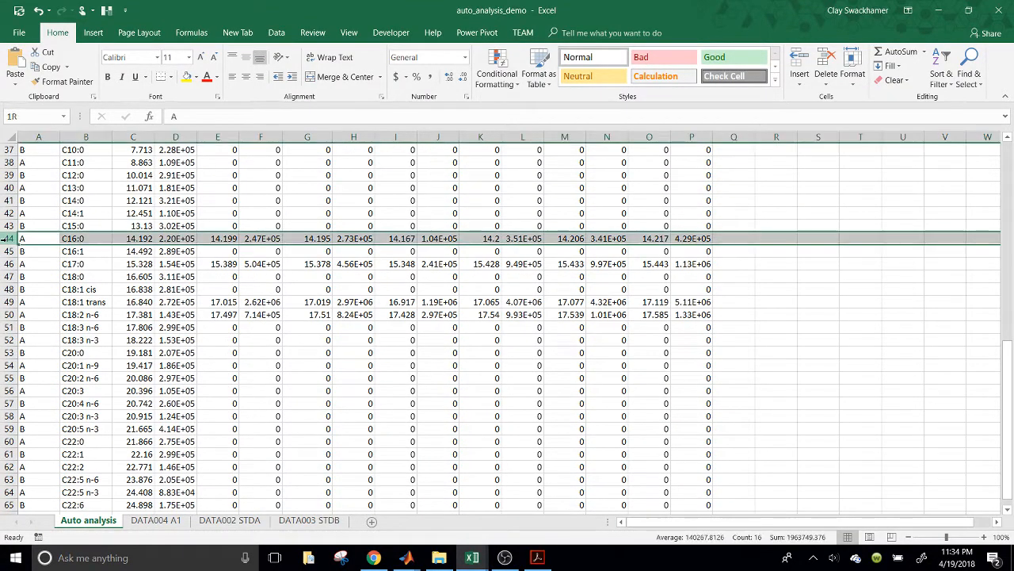
{"action": "left_click", "coordinate": [22, 263]}
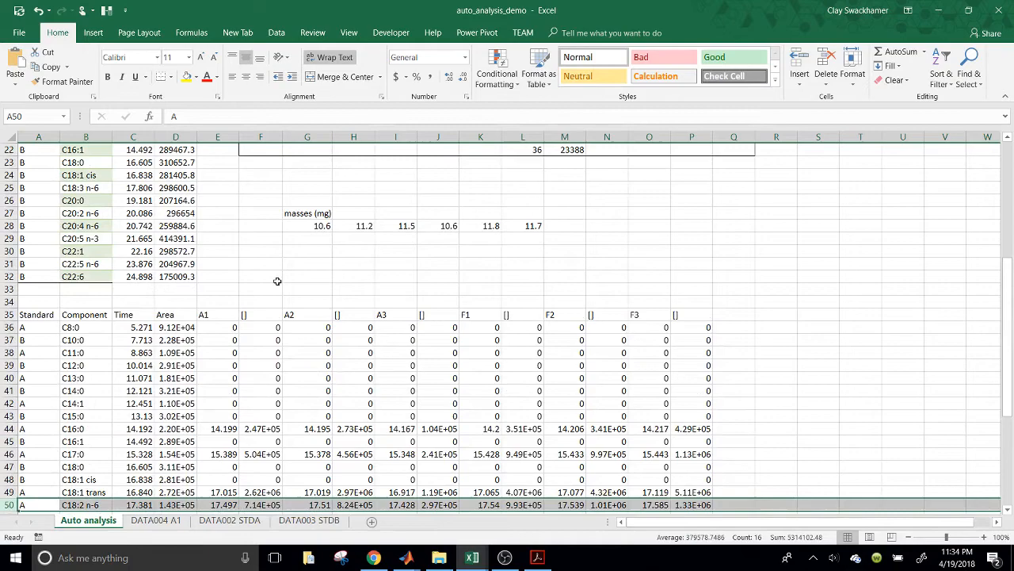
{"action": "scroll", "scroll_direction": "down", "scroll_amount": 3}
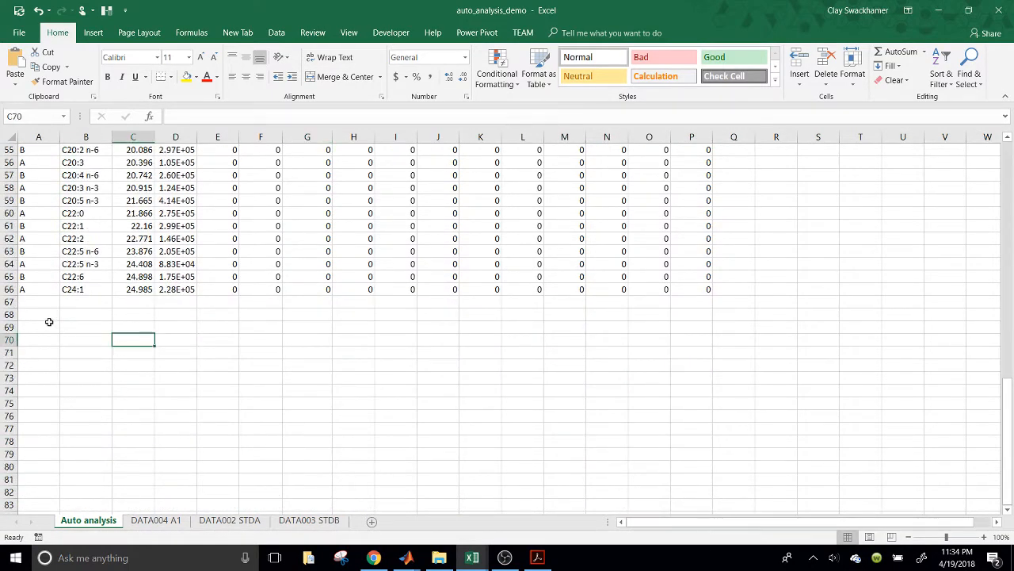
{"action": "scroll", "scroll_direction": "up", "scroll_amount": 3}
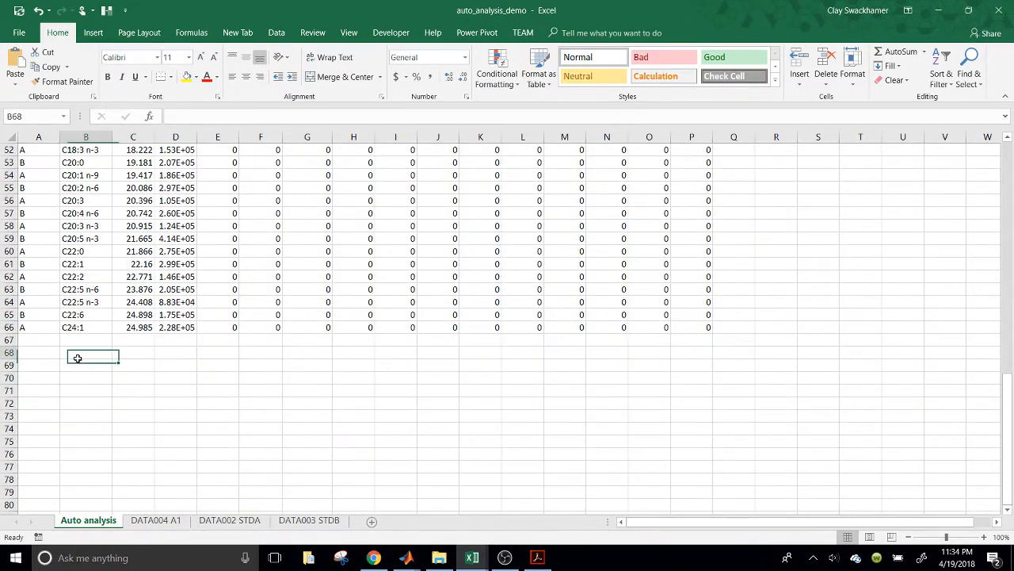
Enter =fa_conc(A35:P66, sample masses row) in B68 and dismiss the Figure 2 preview.
{"action": "type", "text": "=ra"}
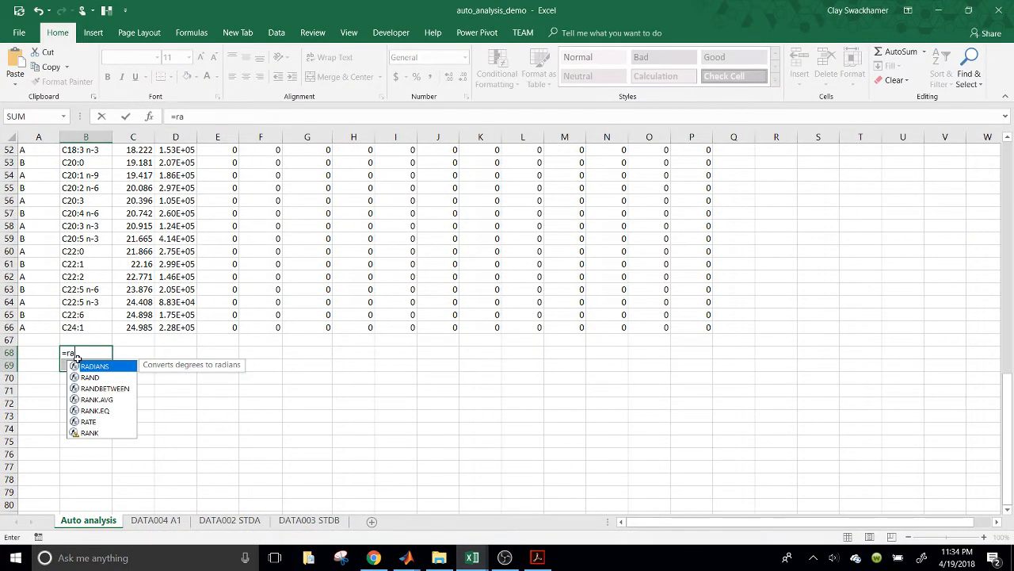
{"action": "type", "text": "fa_conc("}
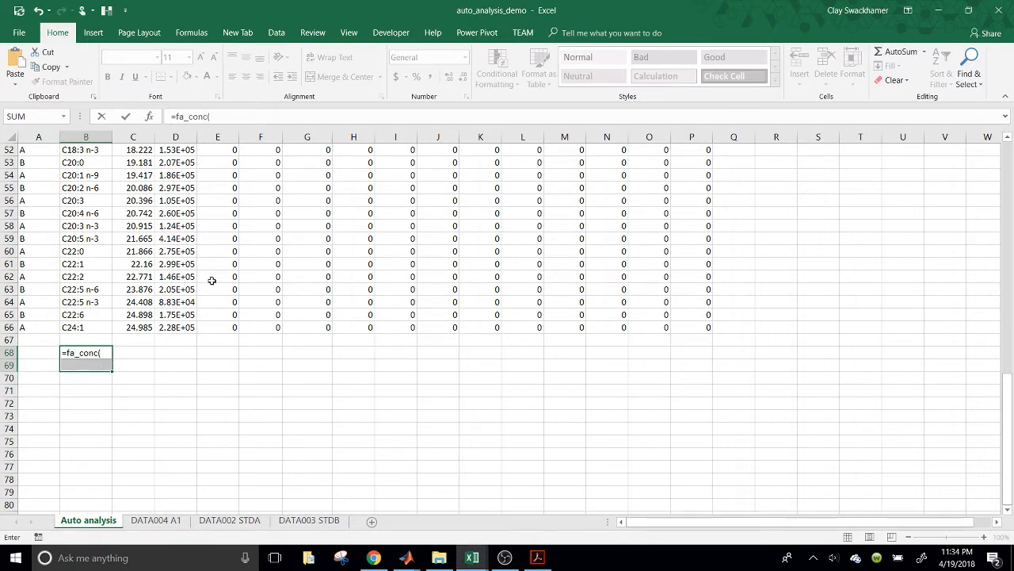
{"action": "scroll", "scroll_direction": "up", "scroll_amount": 3}
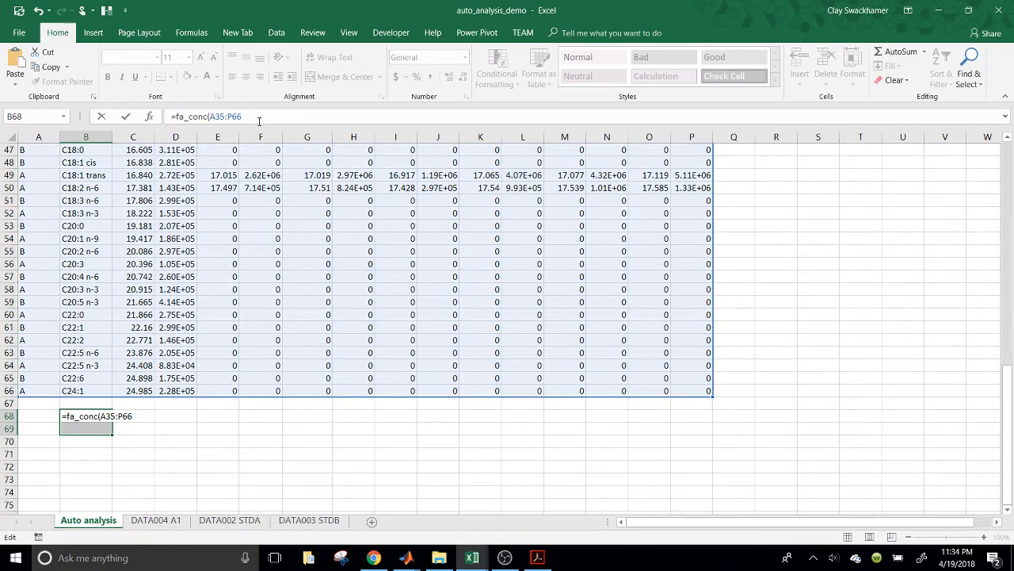
{"action": "type", "text": ","}
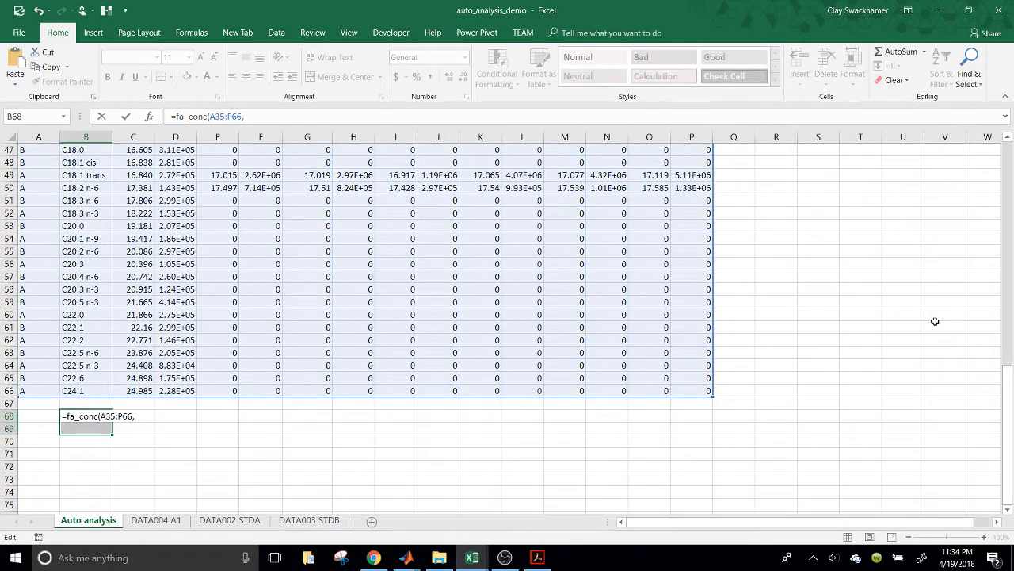
{"action": "scroll", "scroll_direction": "up", "scroll_amount": 3}
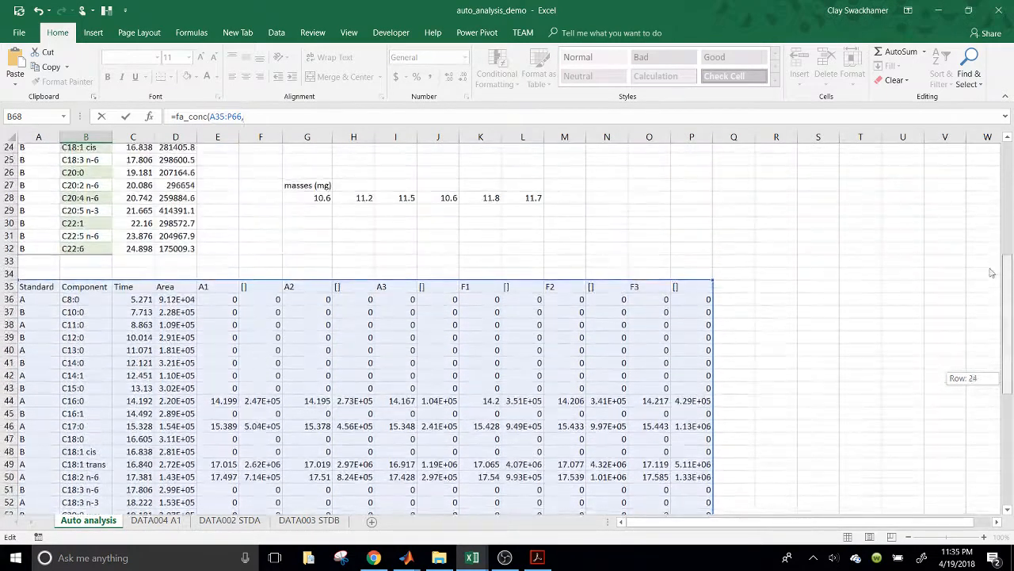
{"action": "left_click_drag", "start_coordinate": [307, 200], "coordinate": [544, 199]}
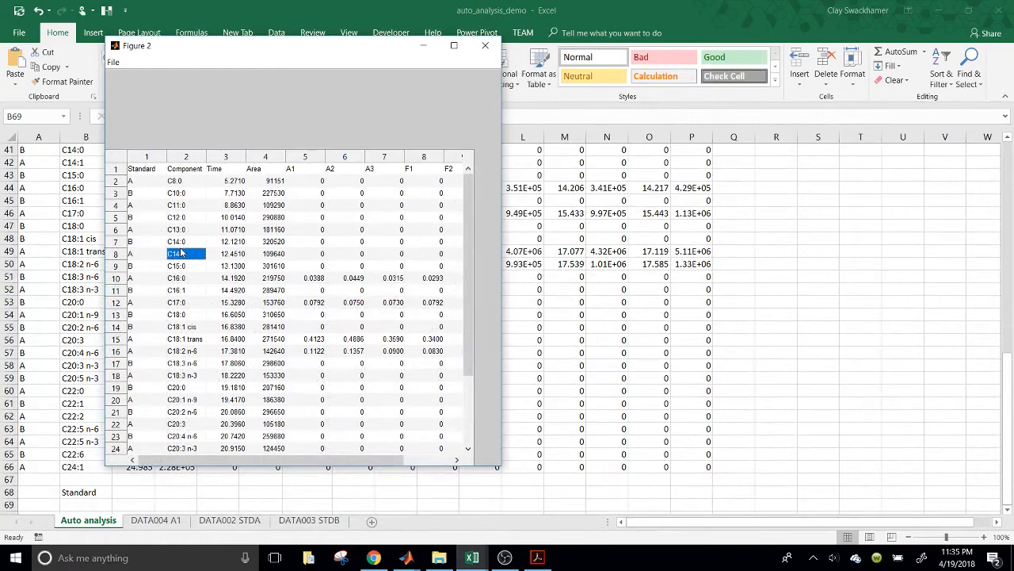
{"action": "left_click", "coordinate": [485, 44]}
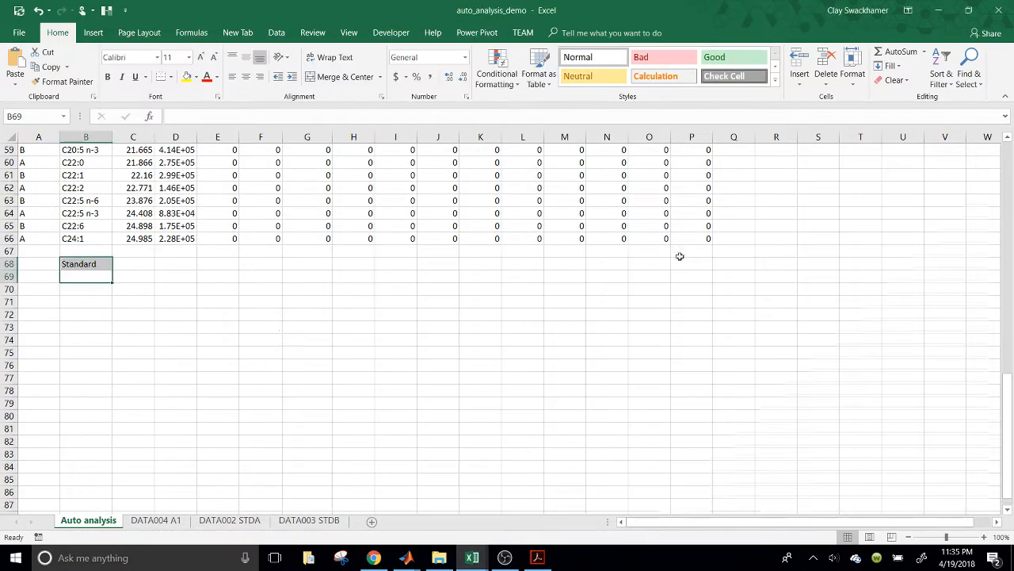
{"action": "left_click", "coordinate": [86, 288]}
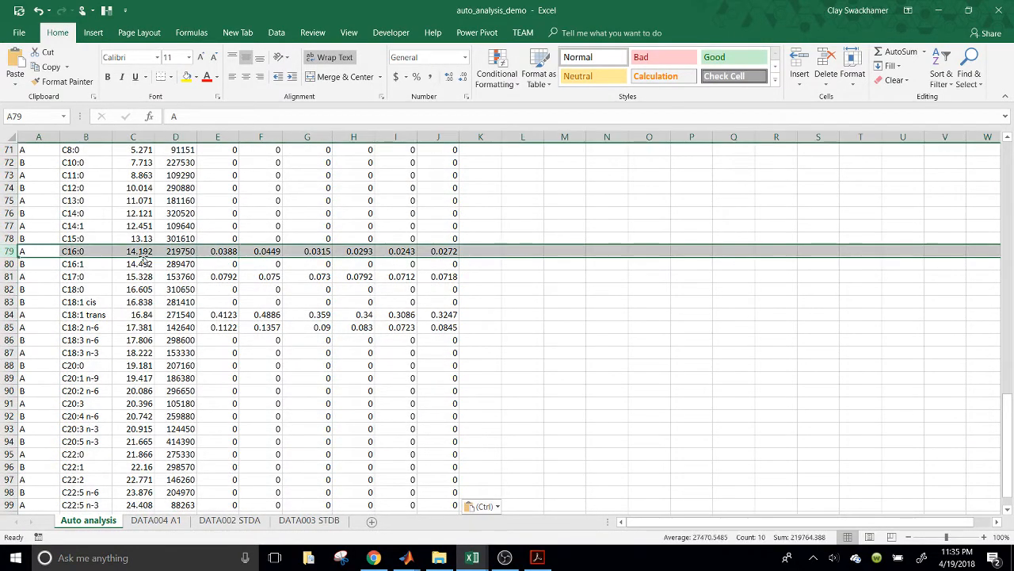
{"action": "left_click", "coordinate": [10, 276]}
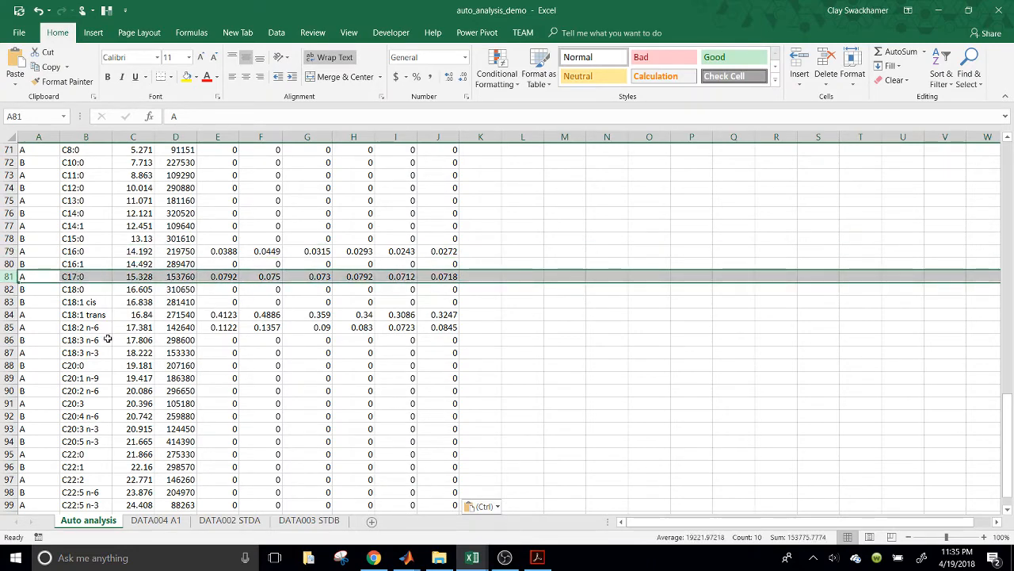
{"action": "left_click", "coordinate": [38, 313]}
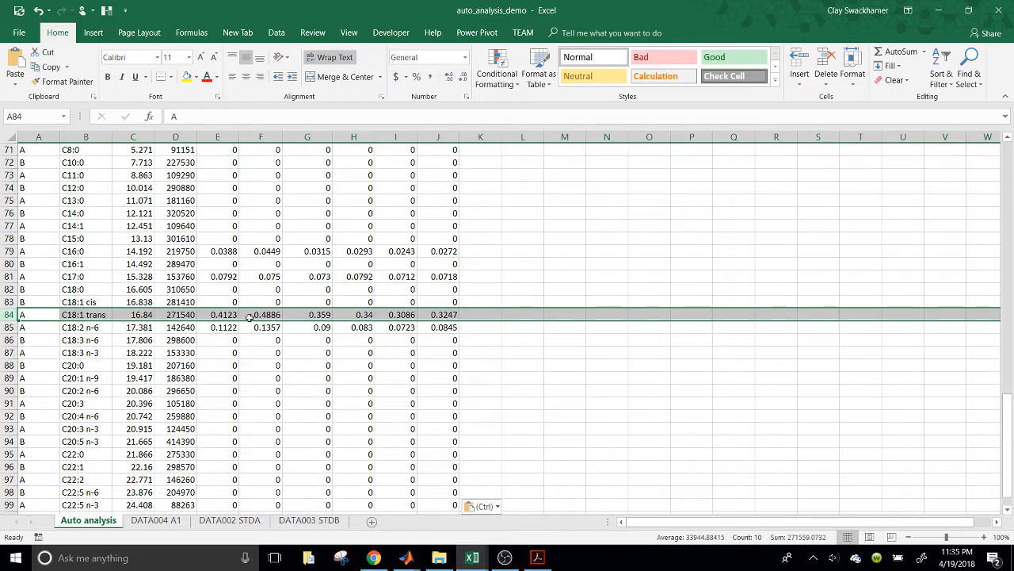
{"action": "mouse_move", "coordinate": [276, 347]}
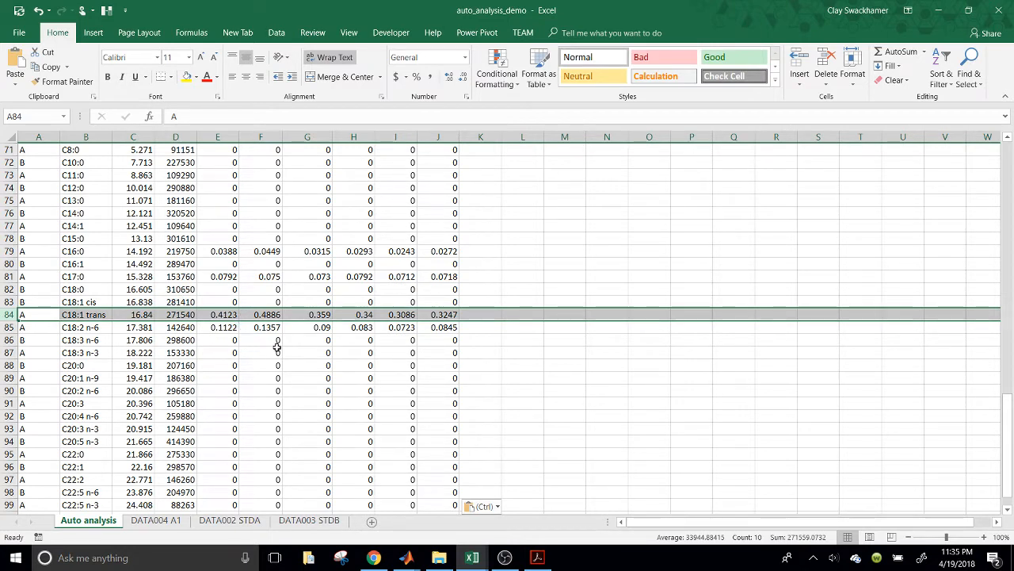
{"action": "mouse_move", "coordinate": [261, 336]}
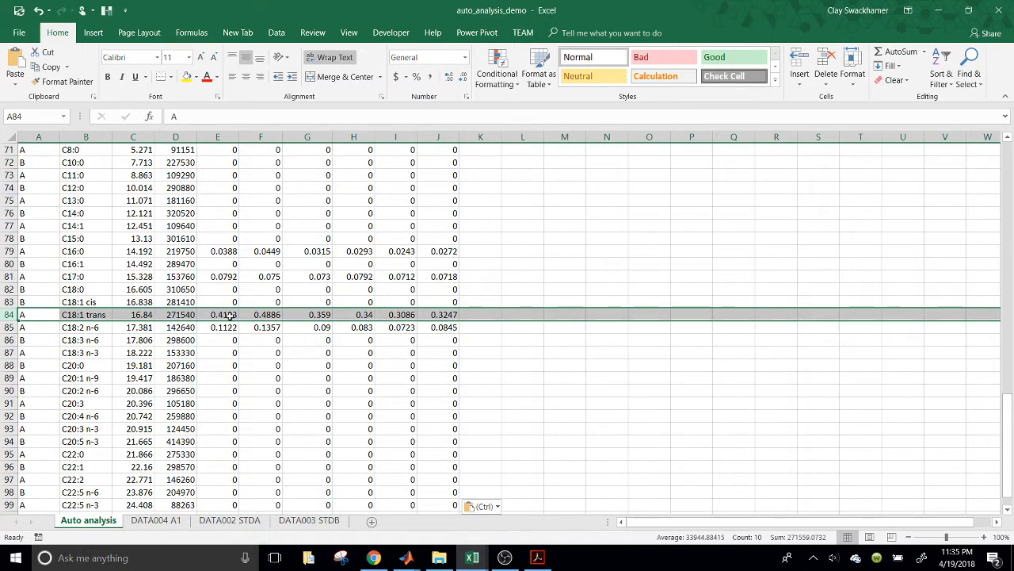
{"action": "left_click", "coordinate": [217, 313]}
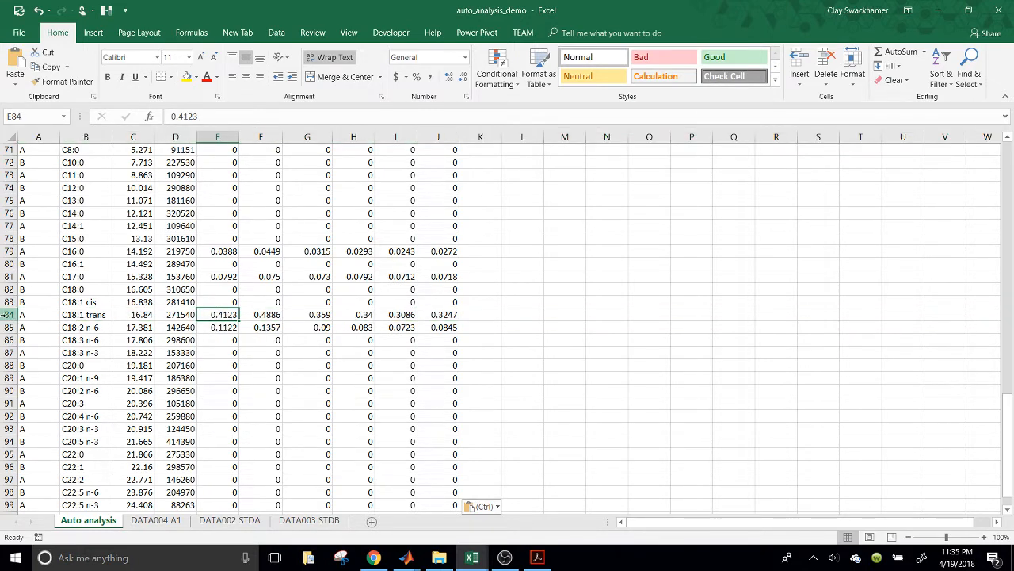
{"action": "left_click", "coordinate": [6, 314]}
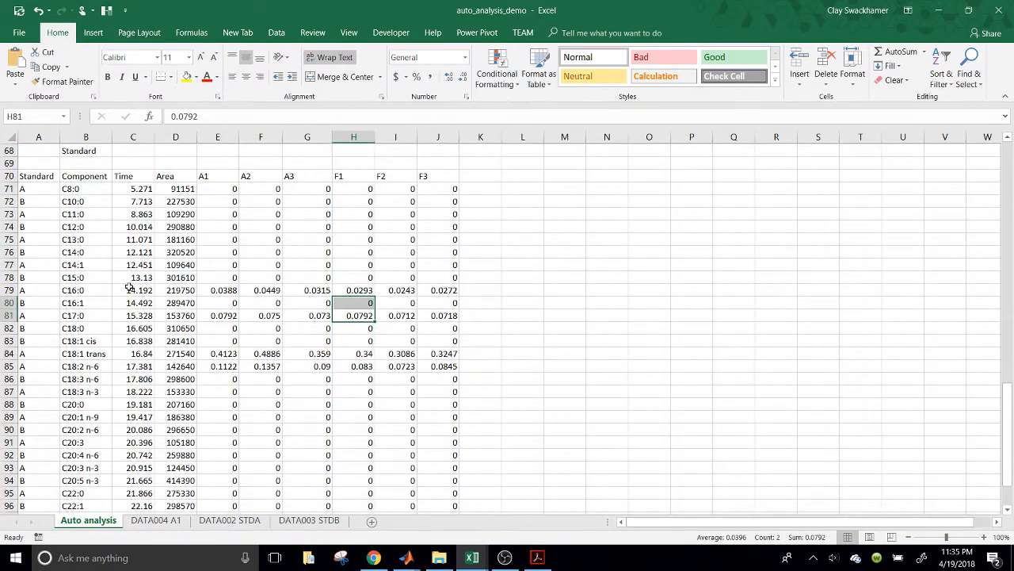
{"action": "left_click", "coordinate": [260, 238]}
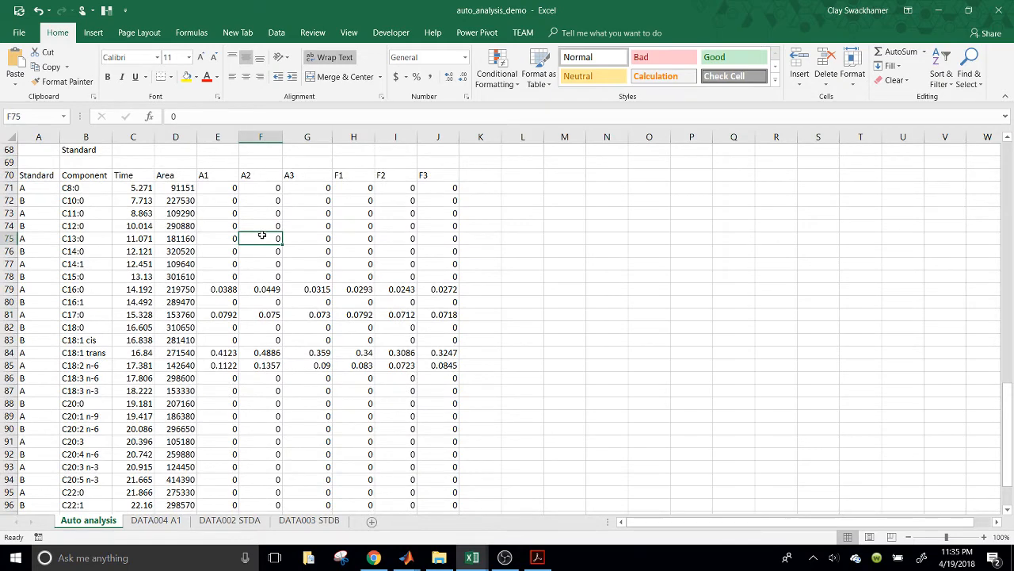
{"action": "scroll", "scroll_direction": "up", "scroll_amount": 3}
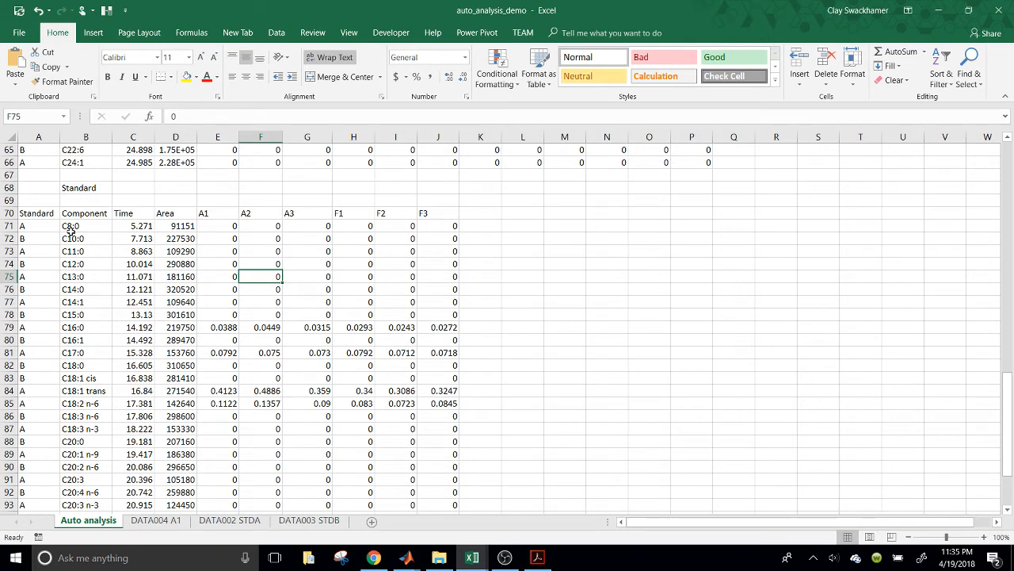
{"action": "scroll", "scroll_direction": "down", "scroll_amount": 3}
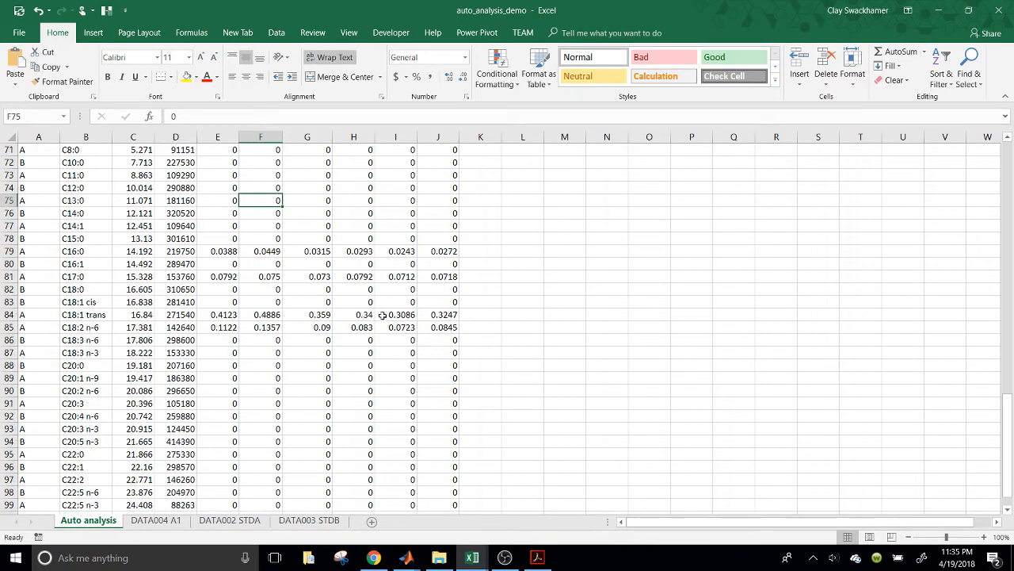
{"action": "scroll", "scroll_direction": "down", "scroll_amount": 3}
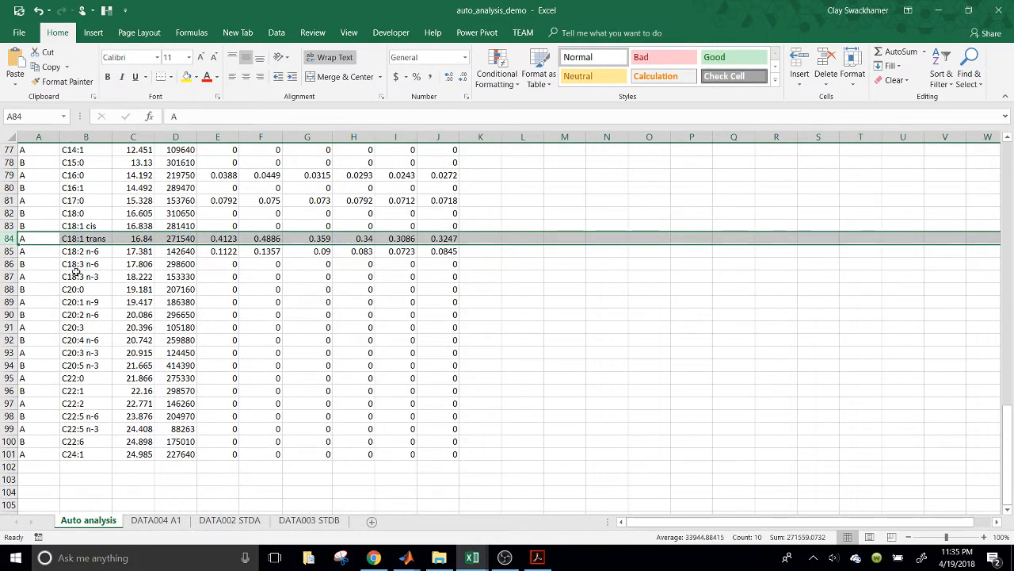
{"action": "mouse_move", "coordinate": [203, 250]}
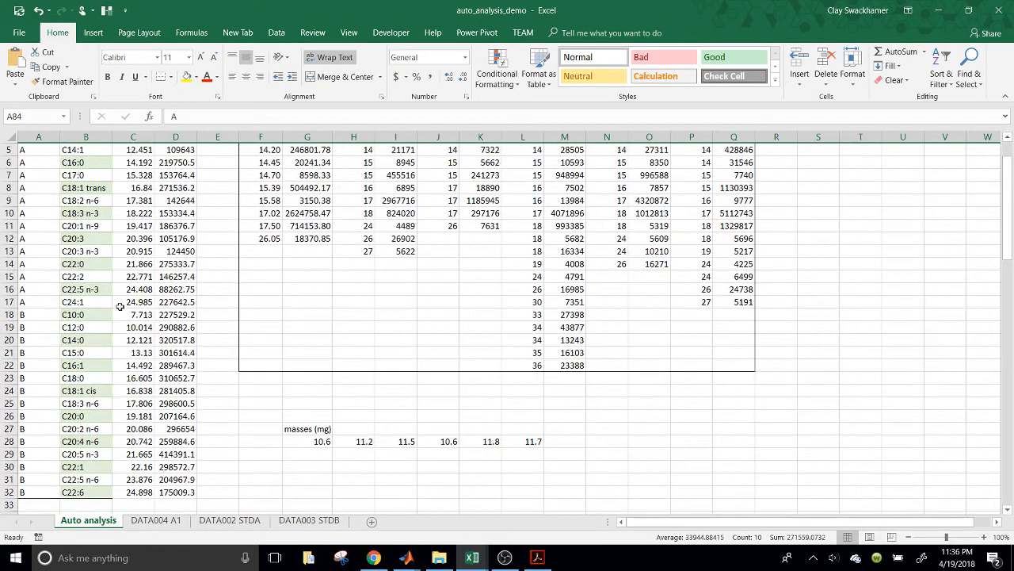
{"action": "mouse_move", "coordinate": [176, 368]}
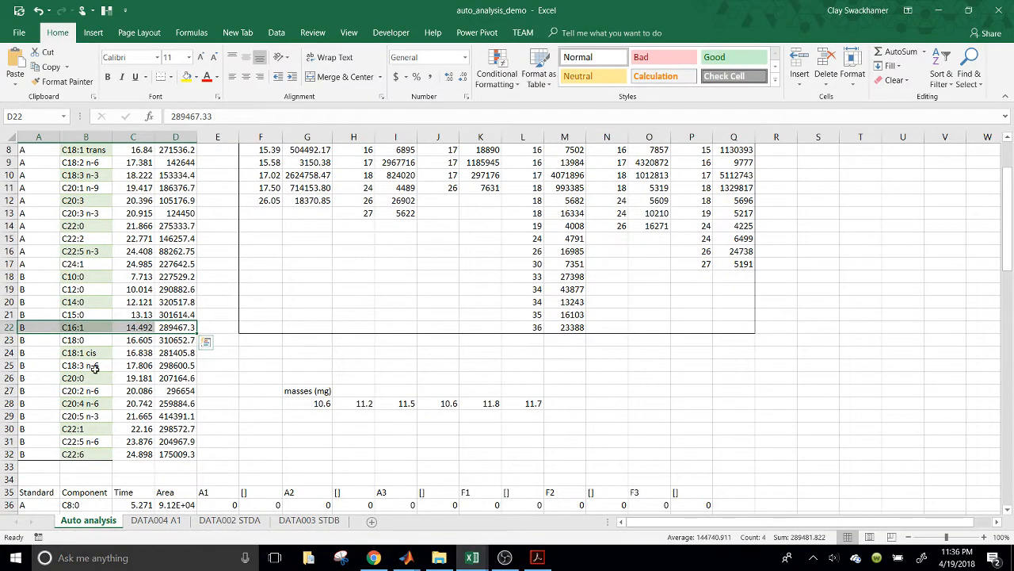
{"action": "left_click_drag", "start_coordinate": [38, 352], "coordinate": [174, 364]}
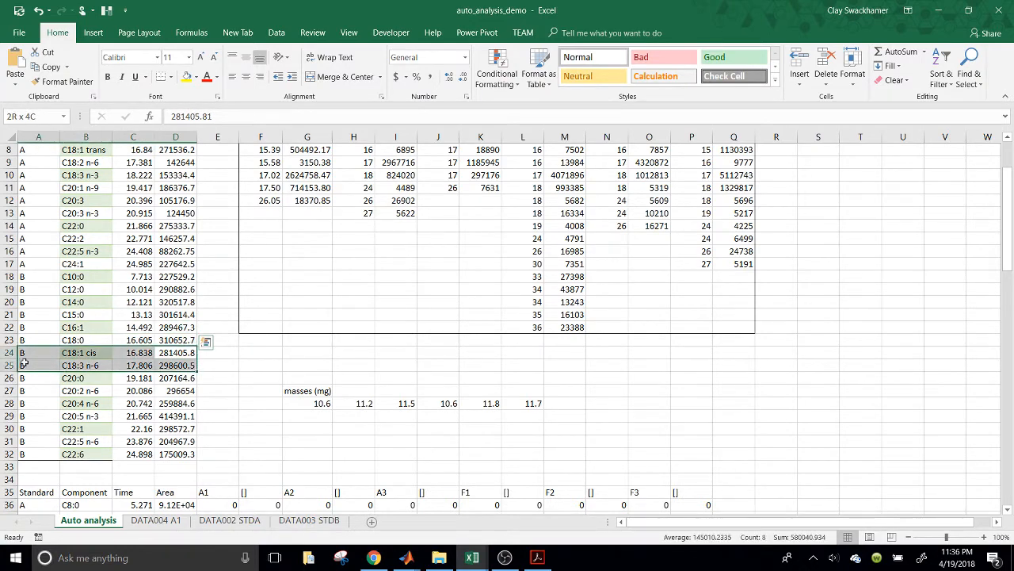
{"action": "left_click", "coordinate": [174, 352]}
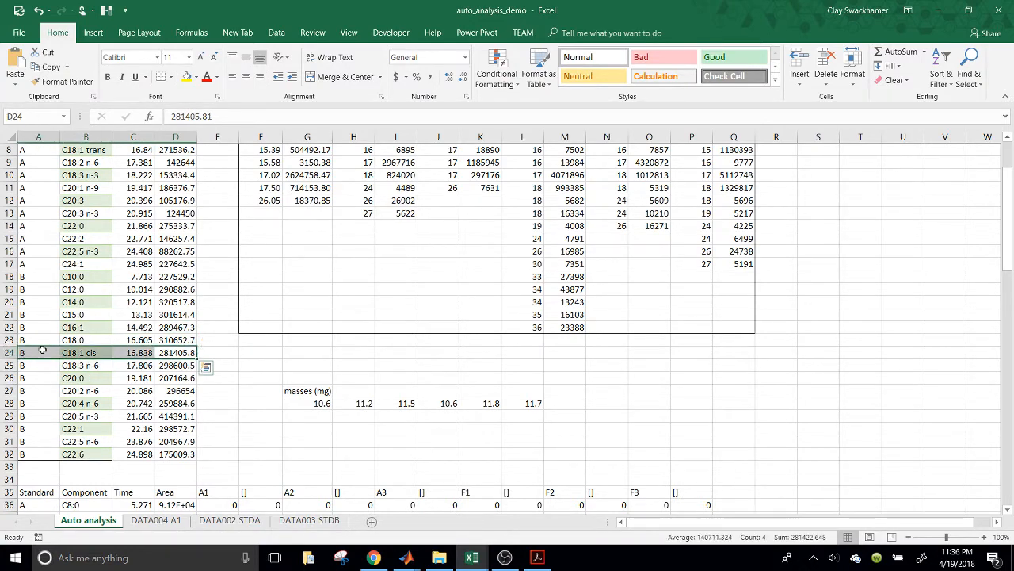
{"action": "scroll", "scroll_direction": "up", "scroll_amount": 3}
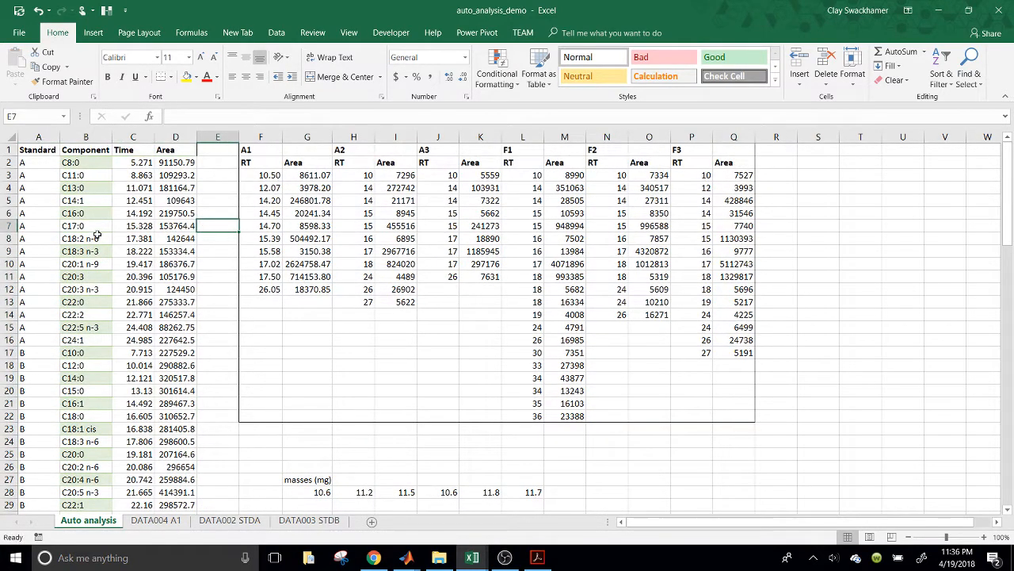
{"action": "scroll", "scroll_direction": "down", "scroll_amount": 3}
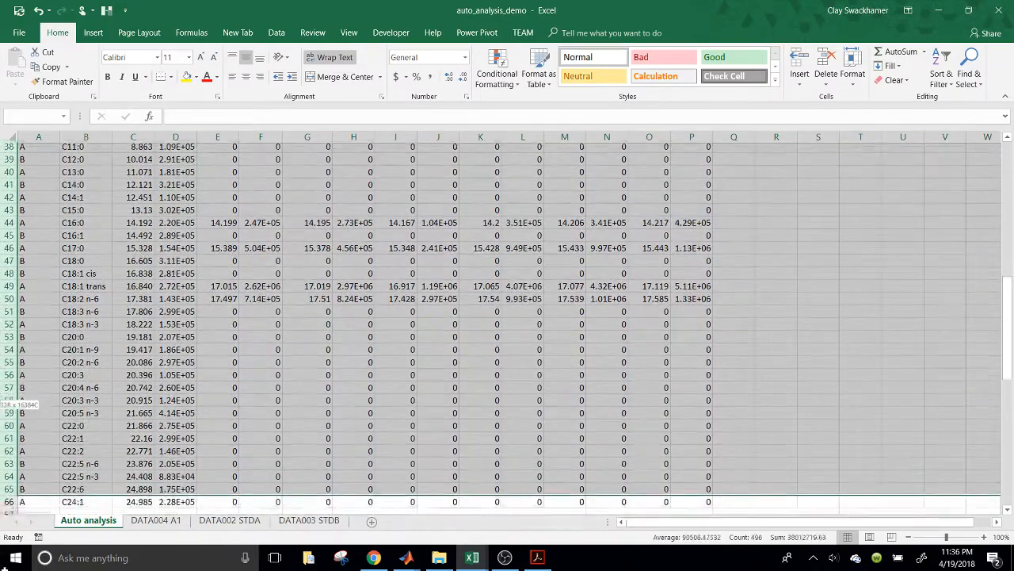
{"action": "scroll", "scroll_direction": "down", "scroll_amount": 3}
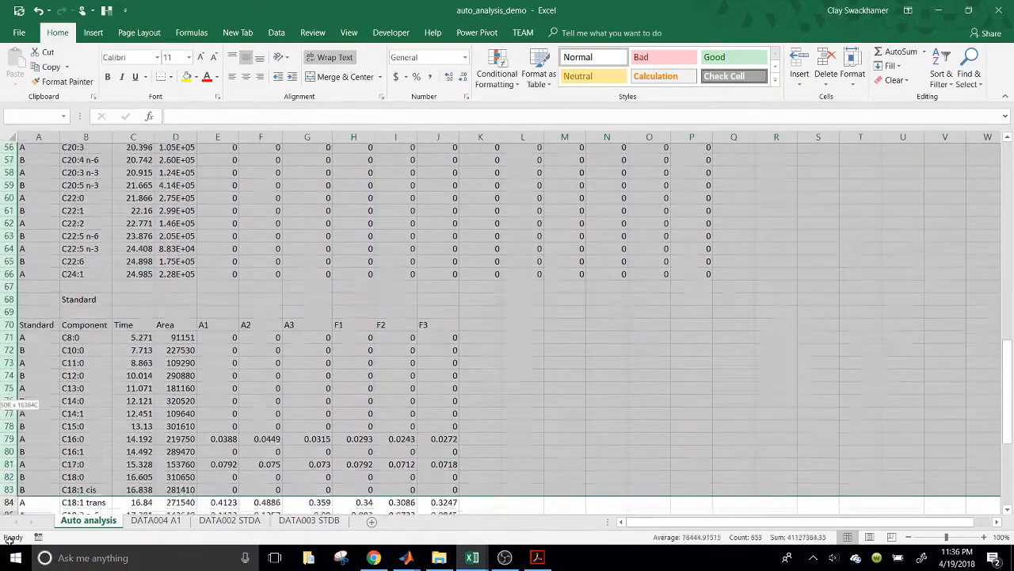
{"action": "scroll", "scroll_direction": "down", "scroll_amount": 3}
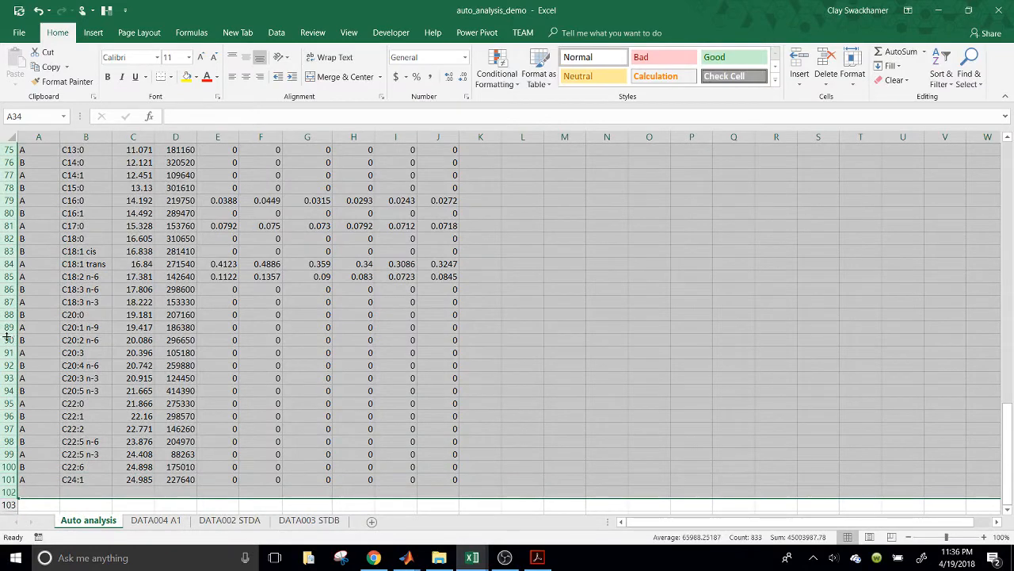
{"action": "scroll", "scroll_direction": "up", "scroll_amount": 3}
{"action": "type", "text": "=rt_sort(A1:D31,F1:Q22,"}
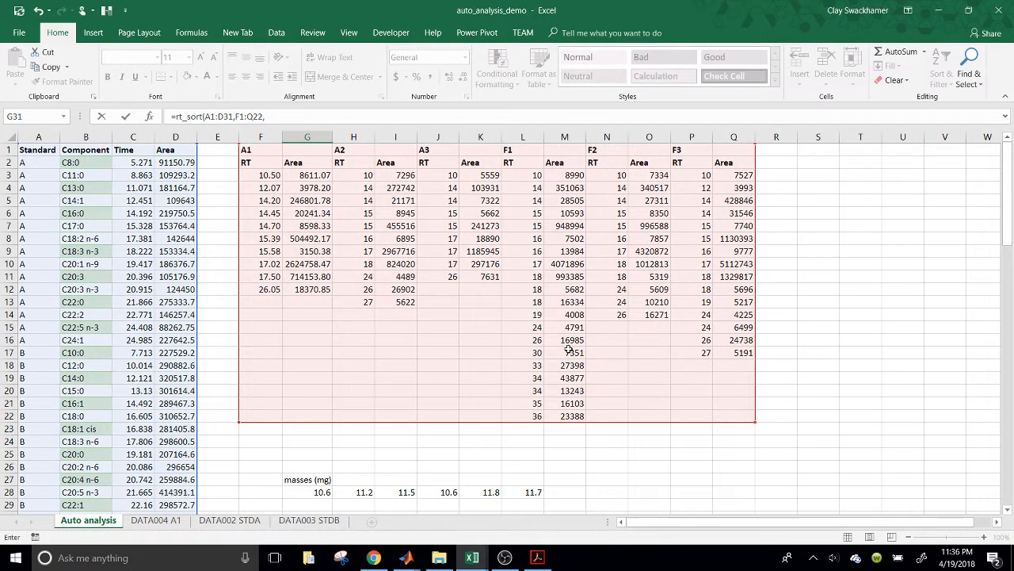
Finish the rt_sort formula with 1e5 and paste its sorted matched-peak table at A34.
{"action": "type", "text": "1e5)"}
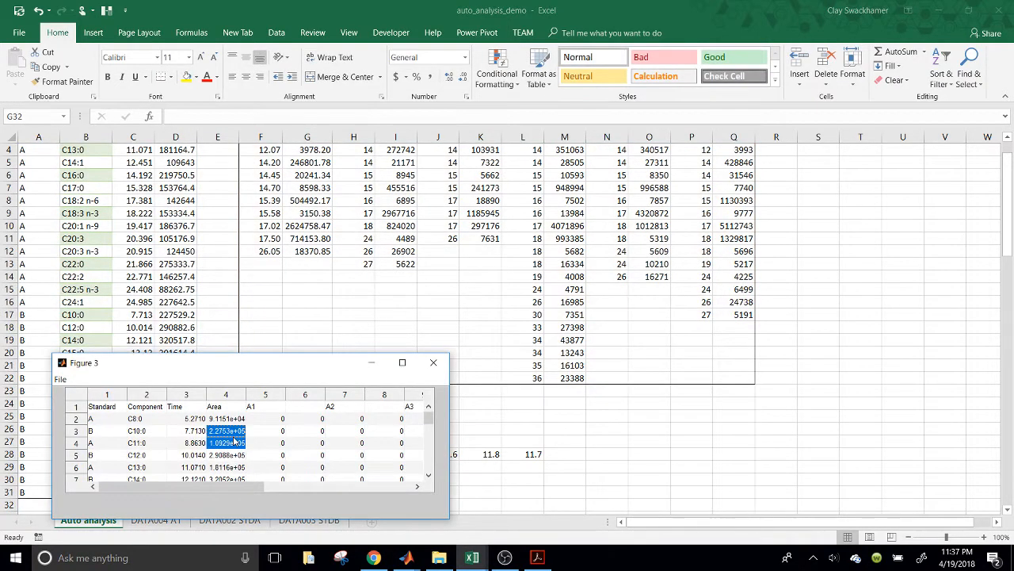
{"action": "left_click", "coordinate": [434, 362]}
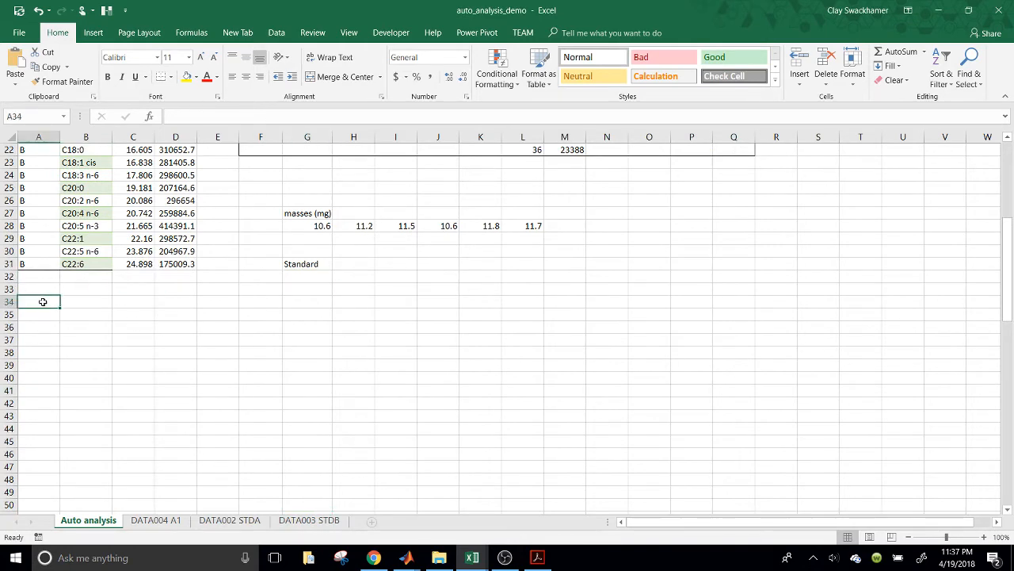
{"action": "key", "text": "ctrl+v"}
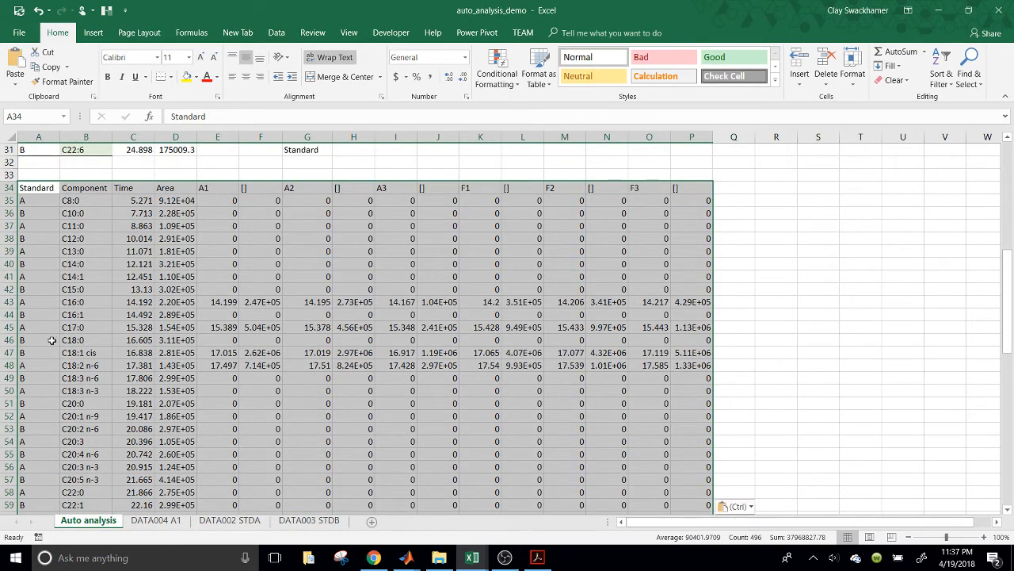
{"action": "left_click", "coordinate": [524, 276]}
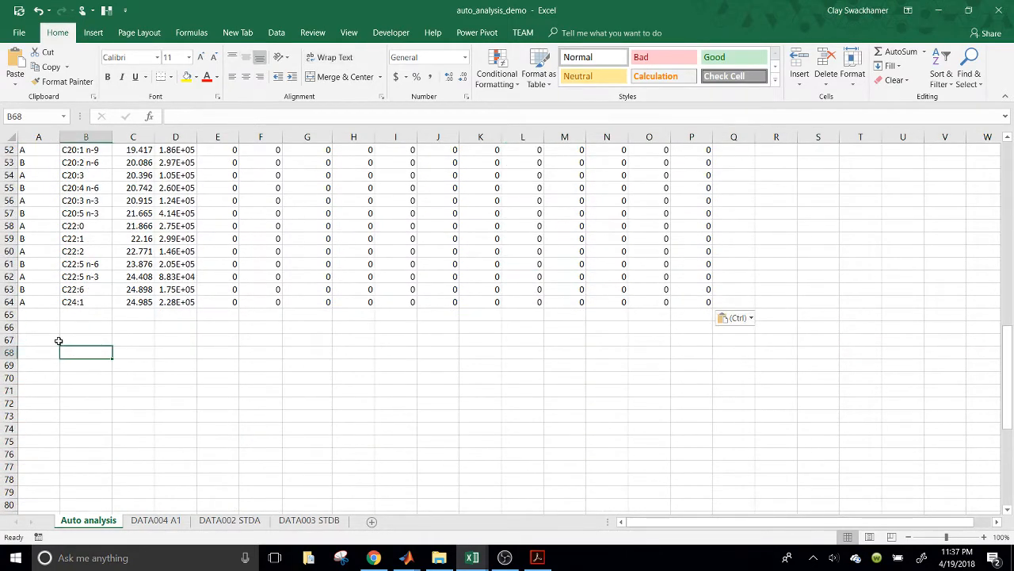
Enter =fa_conc(A34:P64, sample masses row) in A66 and close the Figure 4 preview.
{"action": "type", "text": "=r"}
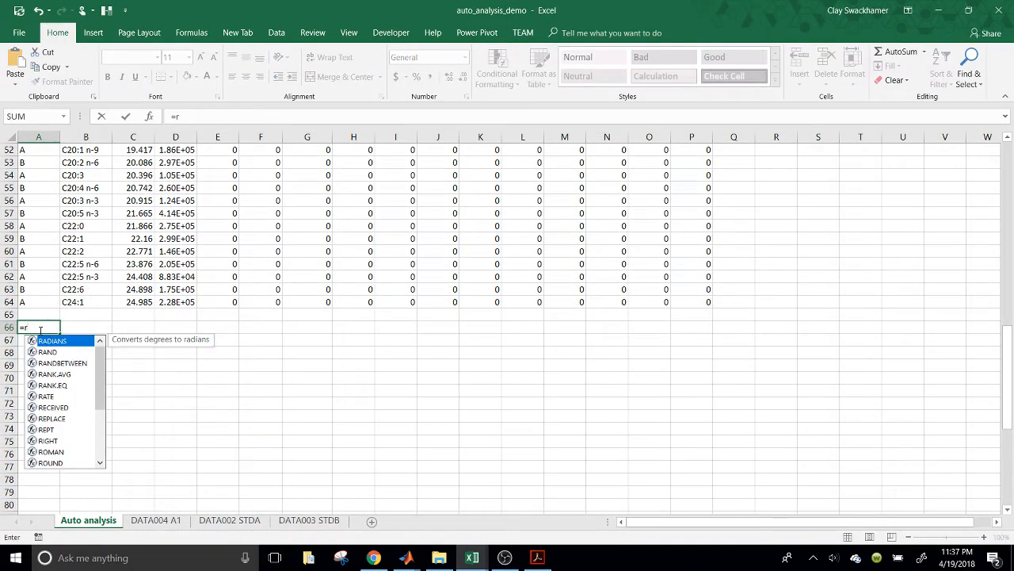
{"action": "type", "text": "fa_conc(A34:P64,"}
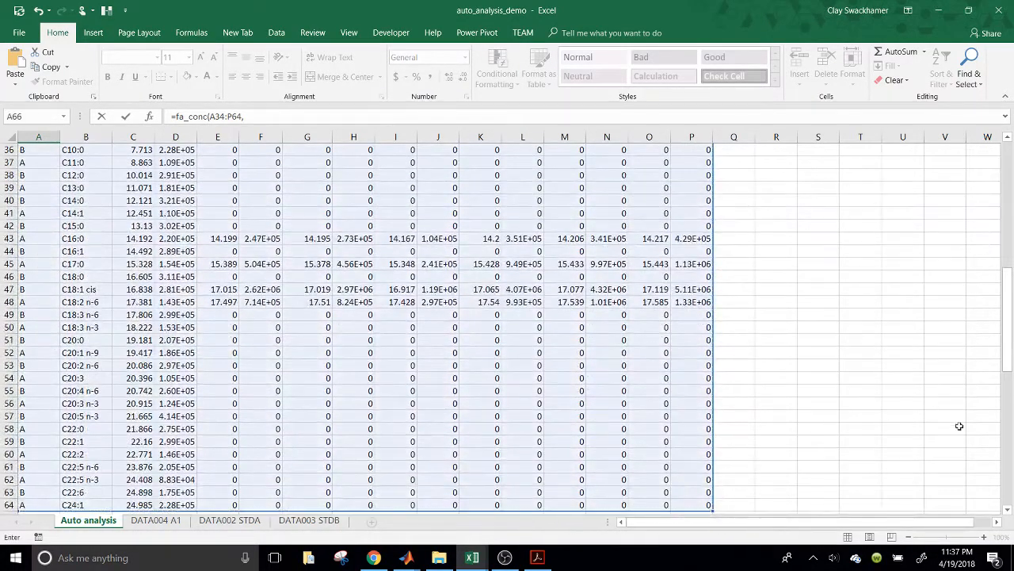
{"action": "scroll", "scroll_direction": "up", "scroll_amount": 3}
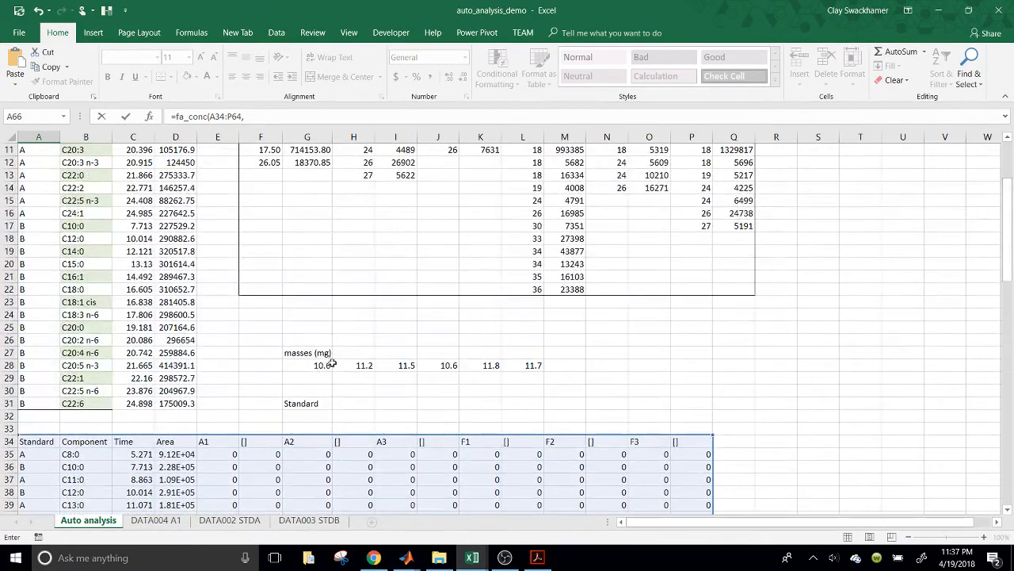
{"action": "left_click_drag", "start_coordinate": [307, 365], "coordinate": [523, 365]}
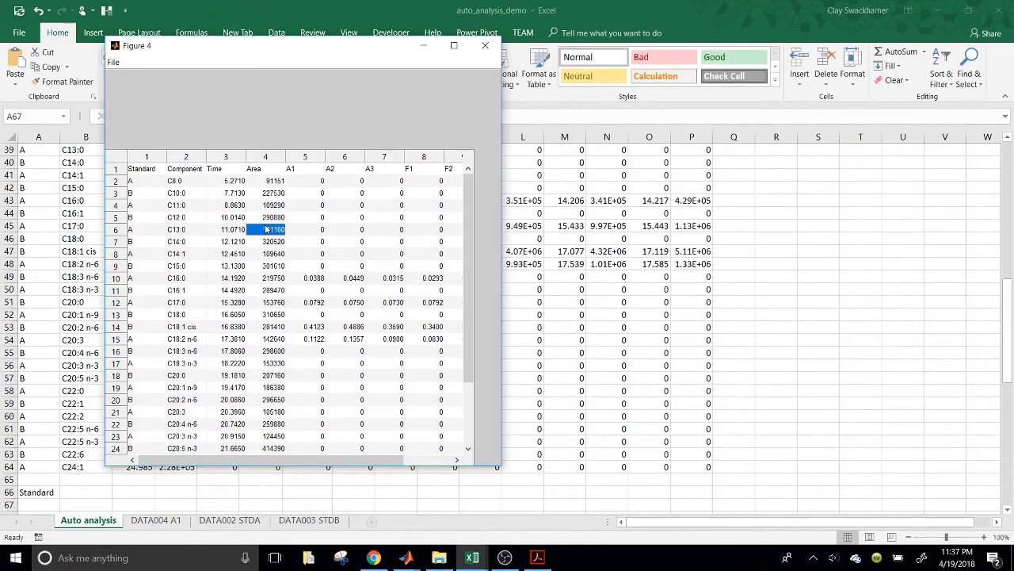
{"action": "left_click", "coordinate": [485, 44]}
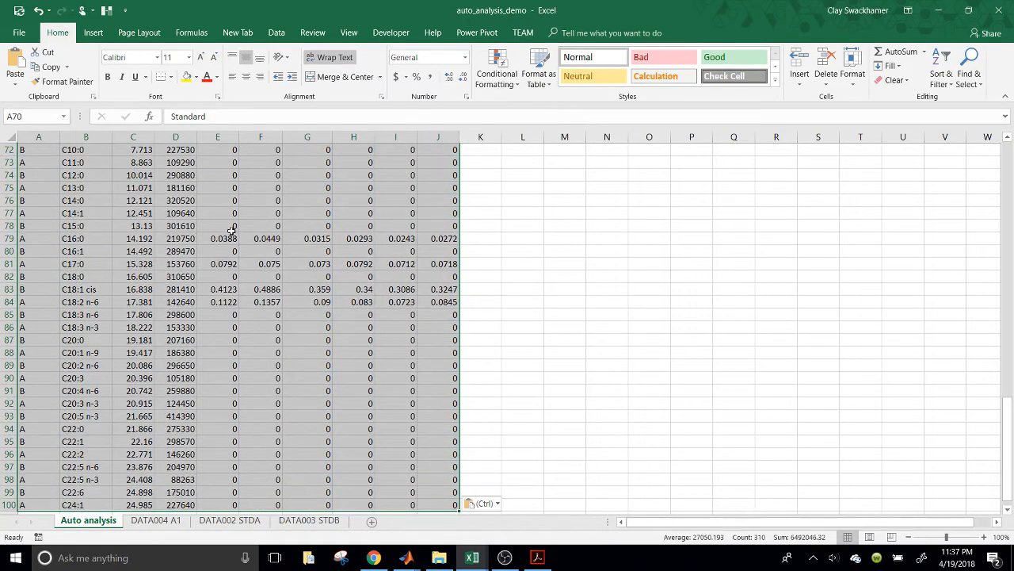
{"action": "left_click", "coordinate": [38, 237]}
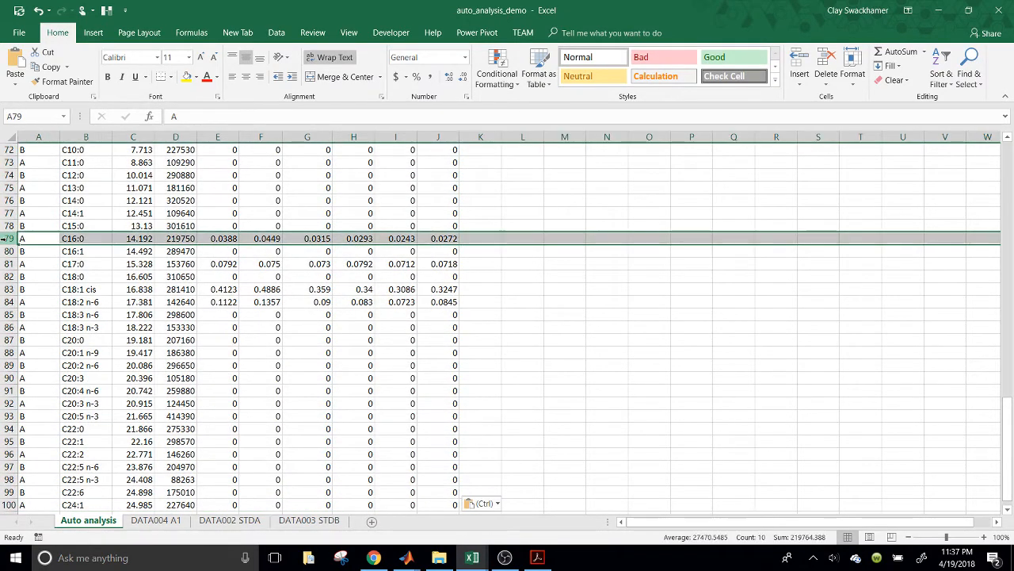
{"action": "left_click", "coordinate": [10, 275]}
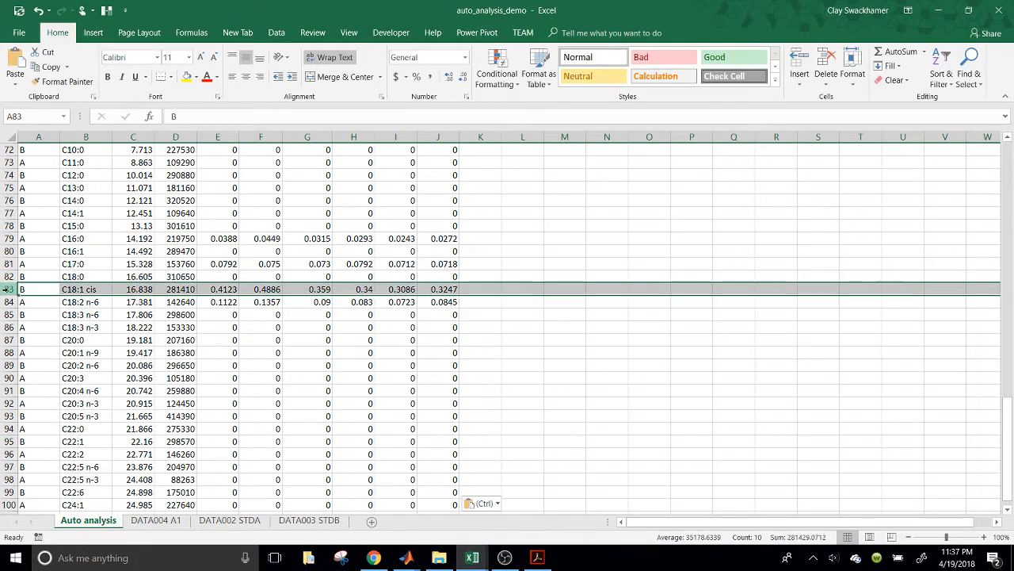
{"action": "scroll", "scroll_direction": "up", "scroll_amount": 3}
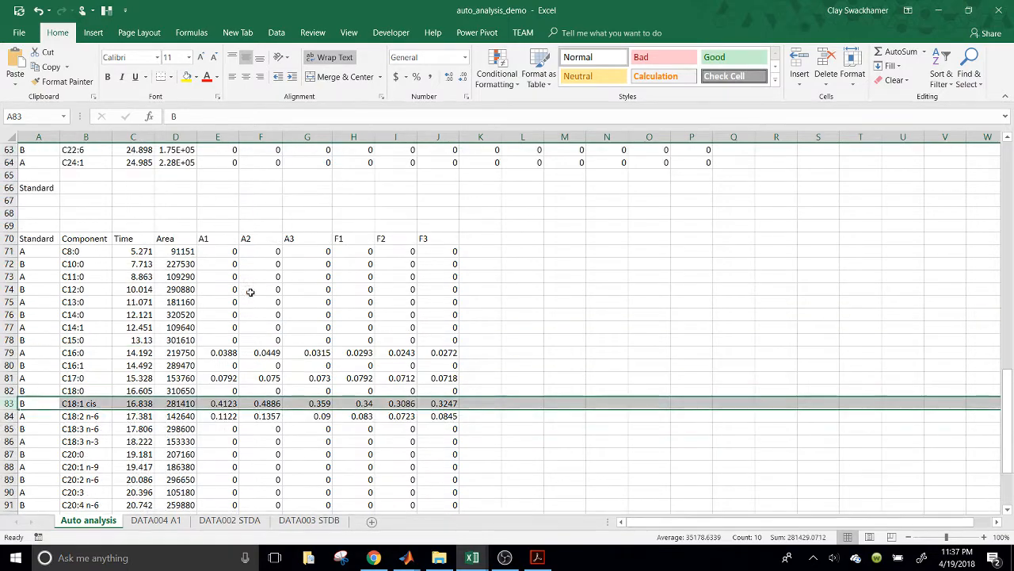
{"action": "mouse_move", "coordinate": [200, 292]}
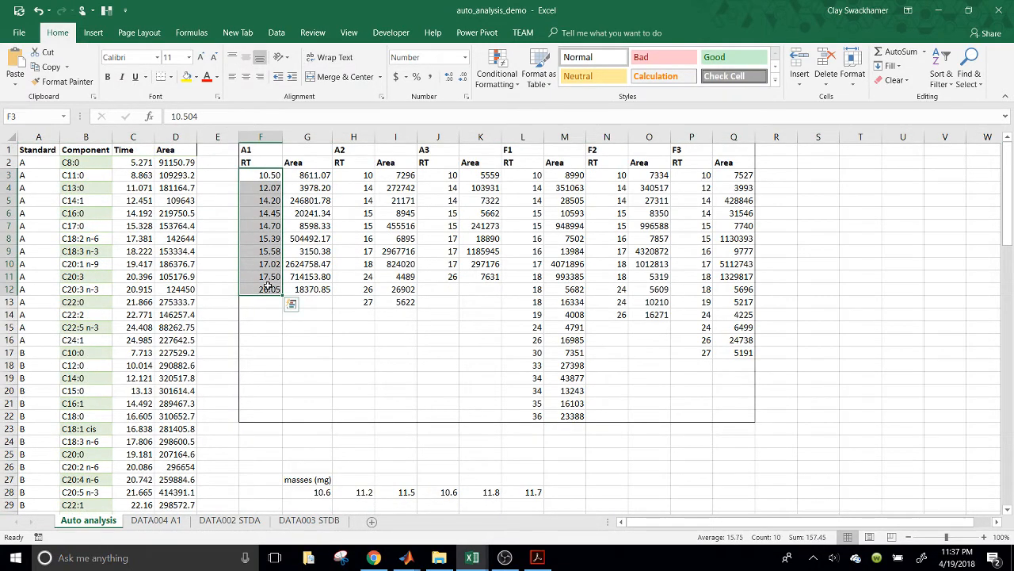
{"action": "left_click", "coordinate": [133, 238]}
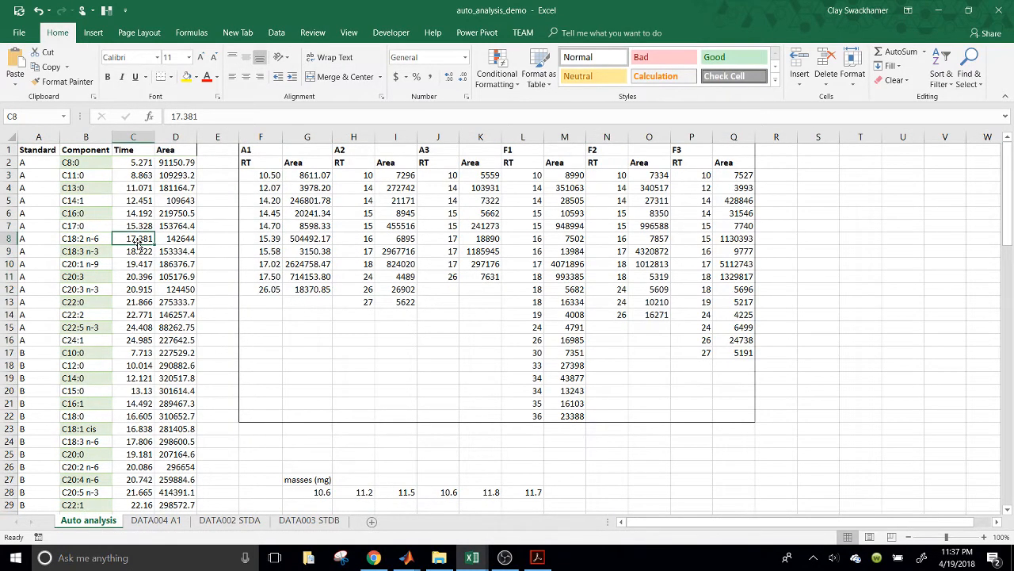
{"action": "mouse_move", "coordinate": [304, 231]}
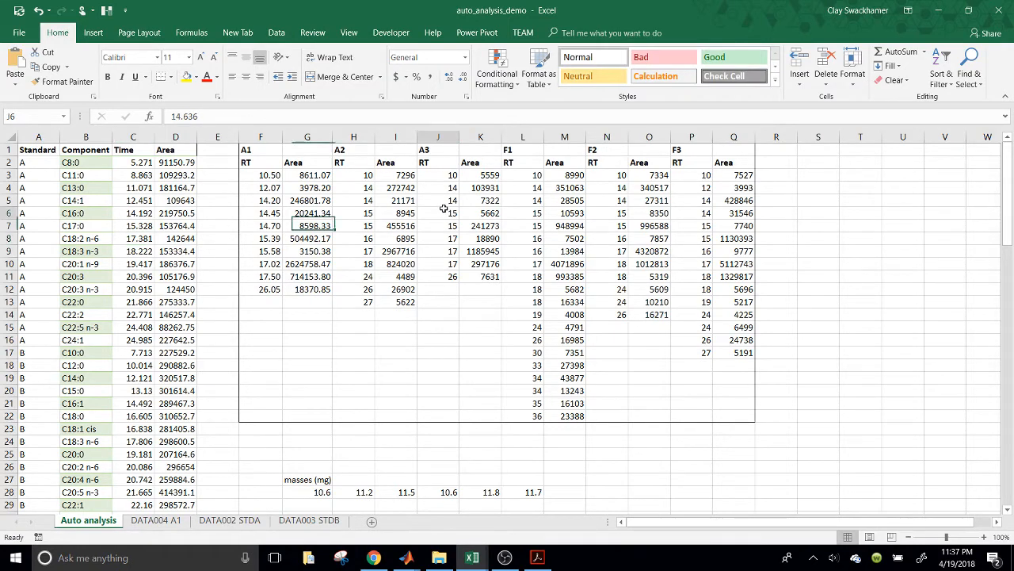
{"action": "left_click", "coordinate": [533, 212]}
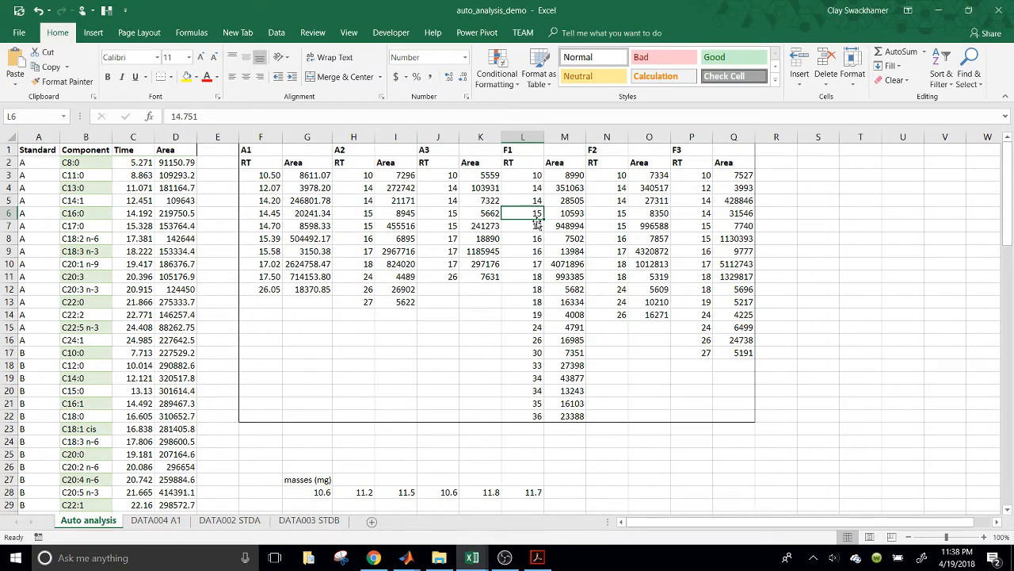
{"action": "left_click", "coordinate": [523, 250]}
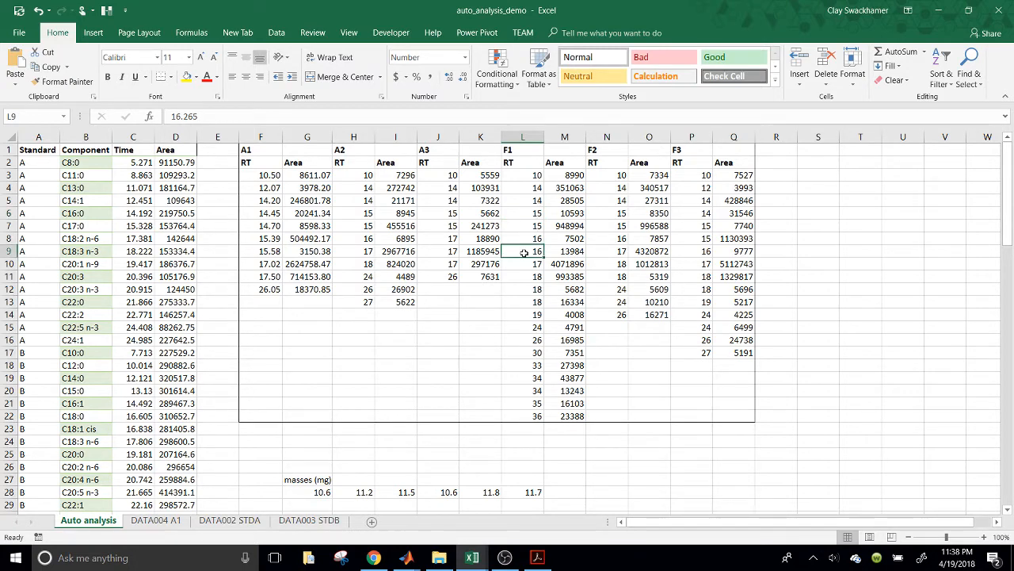
{"action": "mouse_move", "coordinate": [512, 266]}
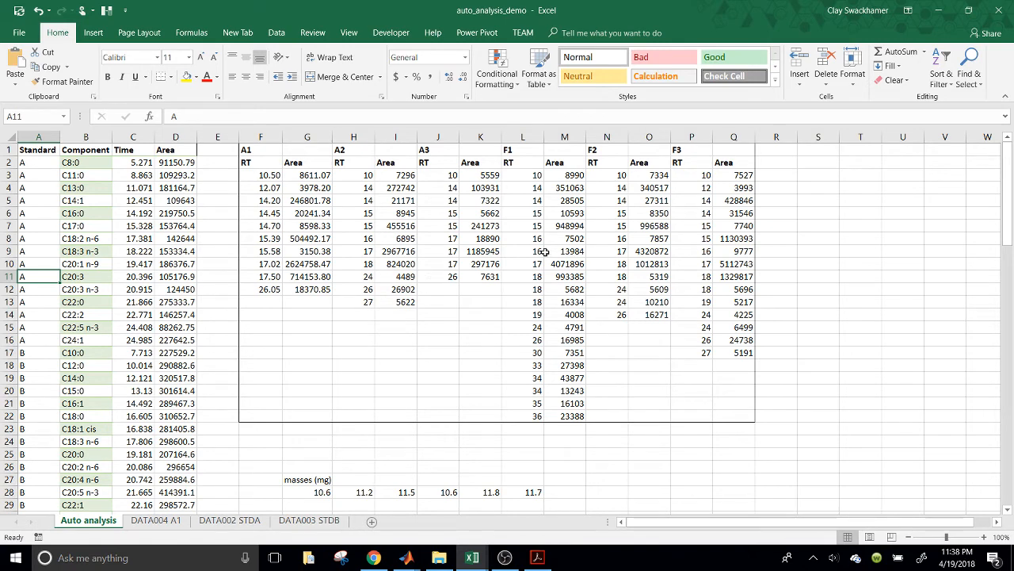
{"action": "mouse_move", "coordinate": [396, 355]}
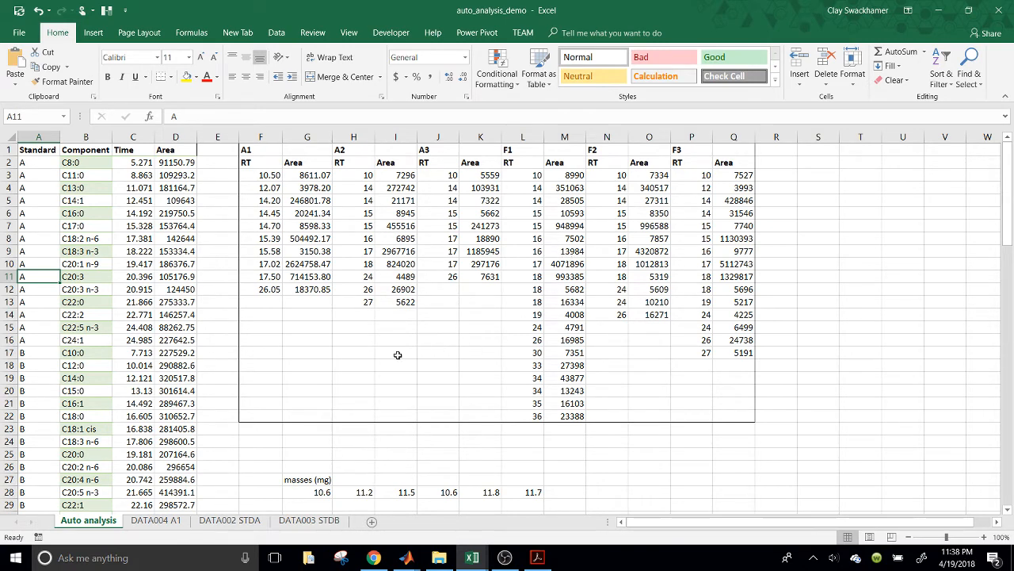
{"action": "left_click_drag", "start_coordinate": [438, 326], "coordinate": [437, 395]}
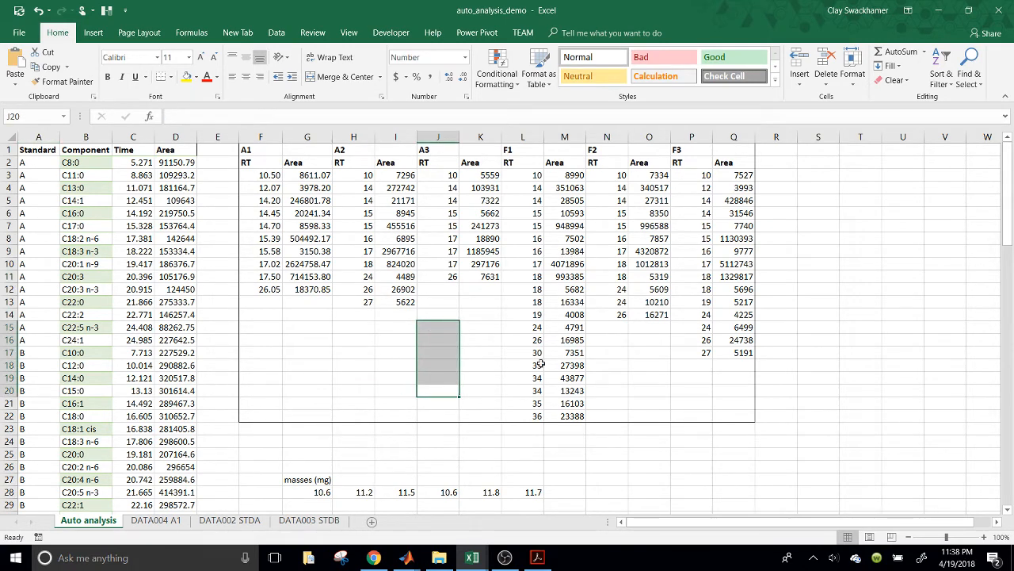
{"action": "left_click", "coordinate": [353, 364]}
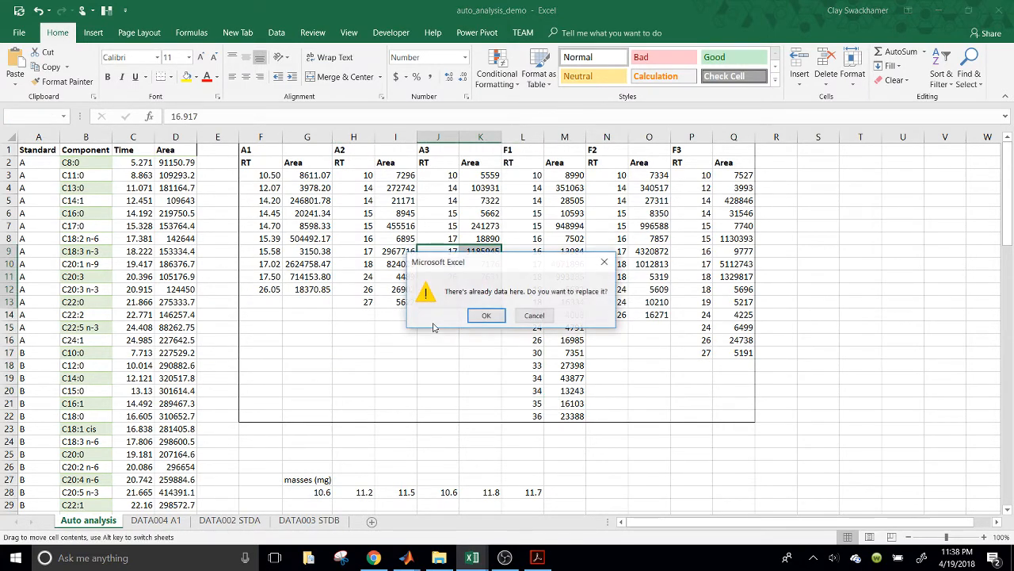
{"action": "left_click", "coordinate": [485, 314]}
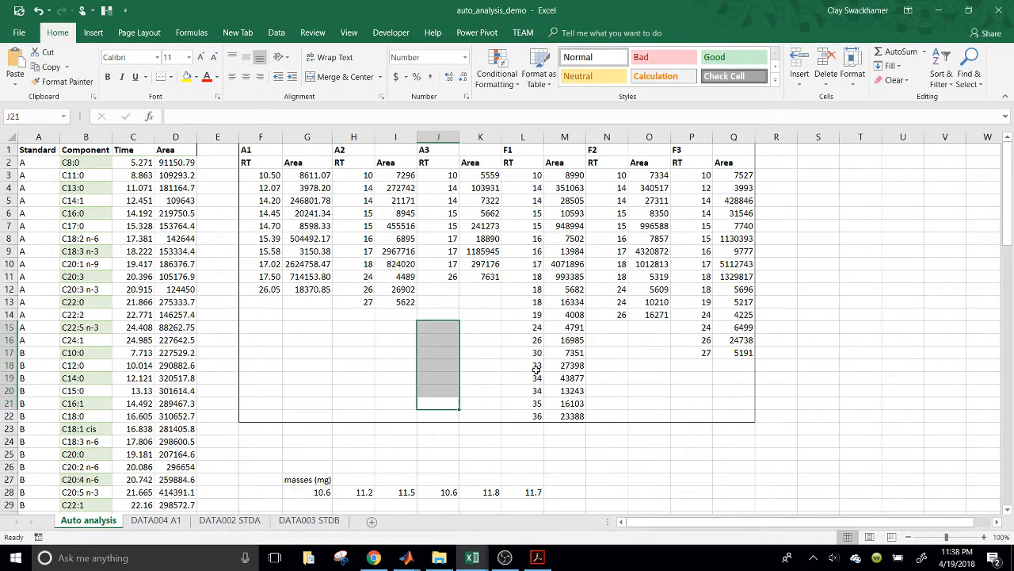
{"action": "left_click", "coordinate": [564, 390]}
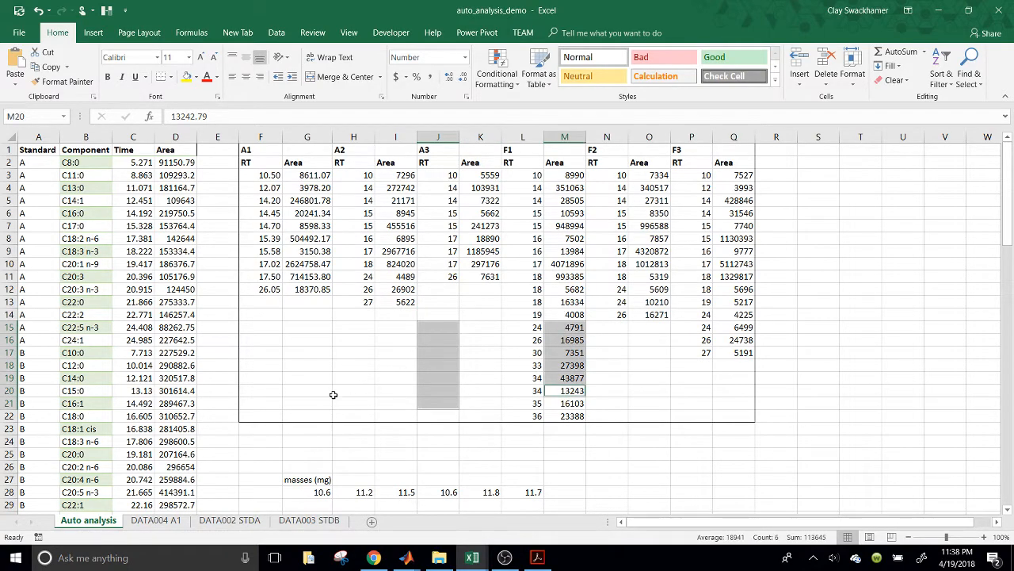
{"action": "left_click", "coordinate": [308, 390]}
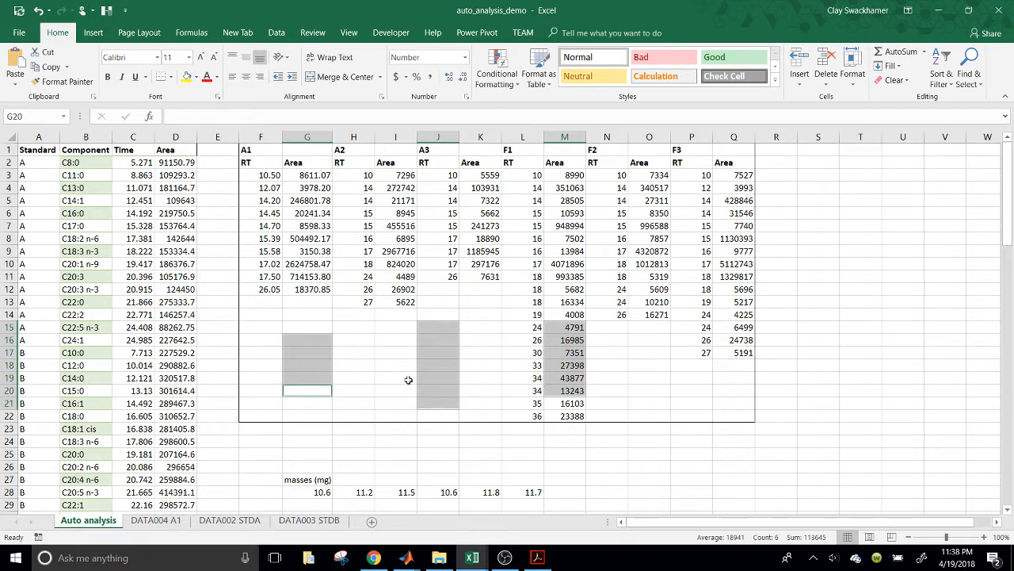
{"action": "left_click", "coordinate": [217, 314]}
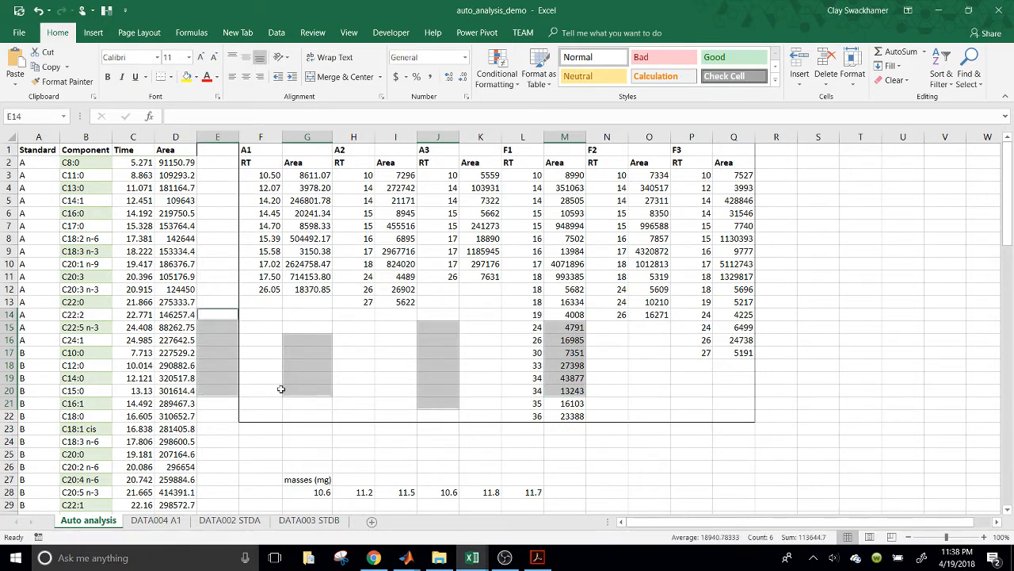
{"action": "left_click", "coordinate": [691, 313]}
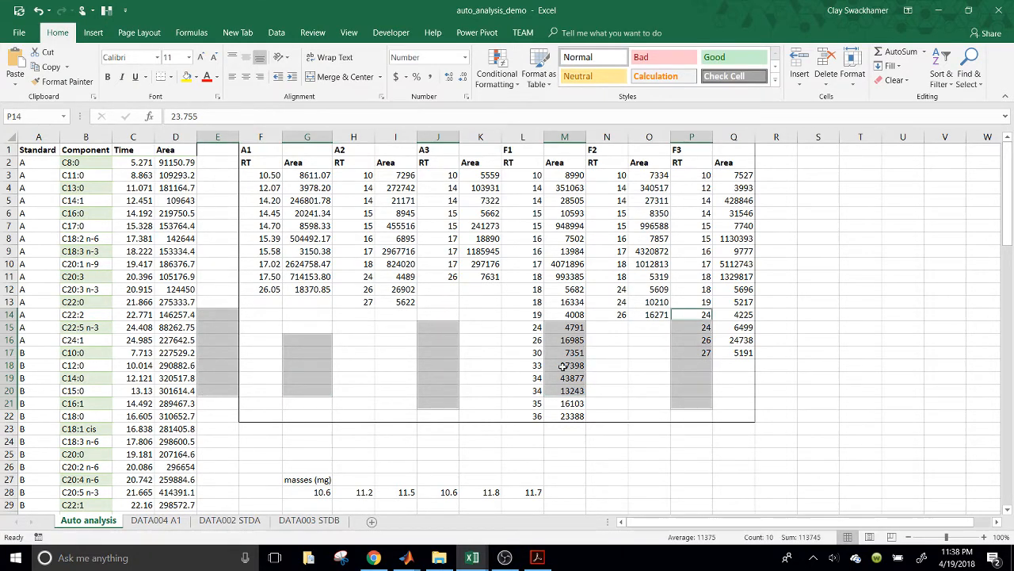
{"action": "mouse_move", "coordinate": [237, 347]}
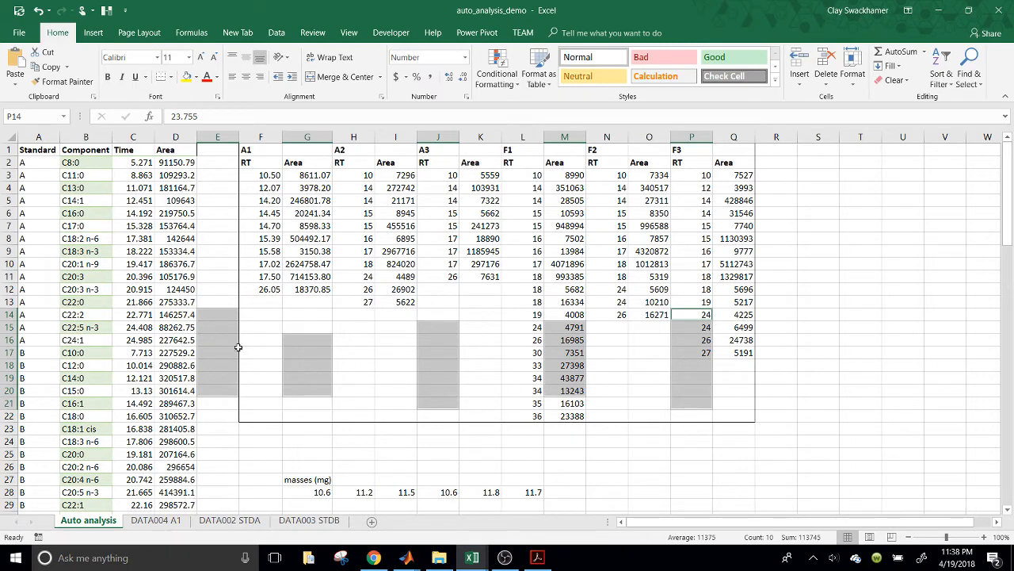
{"action": "mouse_move", "coordinate": [452, 336]}
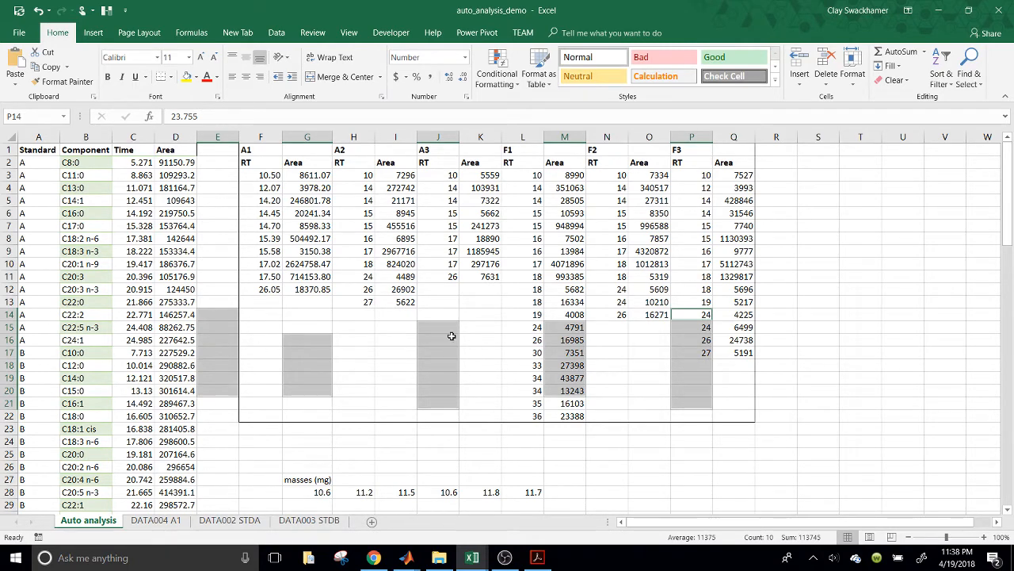
{"action": "left_click", "coordinate": [396, 352]}
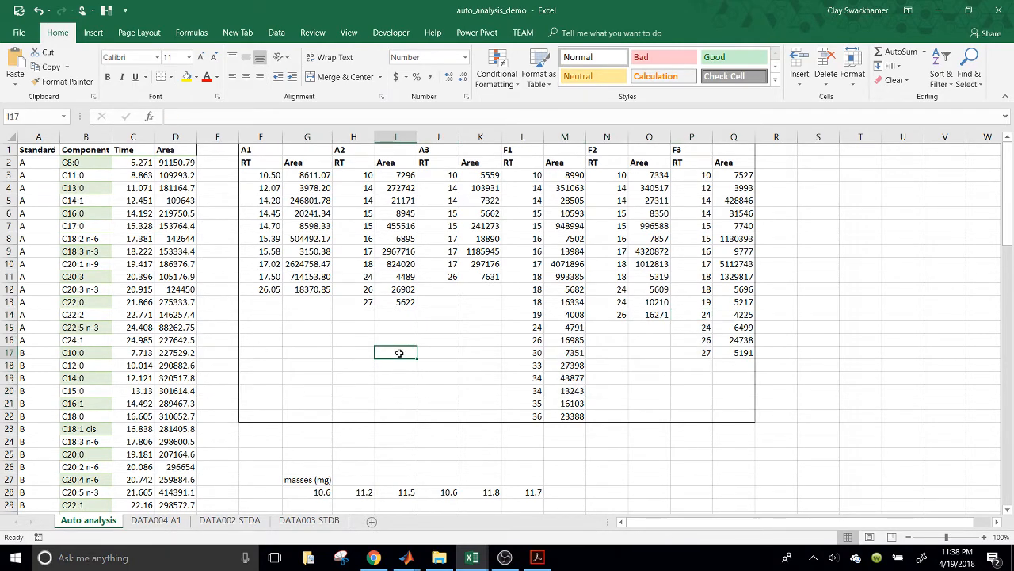
{"action": "mouse_move", "coordinate": [460, 353]}
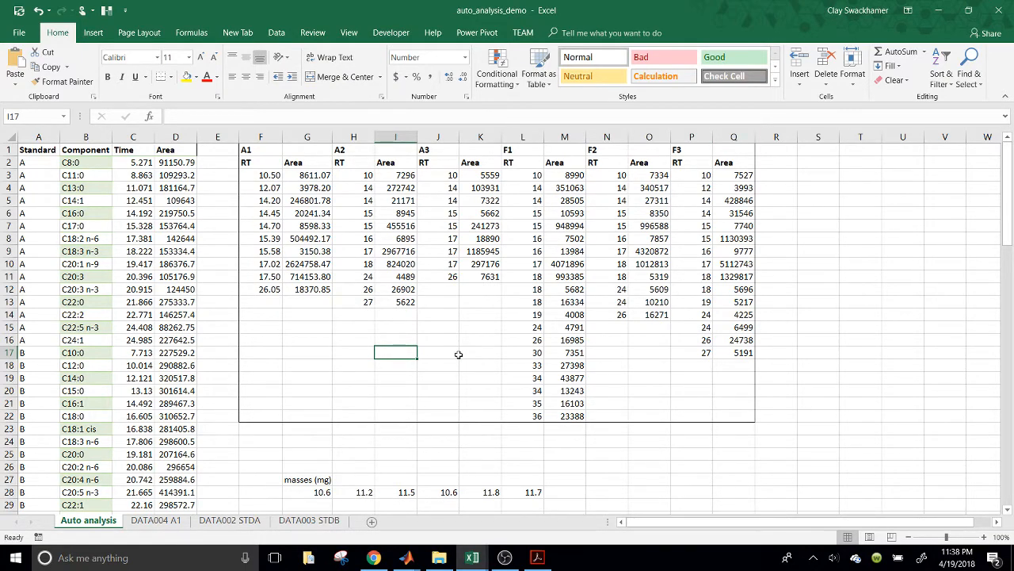
{"action": "mouse_move", "coordinate": [433, 361]}
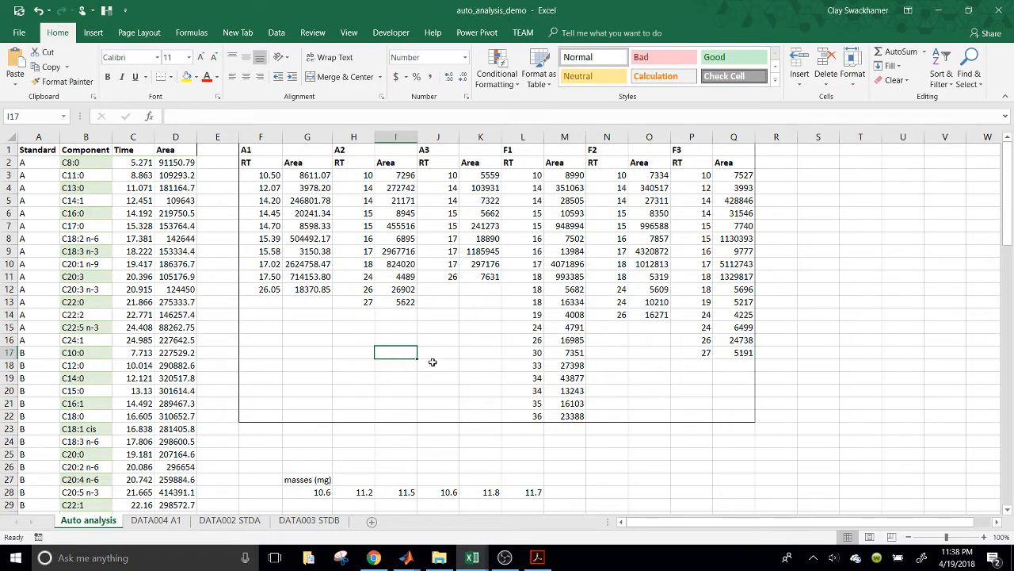
{"action": "left_click", "coordinate": [438, 340]}
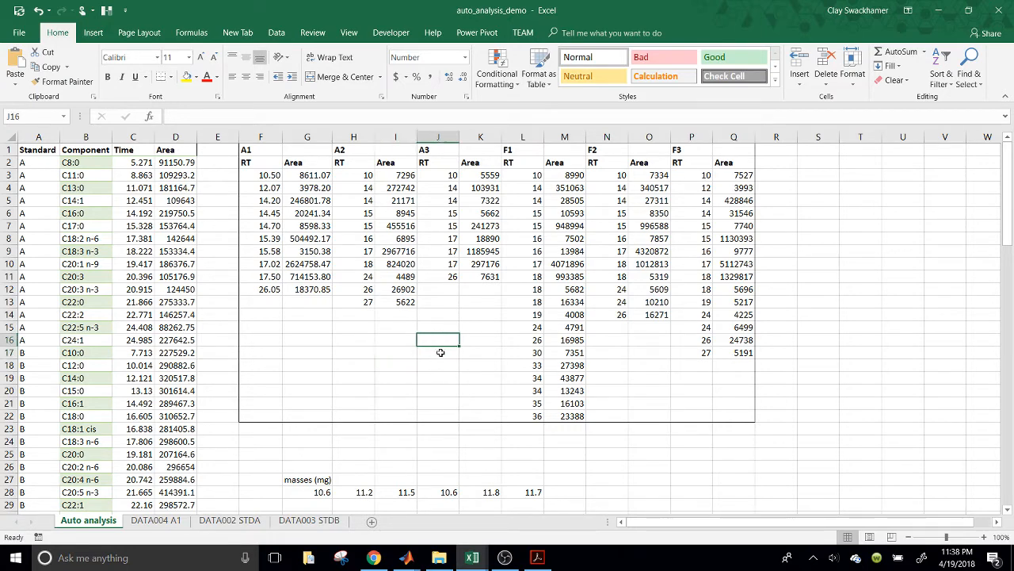
{"action": "mouse_move", "coordinate": [450, 298]}
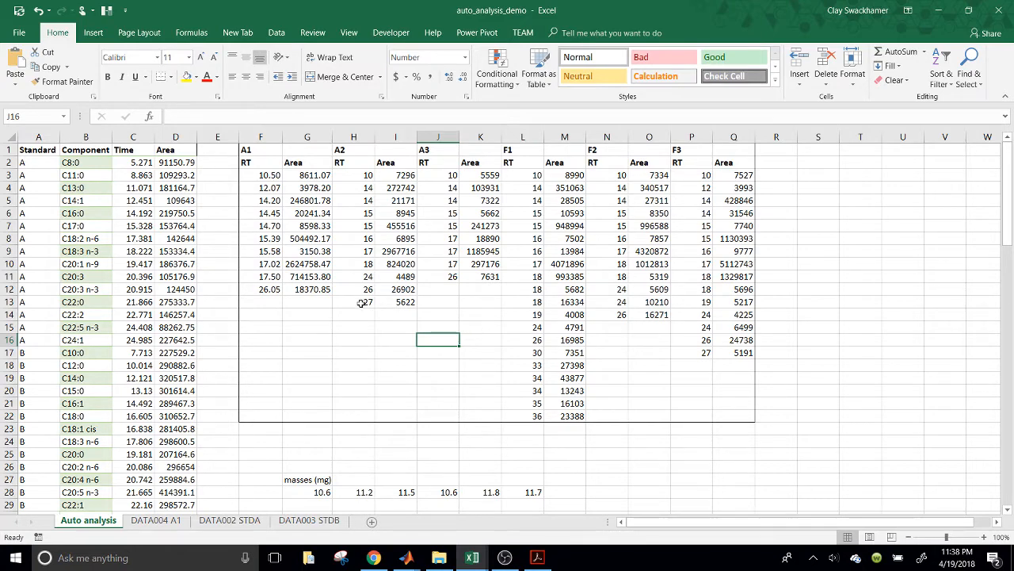
{"action": "left_click", "coordinate": [307, 327]}
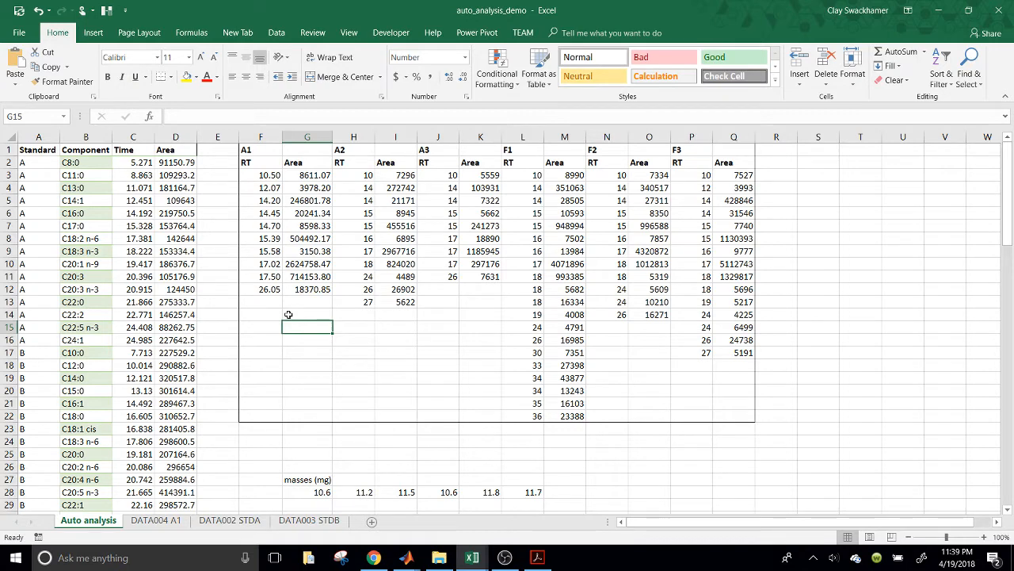
{"action": "left_click", "coordinate": [353, 314]}
{"action": "type", "text": "="}
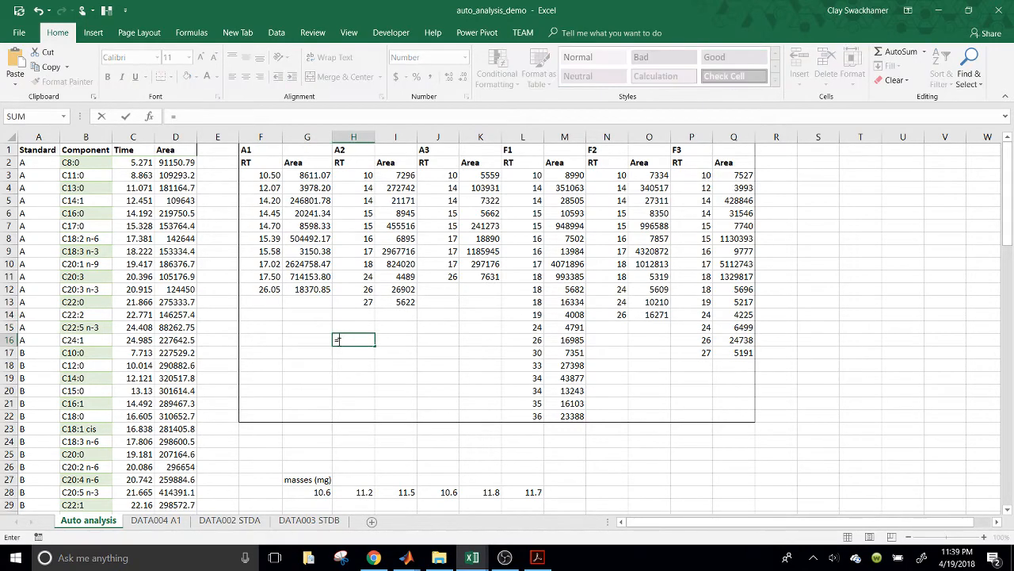
Run =doge( in an empty cell to show the husky figure, then close Figure 1.
{"action": "type", "text": "doge("}
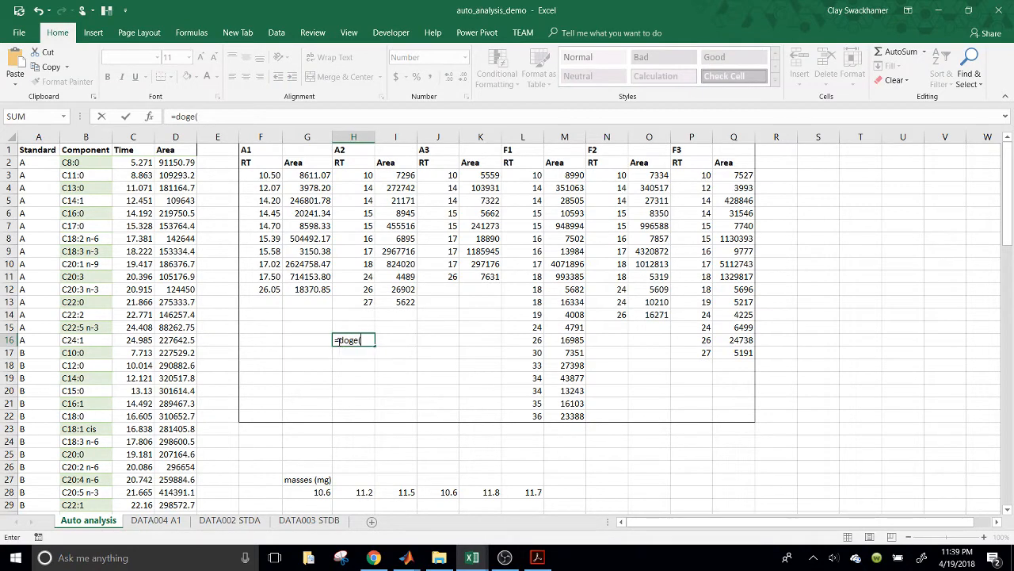
{"action": "key", "text": "Return"}
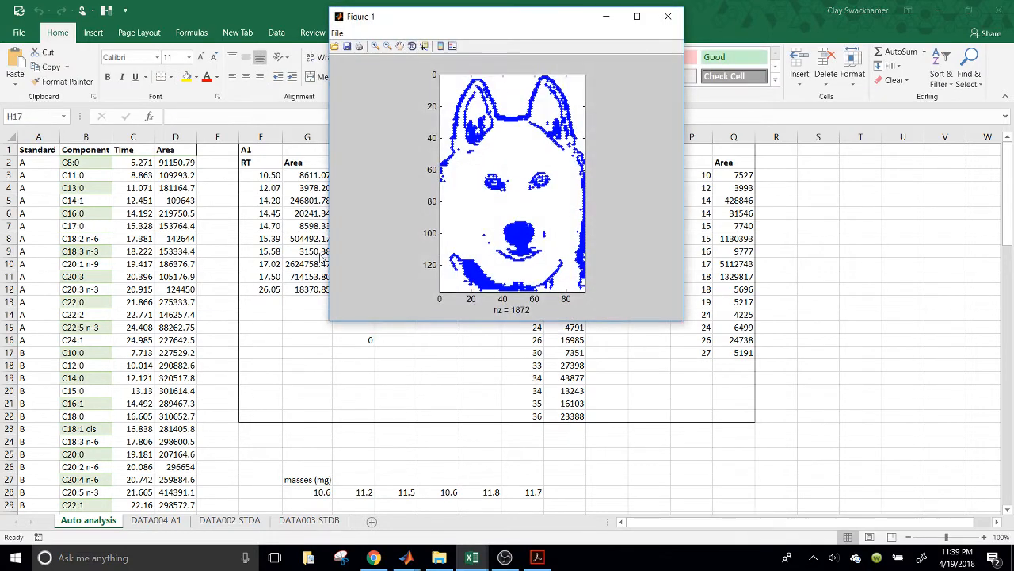
{"action": "mouse_move", "coordinate": [662, 73]}
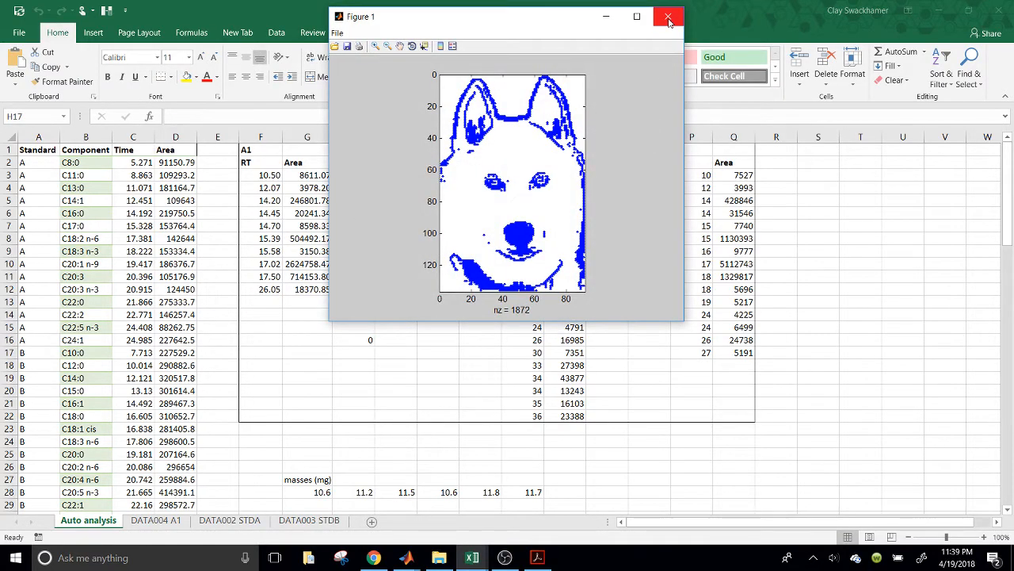
{"action": "left_click", "coordinate": [668, 16]}
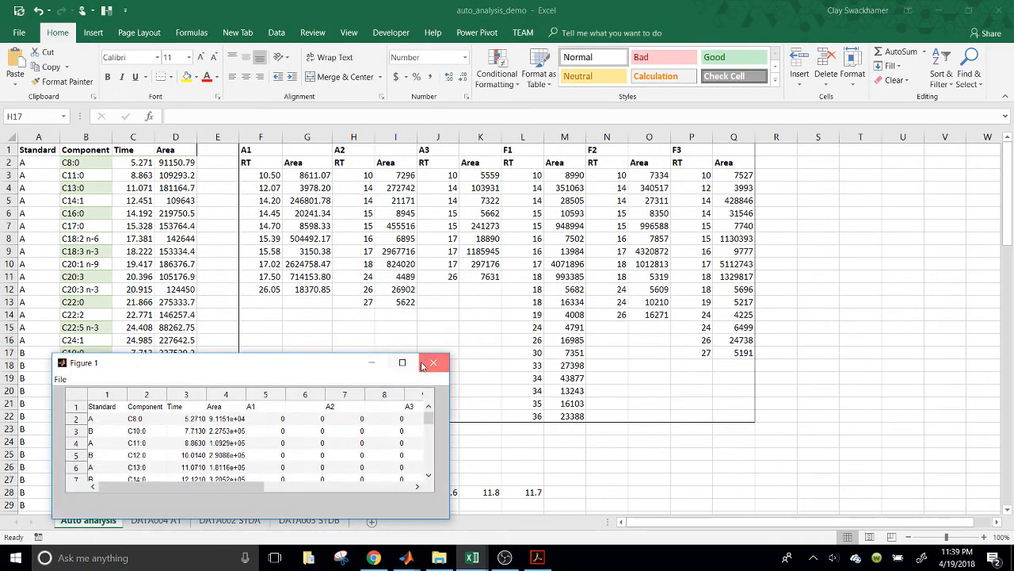
{"action": "left_click", "coordinate": [434, 361]}
{"action": "type", "text": "swackhamer"}
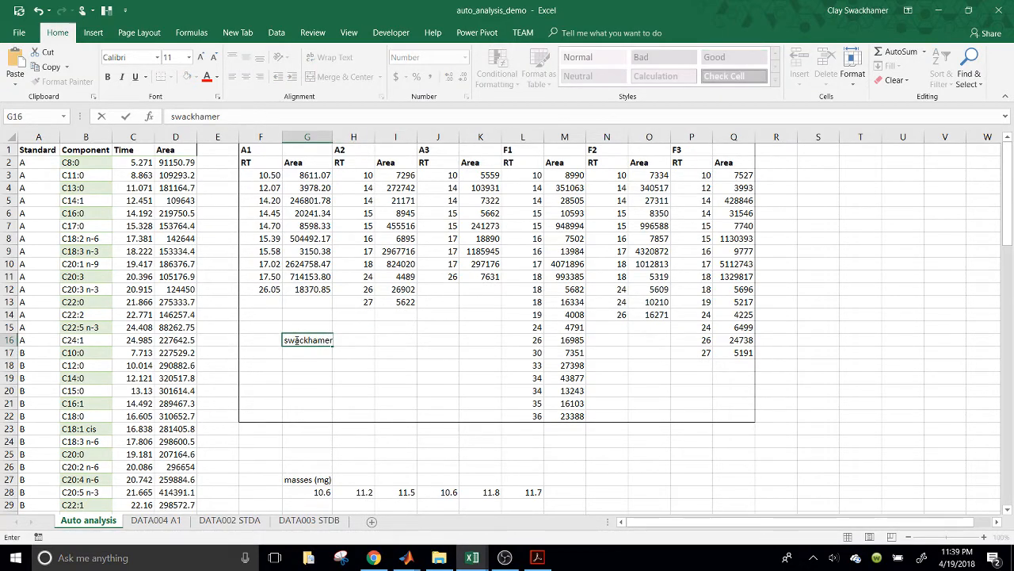
{"action": "type", "text": "@ucdav"}
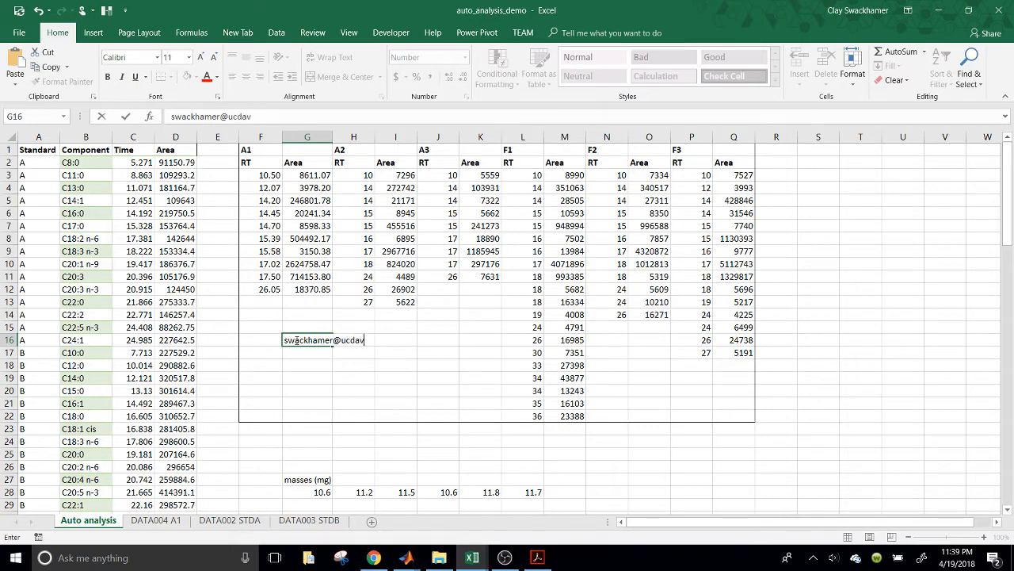
{"action": "key", "text": "Return"}
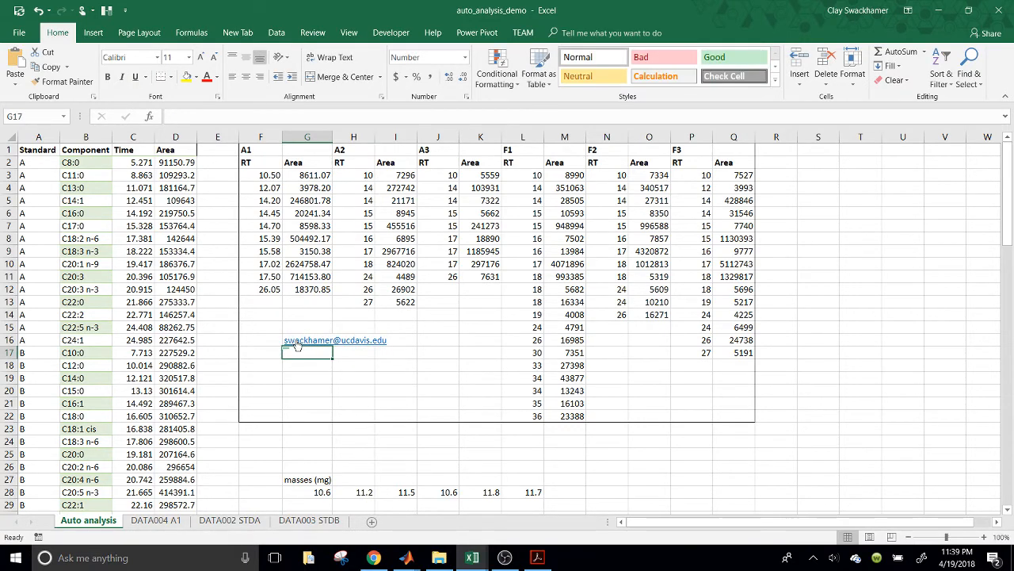
{"action": "left_click", "coordinate": [307, 365]}
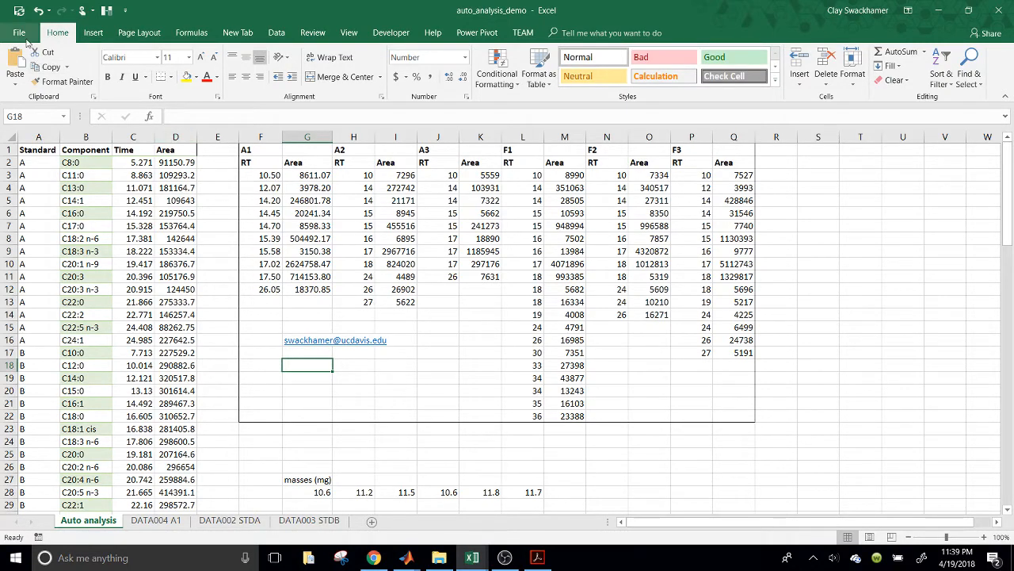
{"action": "left_click", "coordinate": [439, 558]}
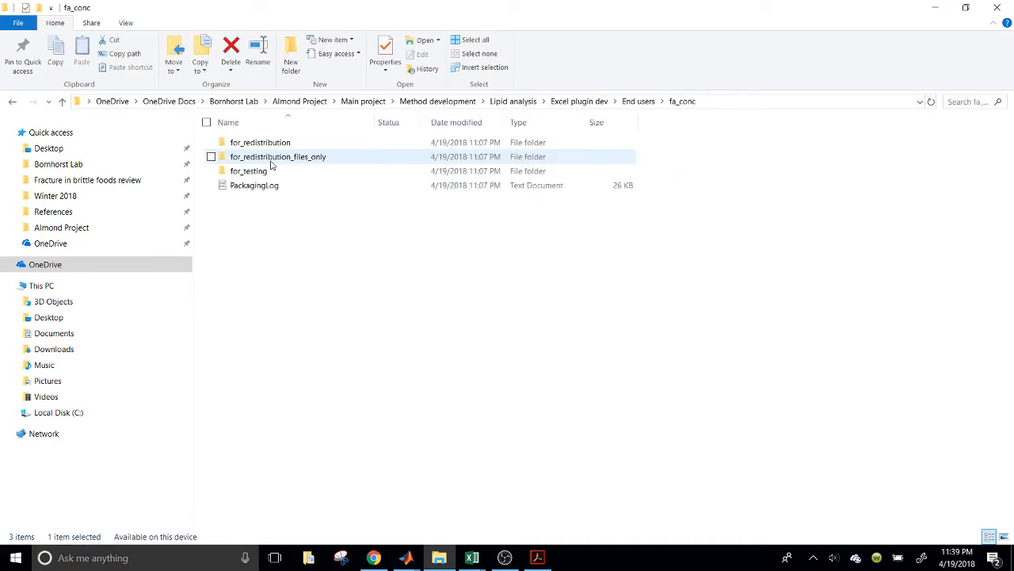
View the for_redistribution_files_only folder's add-in, install script and readme, then return to Excel.
{"action": "double_click", "coordinate": [279, 157]}
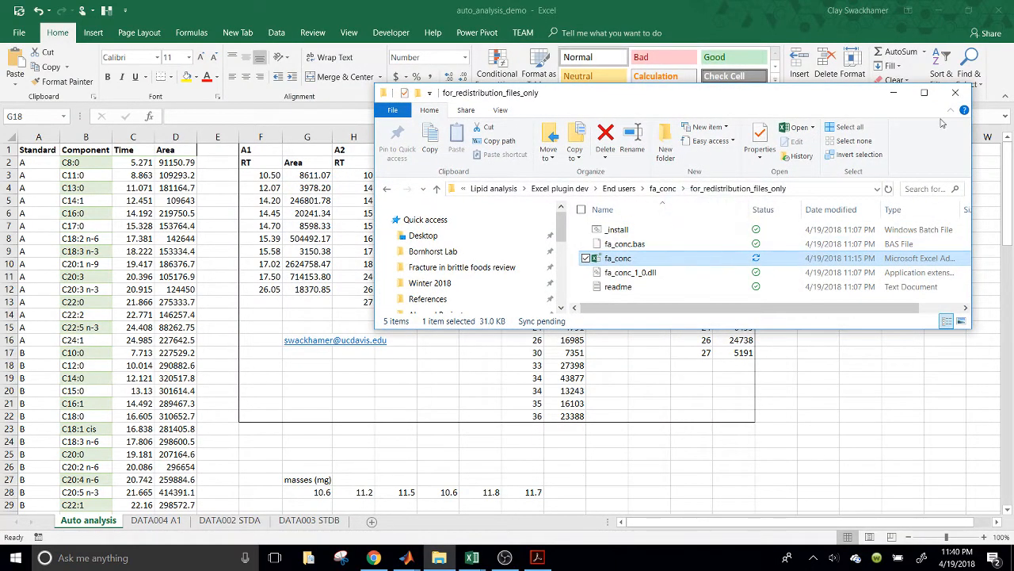
{"action": "left_click", "coordinate": [954, 92]}
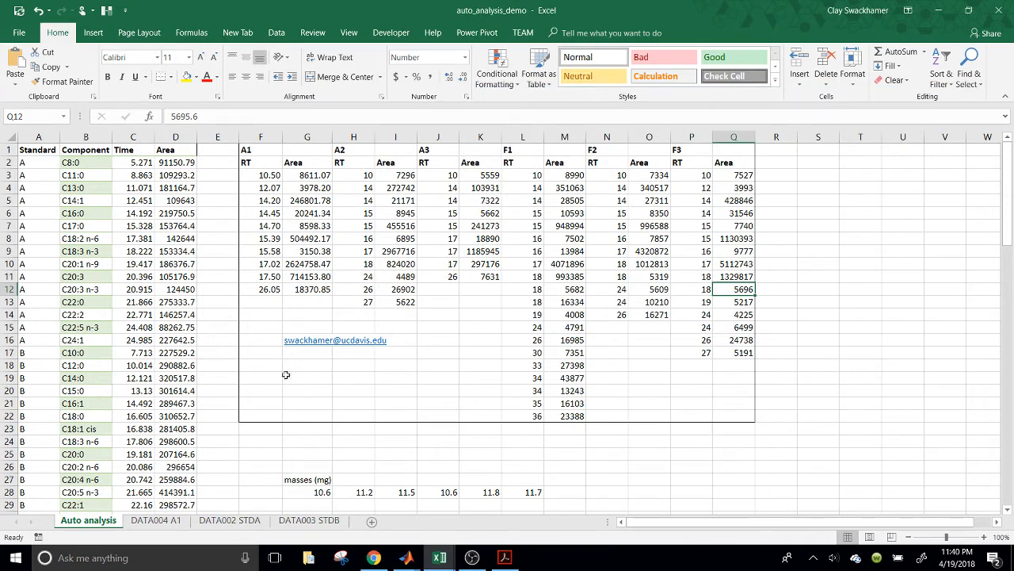
{"action": "left_click", "coordinate": [396, 377]}
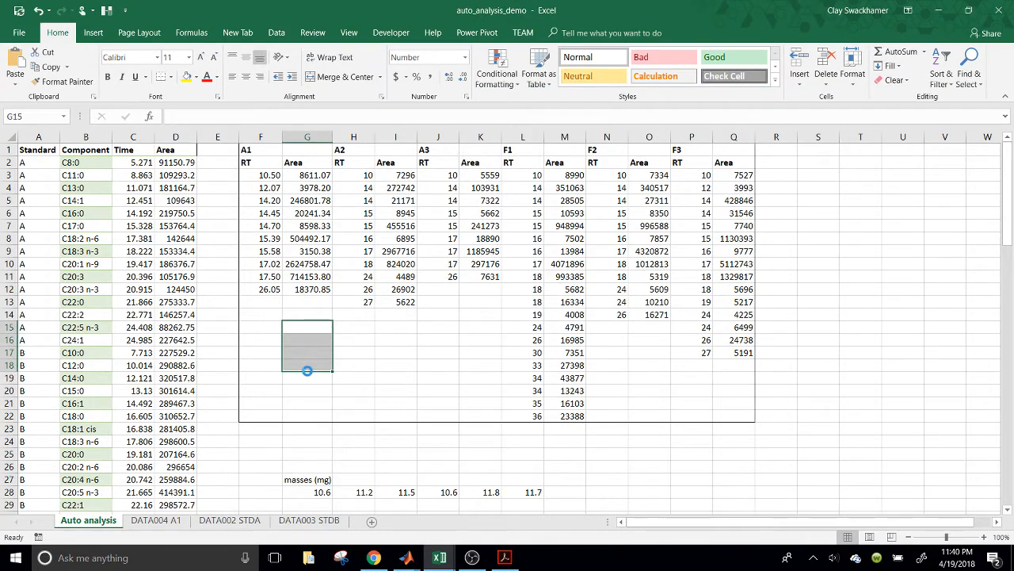
{"action": "left_click", "coordinate": [396, 377]}
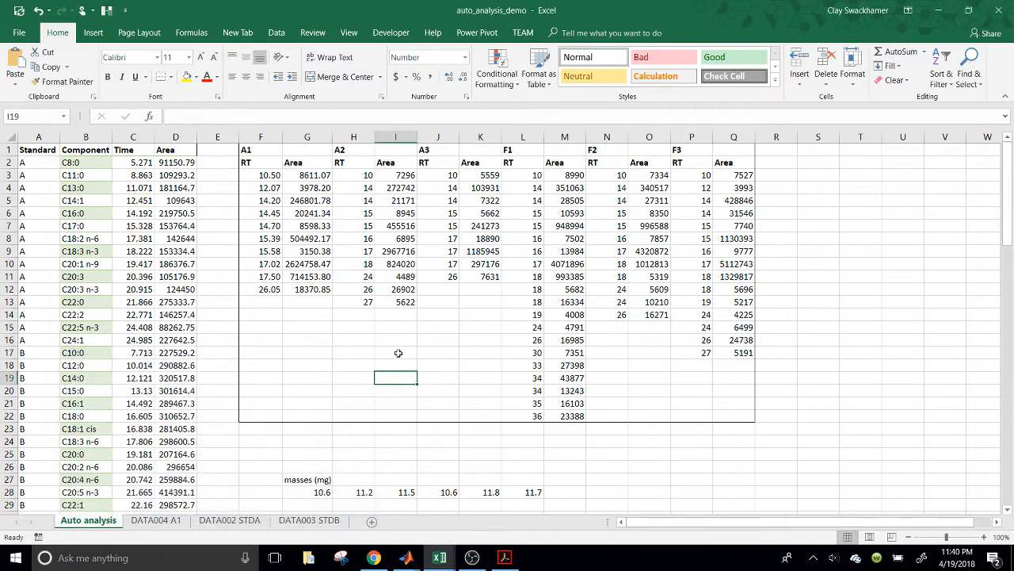
{"action": "left_click", "coordinate": [354, 327]}
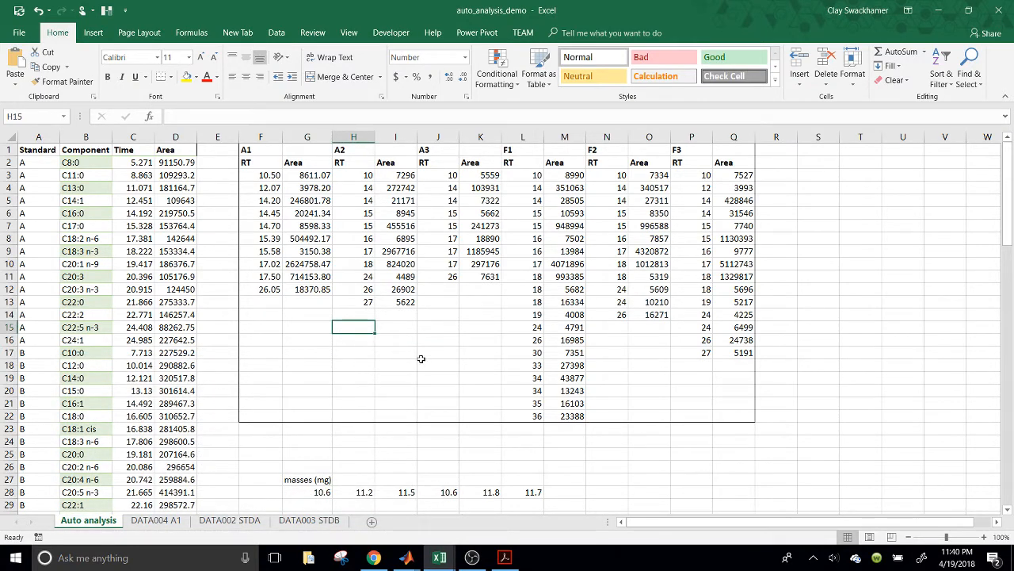
{"action": "mouse_move", "coordinate": [428, 415]}
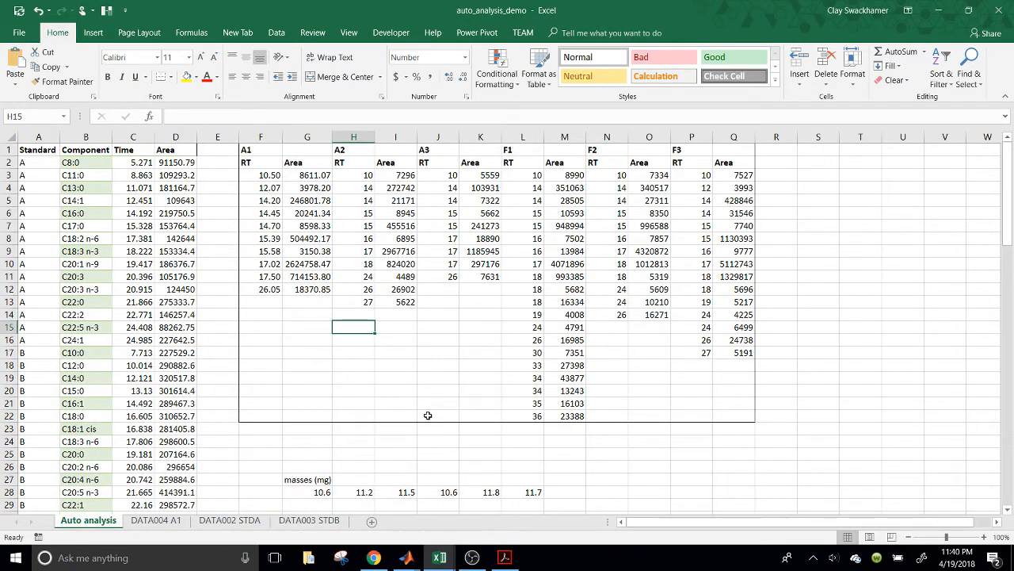
{"action": "left_click", "coordinate": [396, 365]}
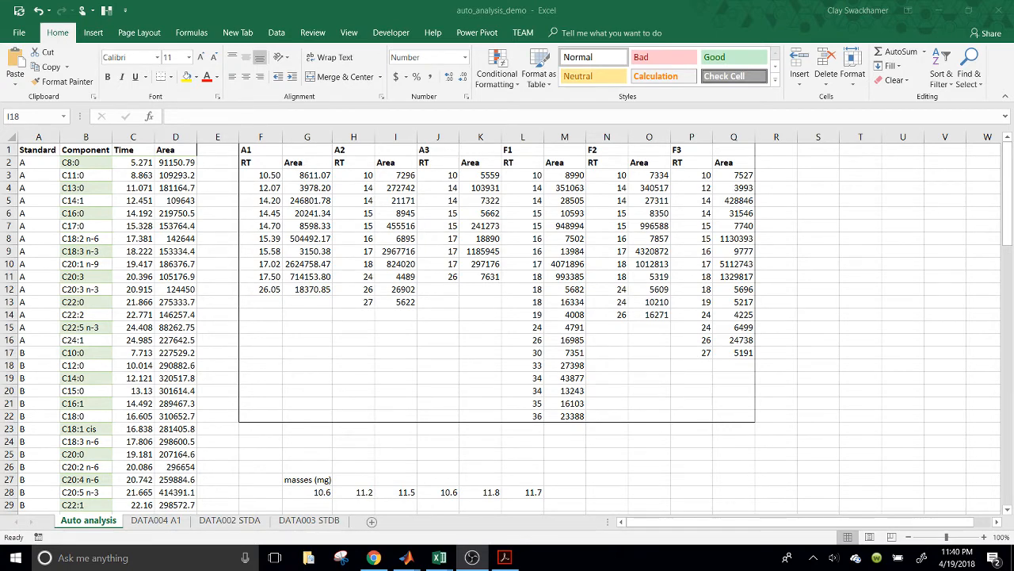
{"action": "left_click", "coordinate": [353, 326]}
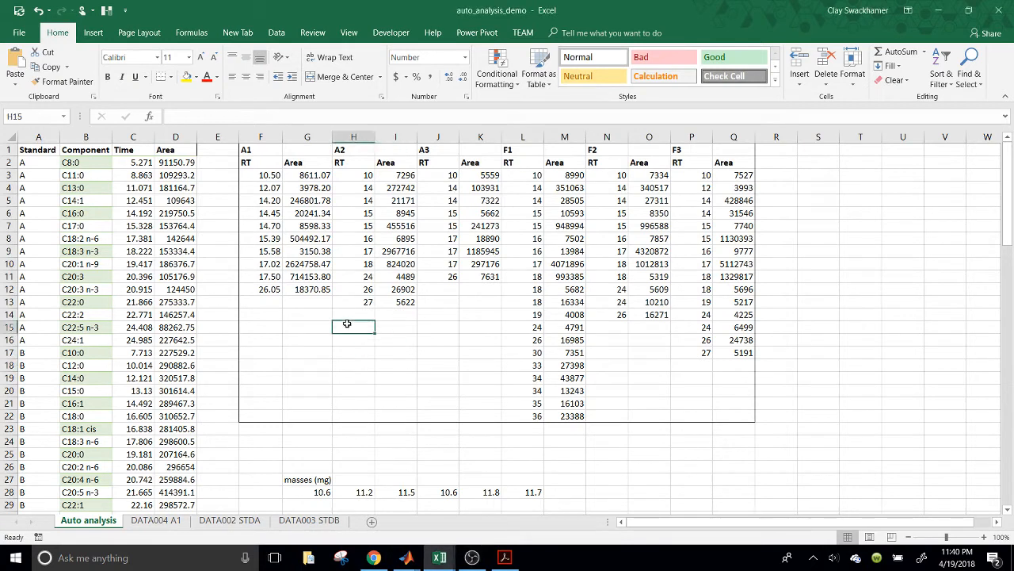
{"action": "left_click", "coordinate": [818, 238]}
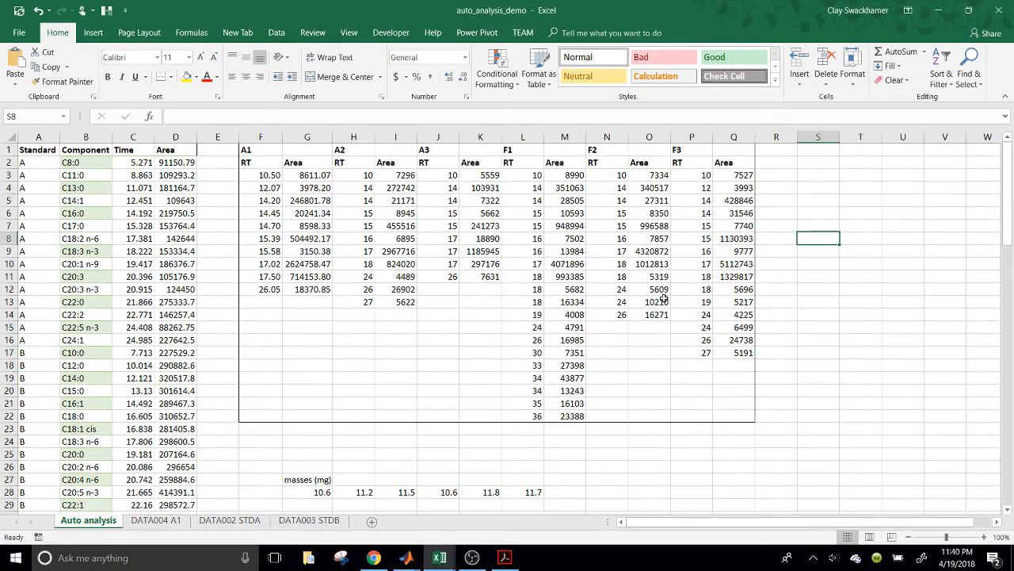